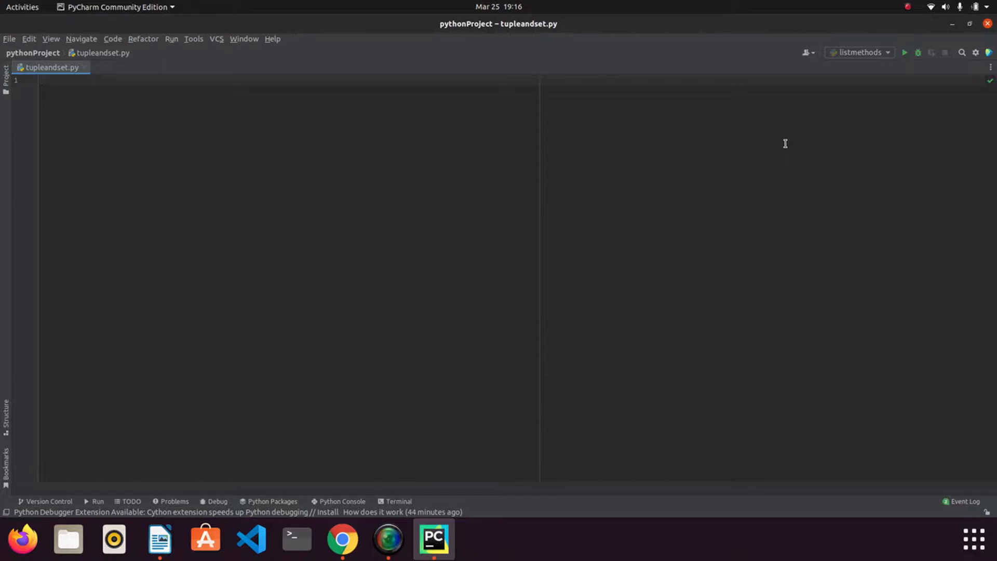
Define exampleTuple = ("Yellow","Blue","Green","Red","Black") and add print(type(exampleTuple)).
text(exampl)
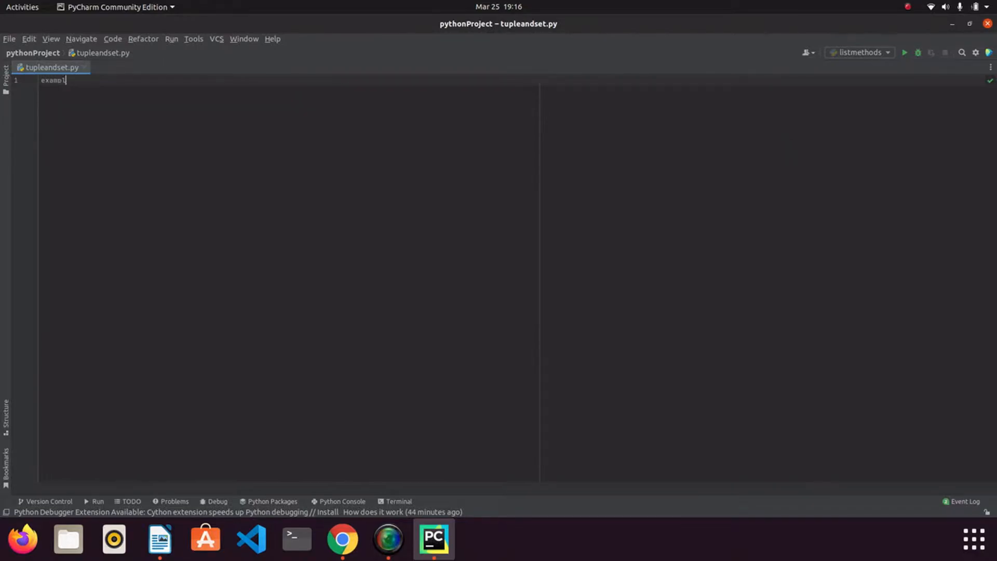
text(eTu)
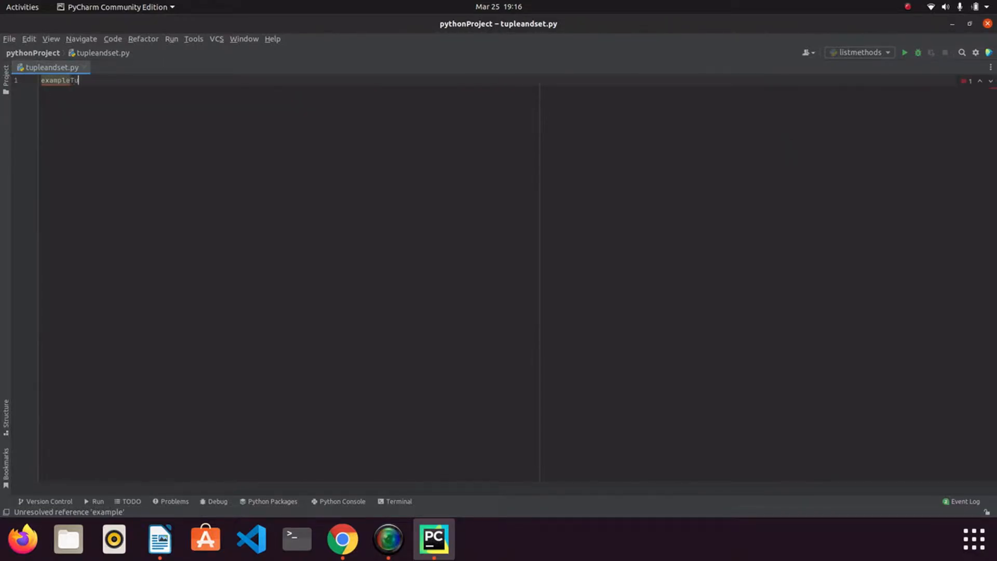
text(ple =)
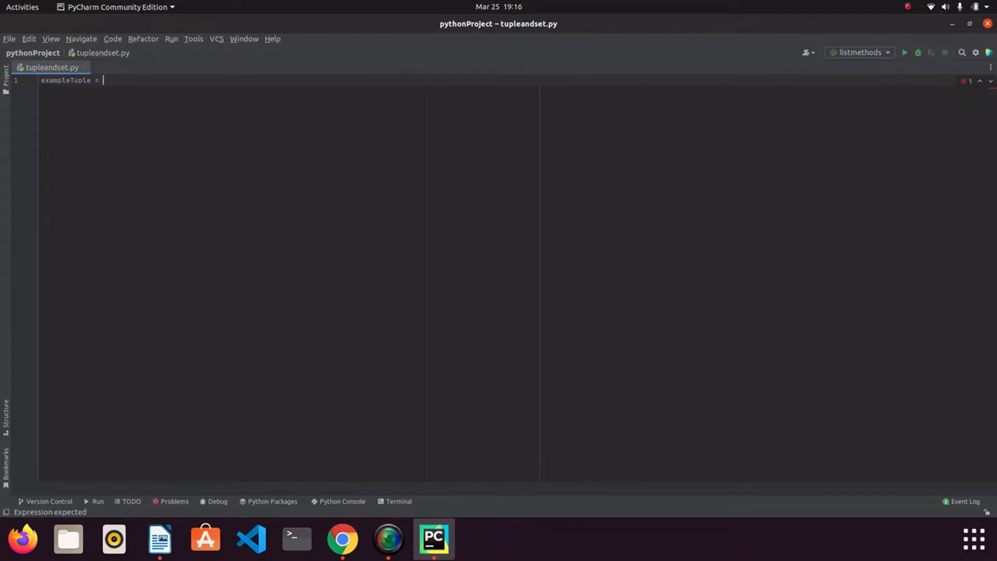
text(())
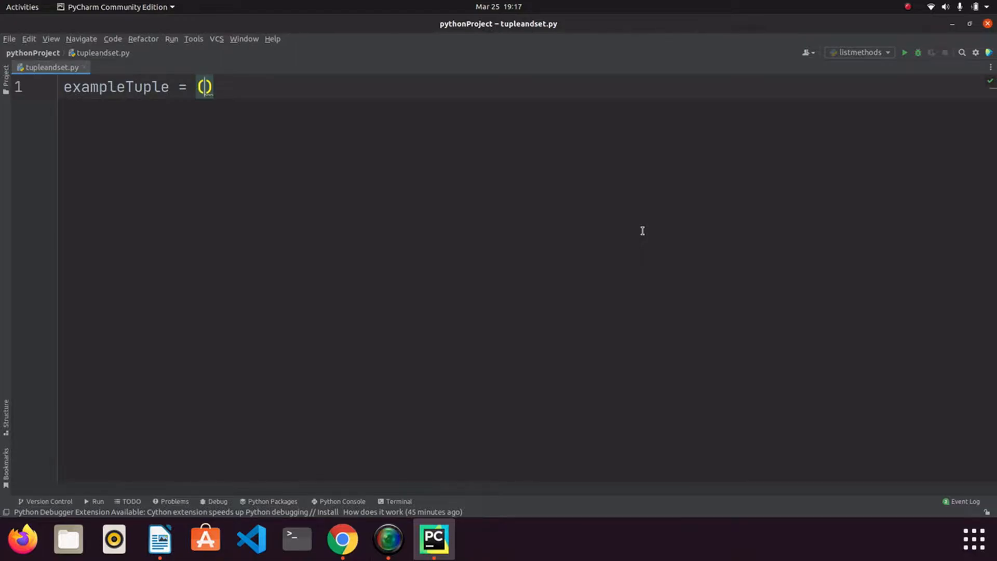
text("Yellow","Blue","Green","Red","Black)
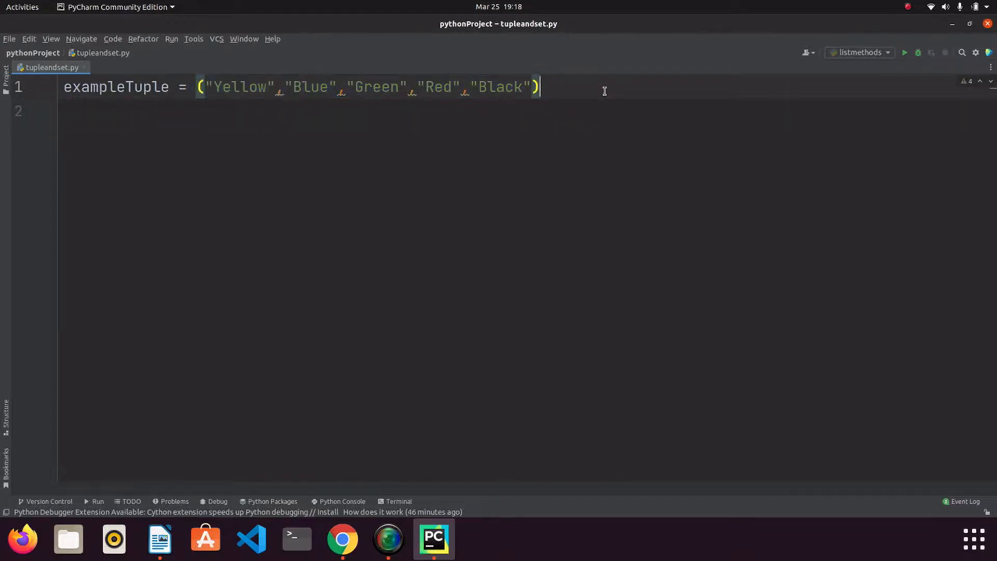
text(print)
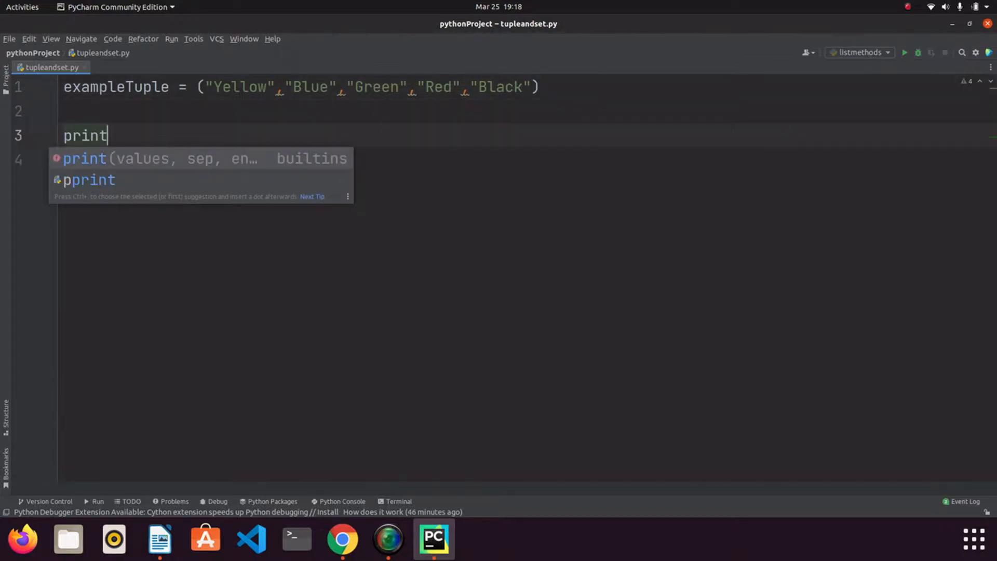
text((type(exampleTuple)
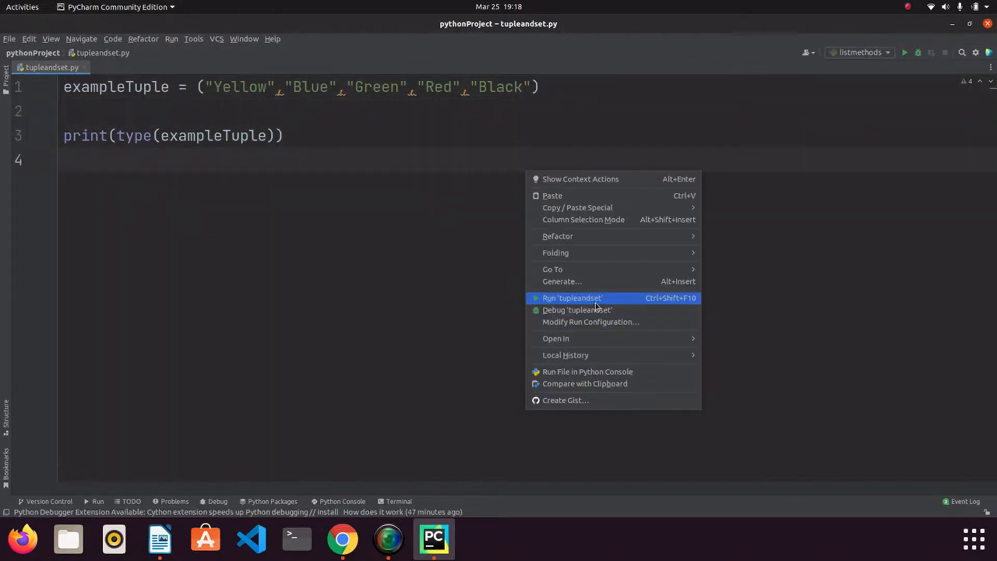
Run to see <class 'tuple'>, then print exampleTuple itself and rerun to list the five colours.
click(571, 298)
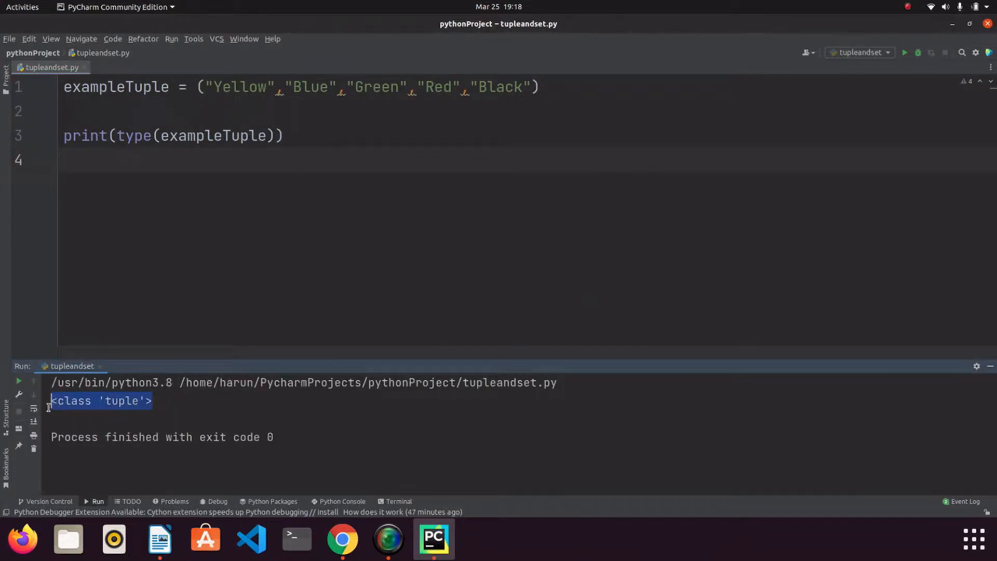
click(185, 407)
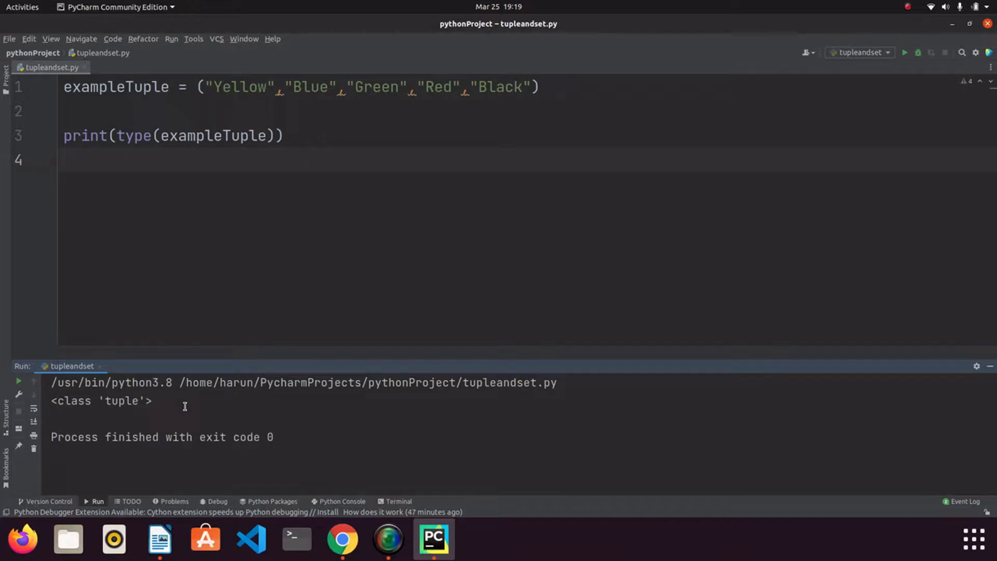
text(len)
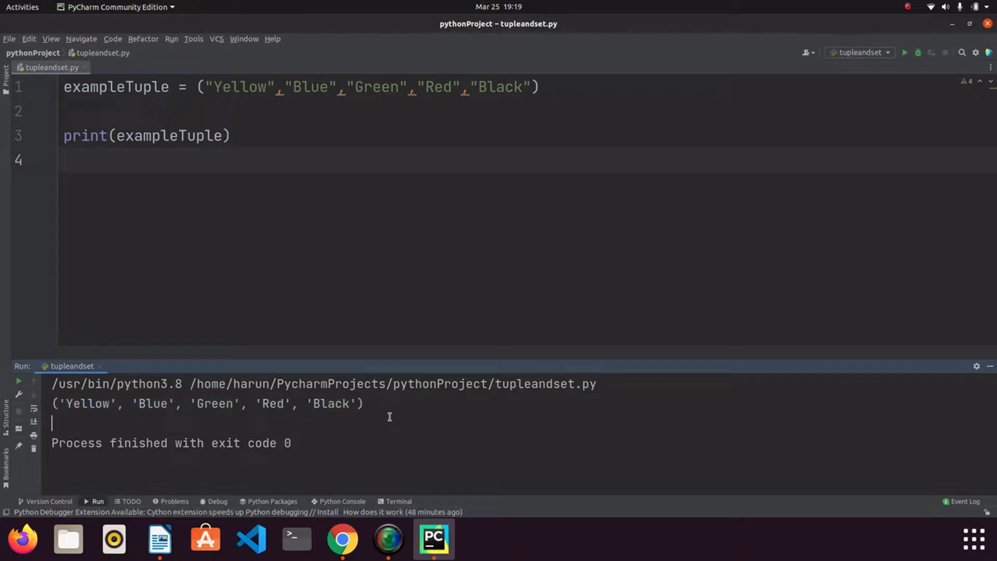
click(539, 87)
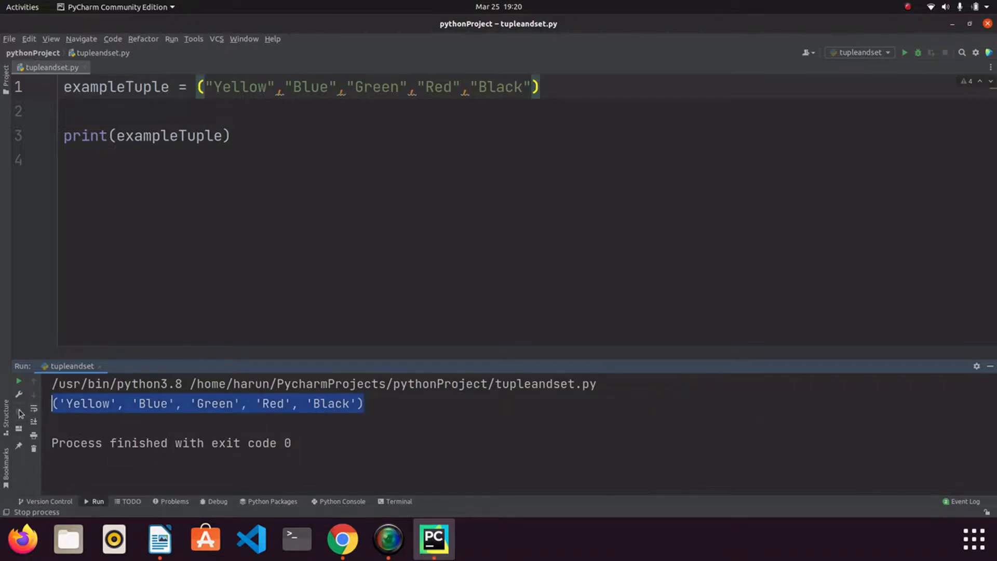
click(385, 404)
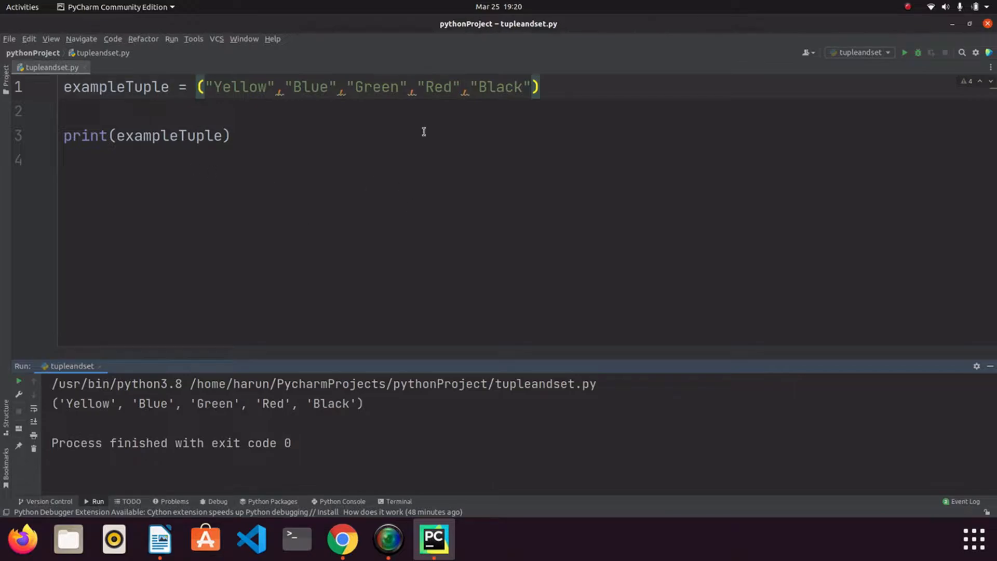
Define exampleList = ["Yellow","Blue","Green","Red","Black"] by copying the tuple's colours.
text(e)
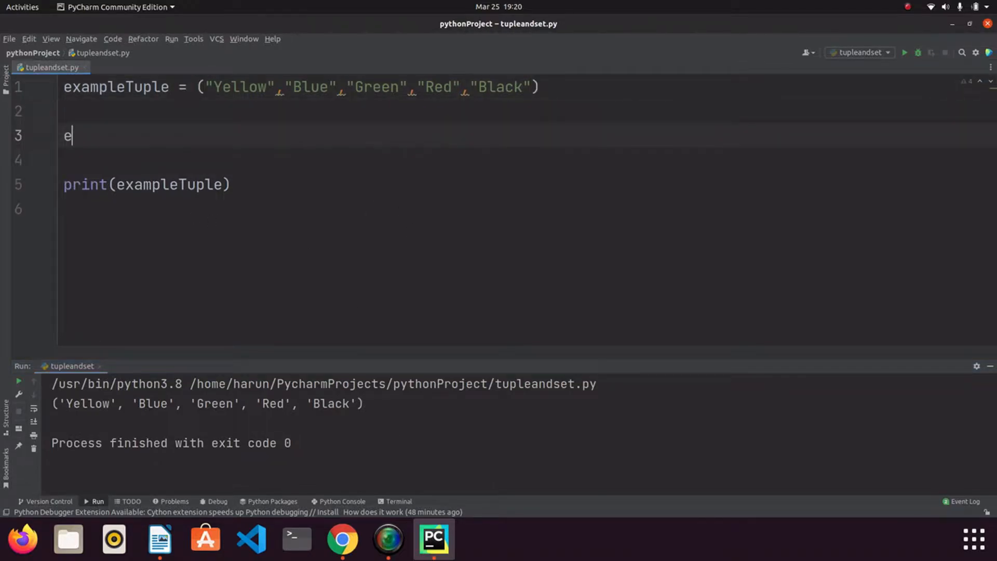
text(xampleList =)
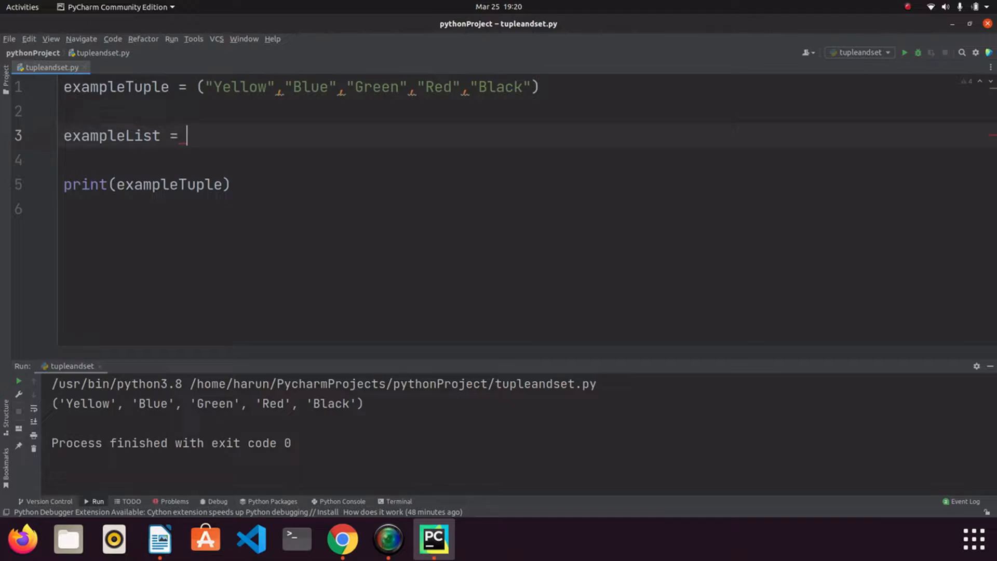
text([])
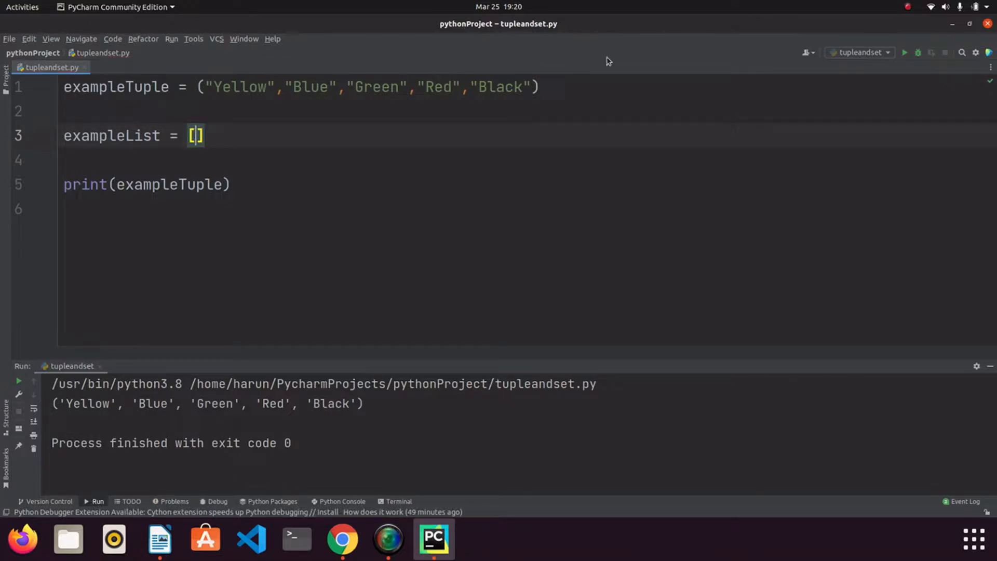
drag(209, 87, 531, 88)
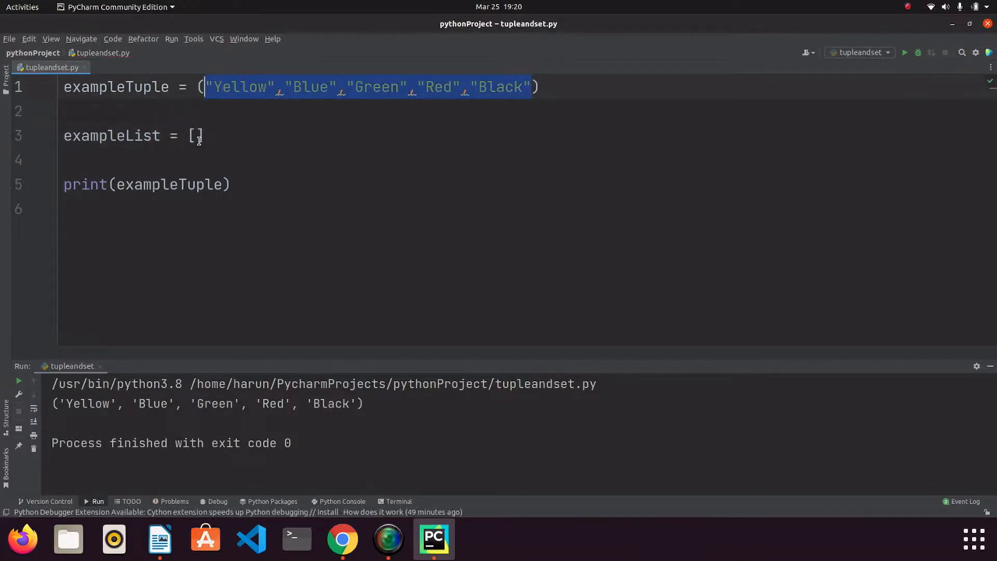
text("Yellow","Blue","Green","Red","Black")
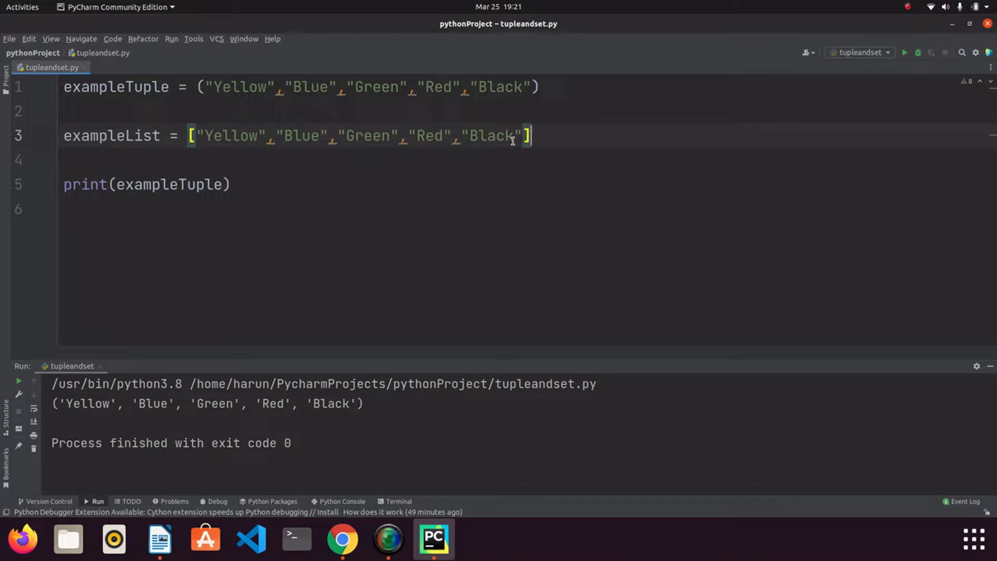
Assign exampleList[0] = "Pink", print the list, run, and highlight Pink in the output.
drag(200, 135, 520, 135)
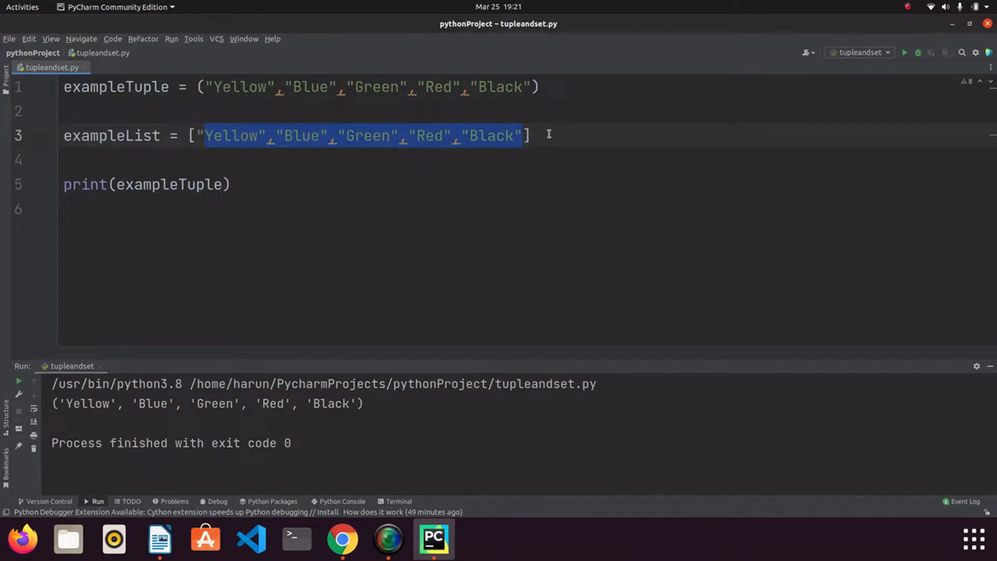
text(exampleList[)
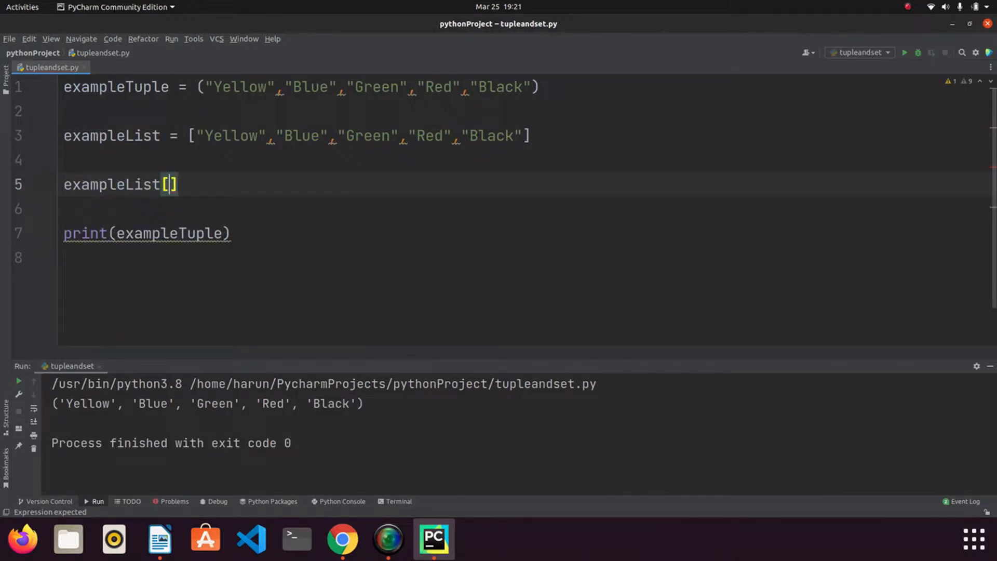
text(0)
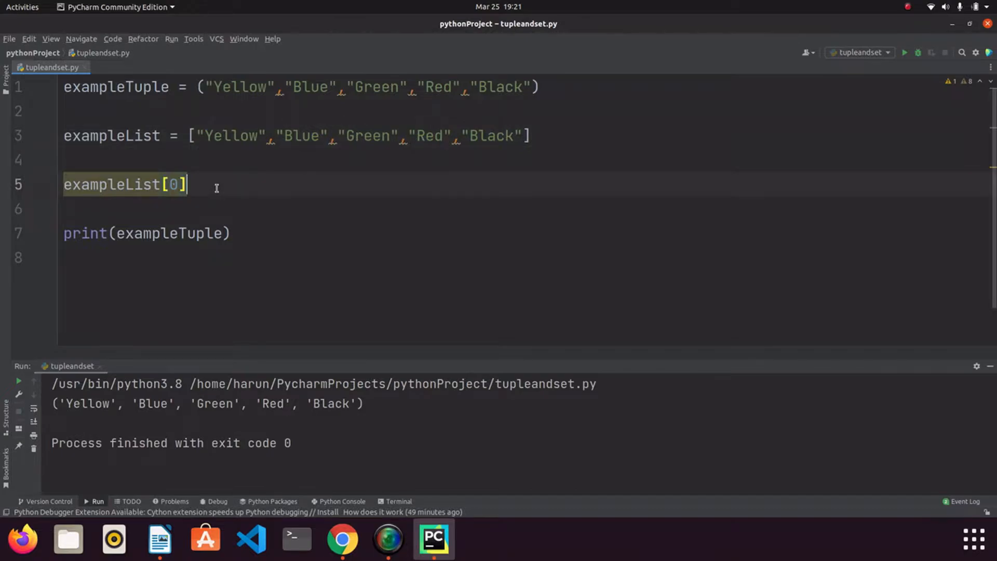
text(=)
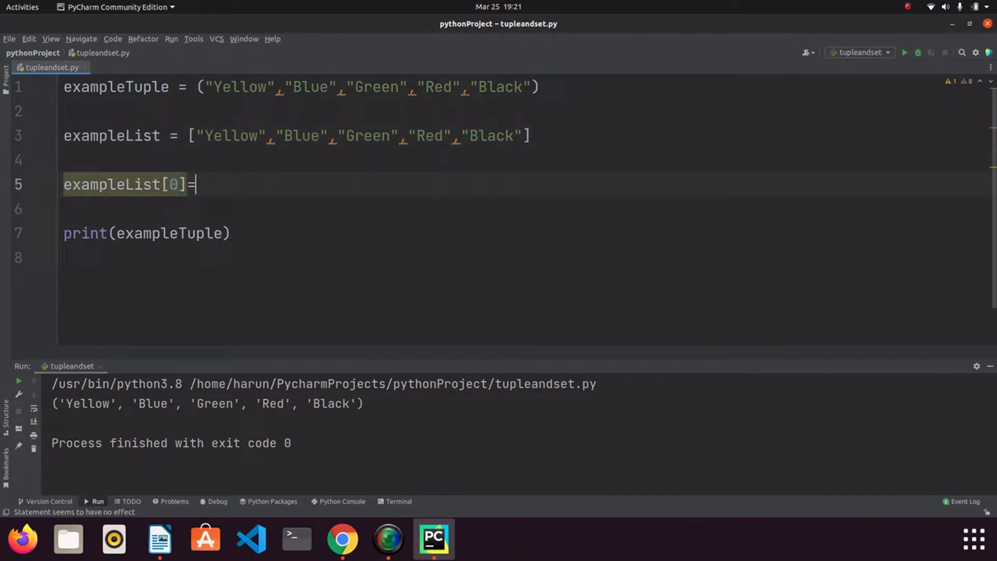
text("Pi")
text(pr)
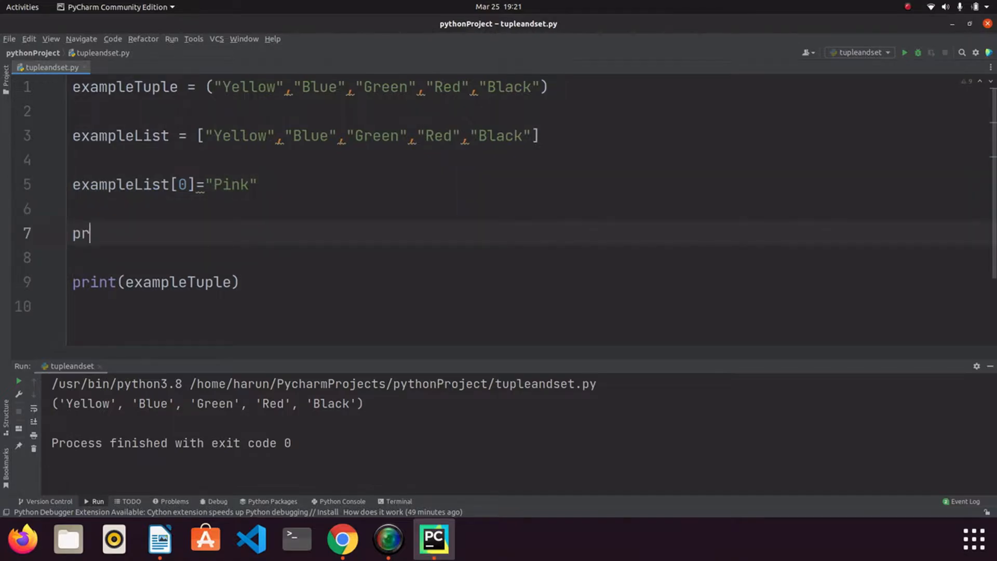
text(int(exampleList)
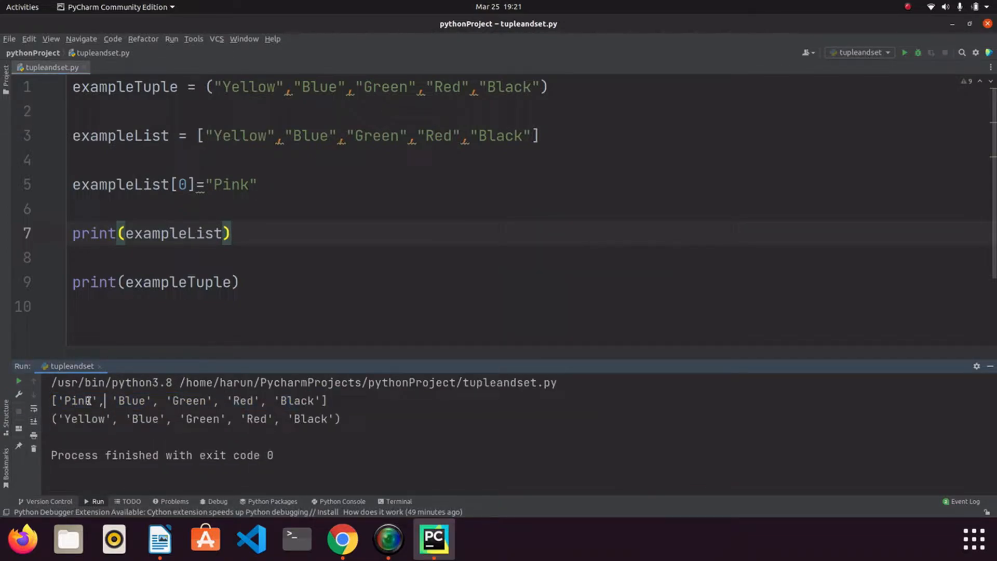
double_click(240, 135)
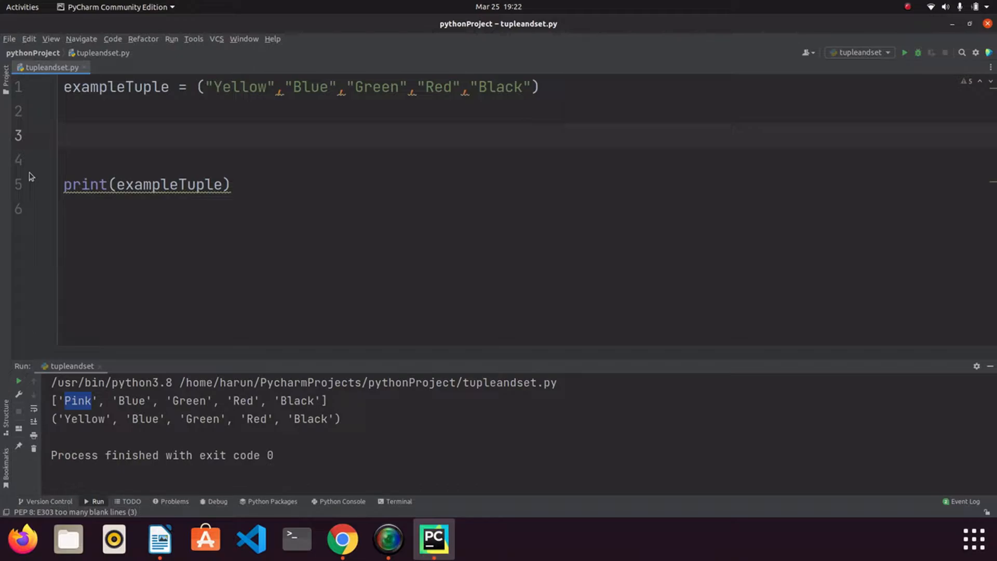
Assign exampleTuple[0] = "Pink" and run, highlighting the TypeError that tuples don't support item assignment.
text(exampleTuple[0)
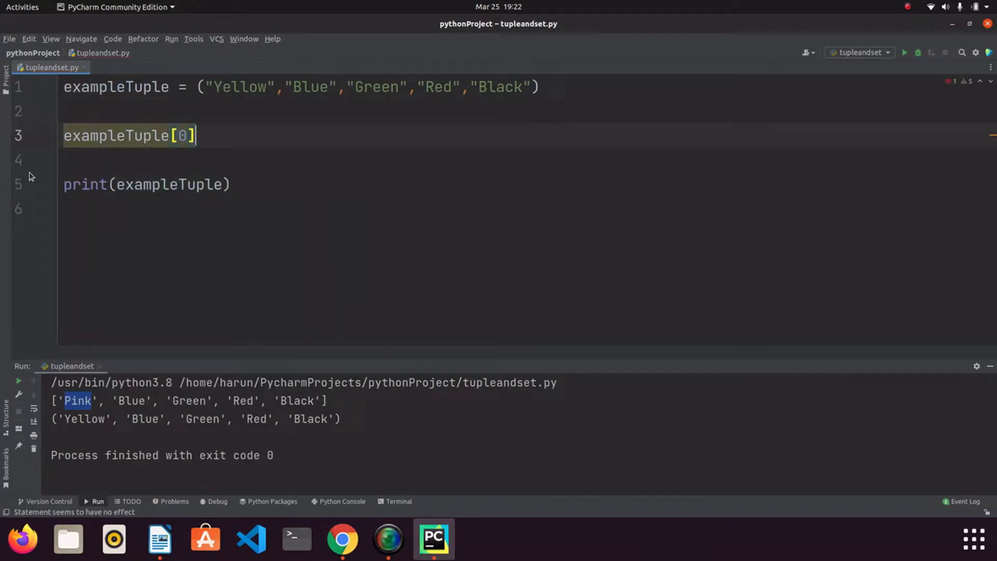
text(="Pink")
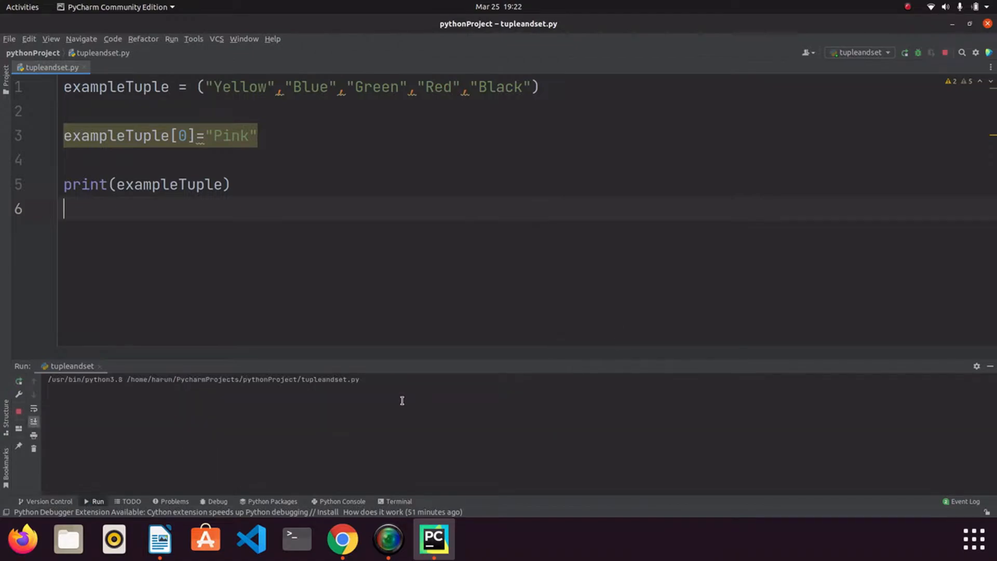
click(904, 52)
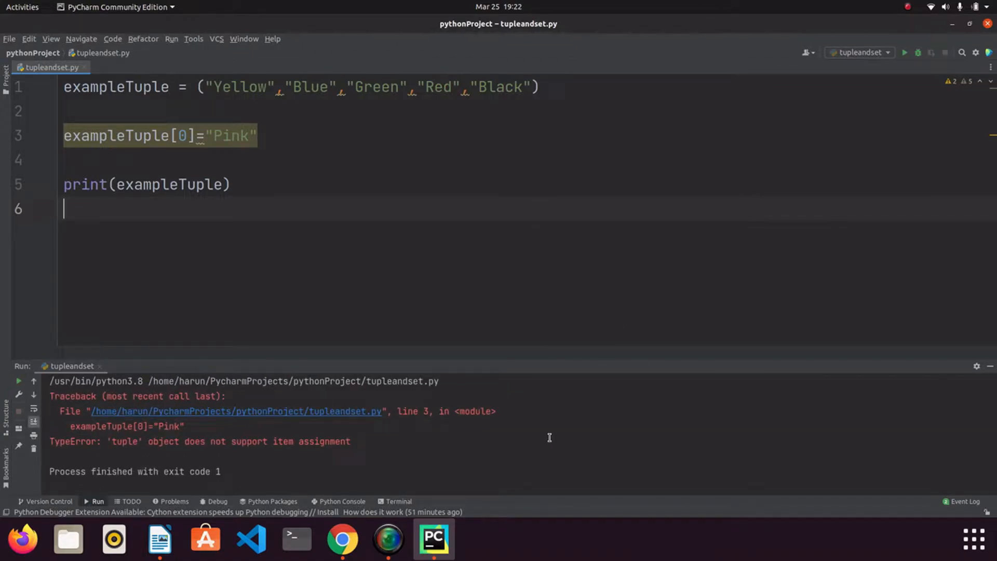
drag(111, 441, 292, 442)
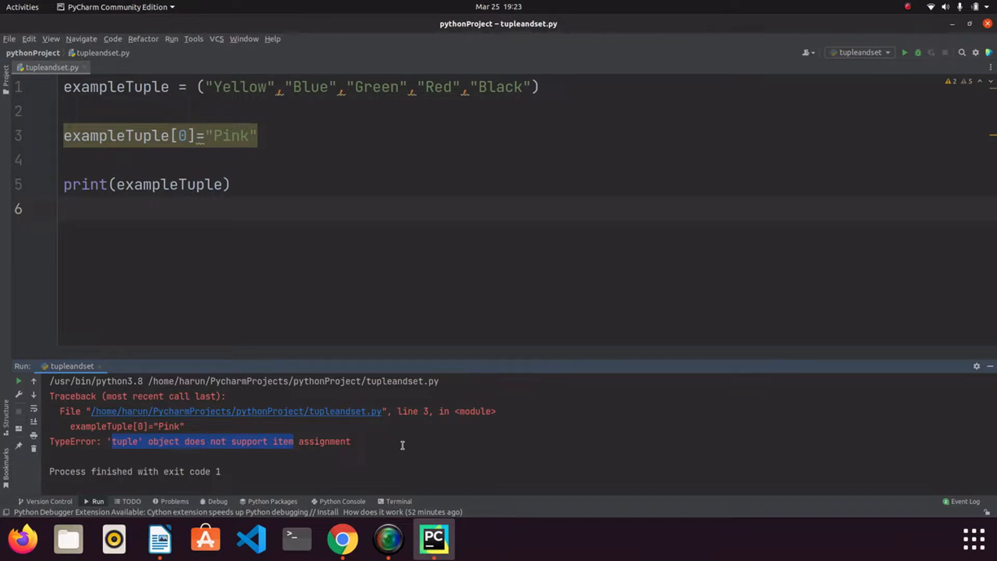
mouse_move(278, 229)
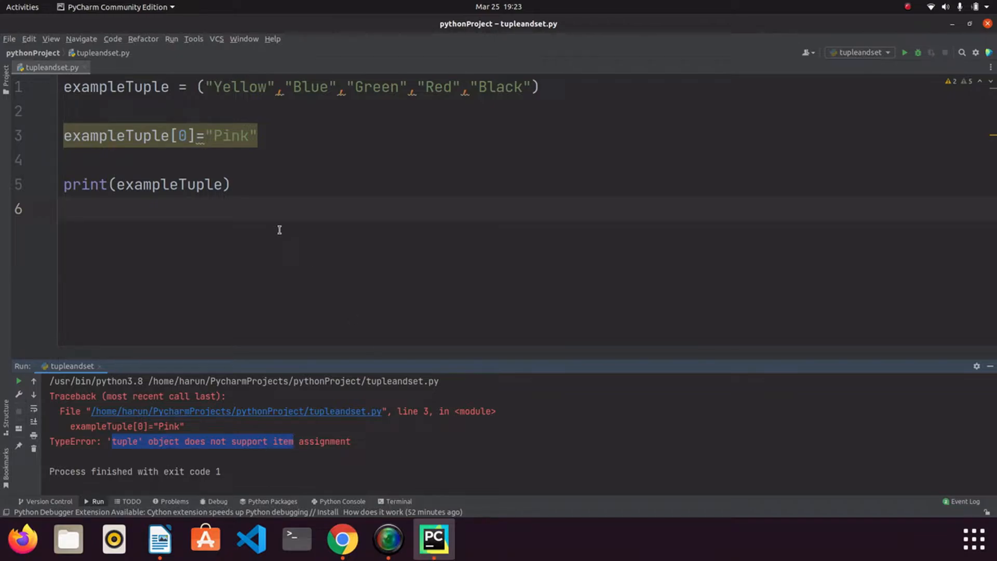
mouse_move(560, 114)
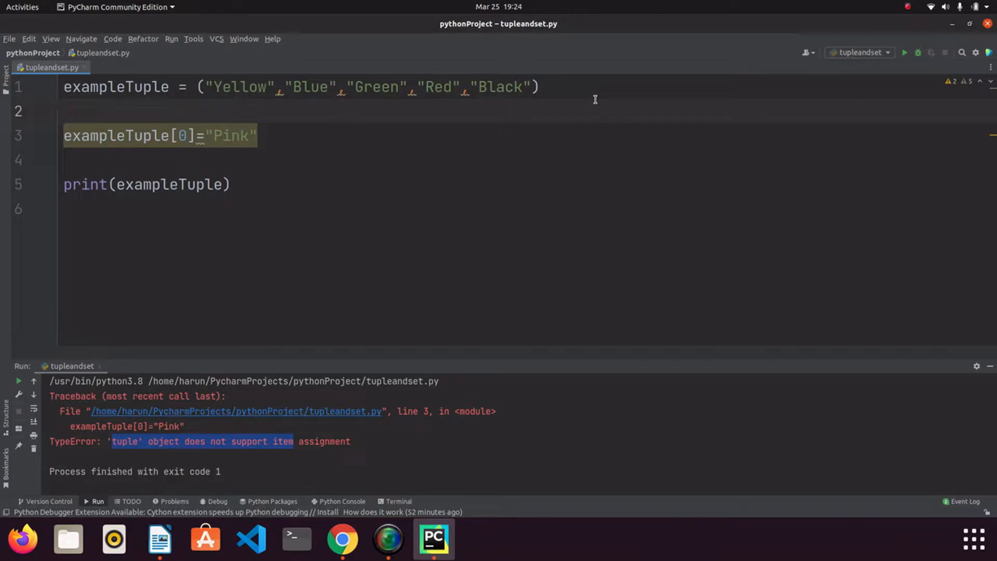
click(69, 111)
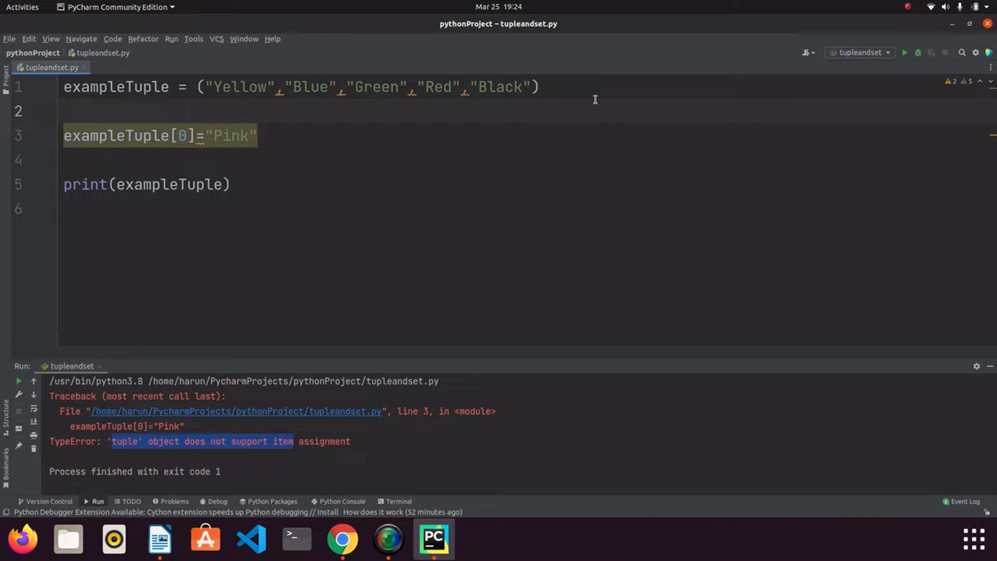
mouse_move(519, 100)
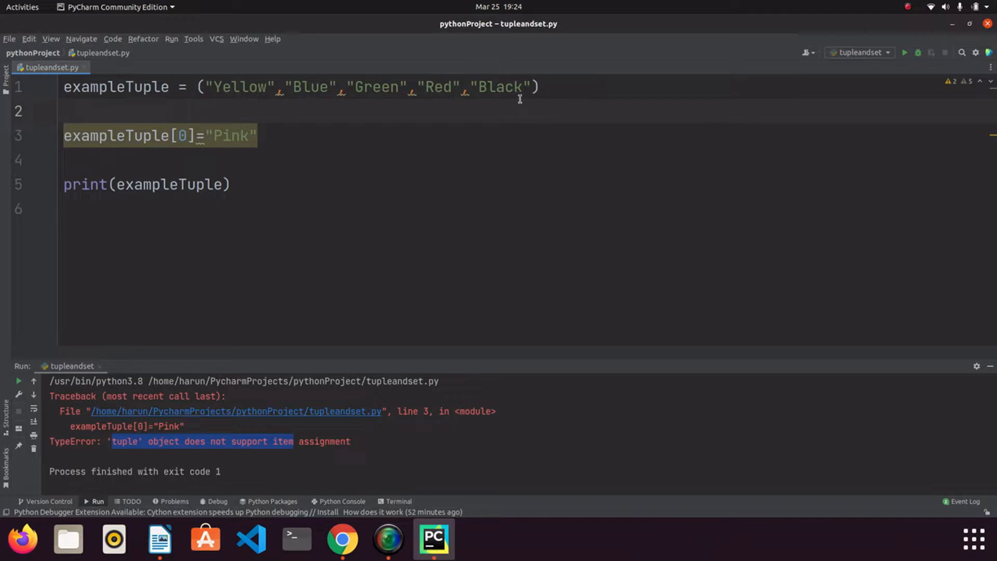
Cut exampleTuple to ("Yellow",), drop the Pink line, run, then print type(exampleTuple) and run again.
drag(276, 87, 534, 87)
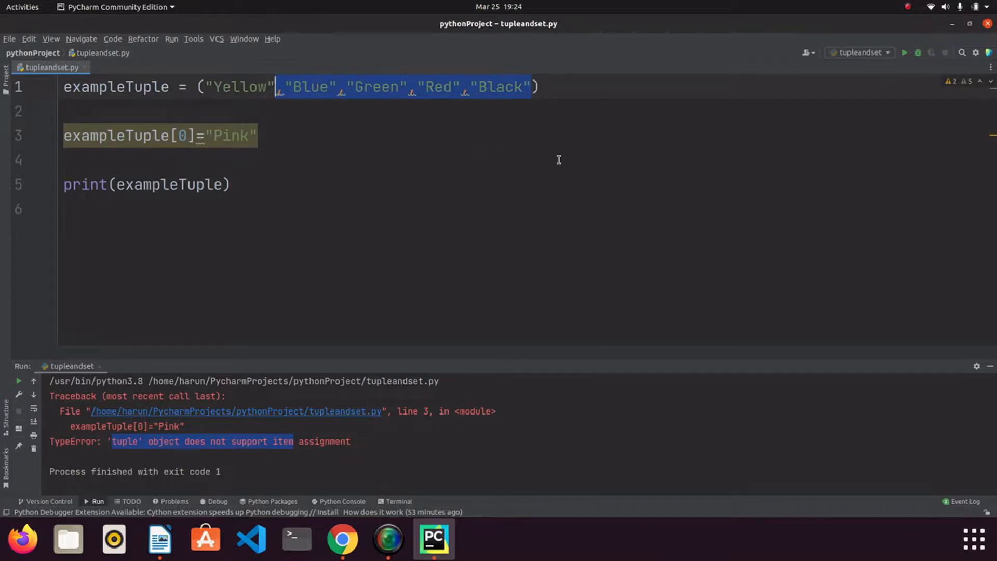
key(Delete)
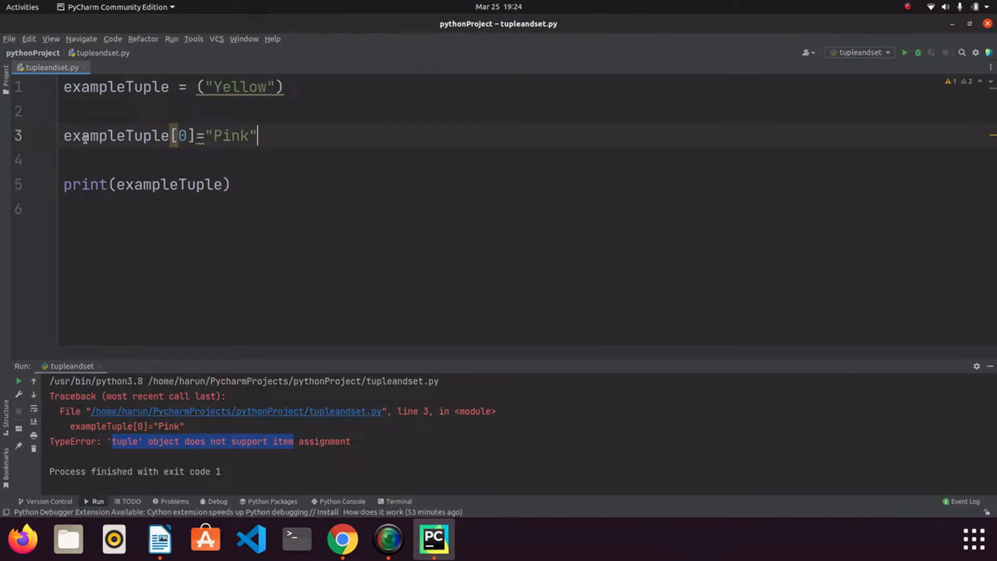
key(Delete)
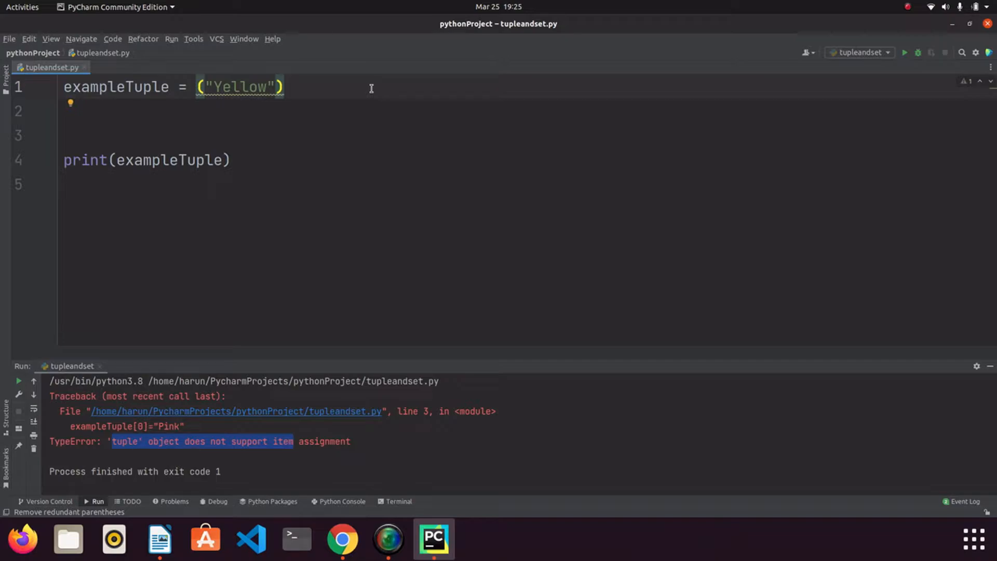
click(287, 87)
text(,)
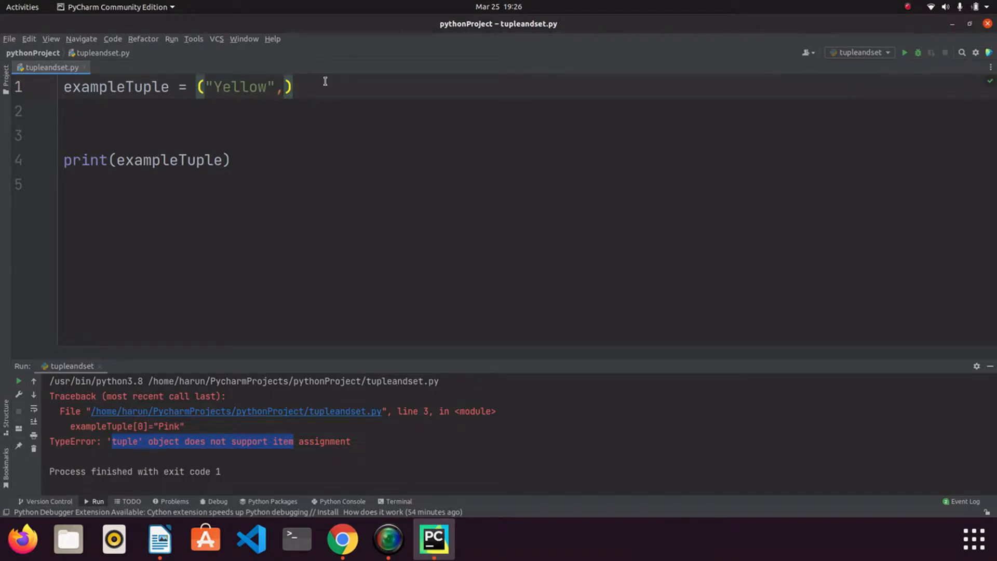
click(63, 111)
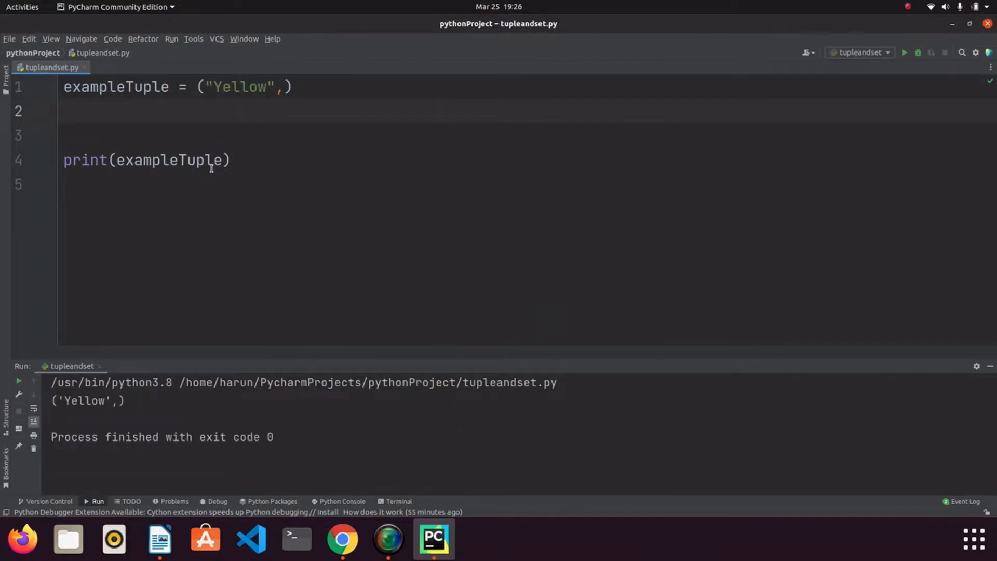
text(type)
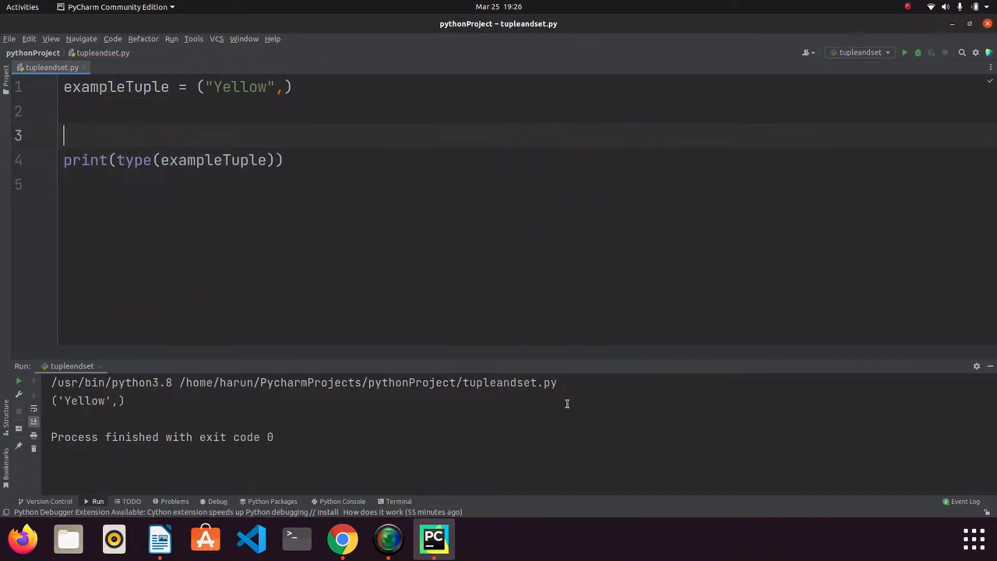
click(904, 52)
text(#sets)
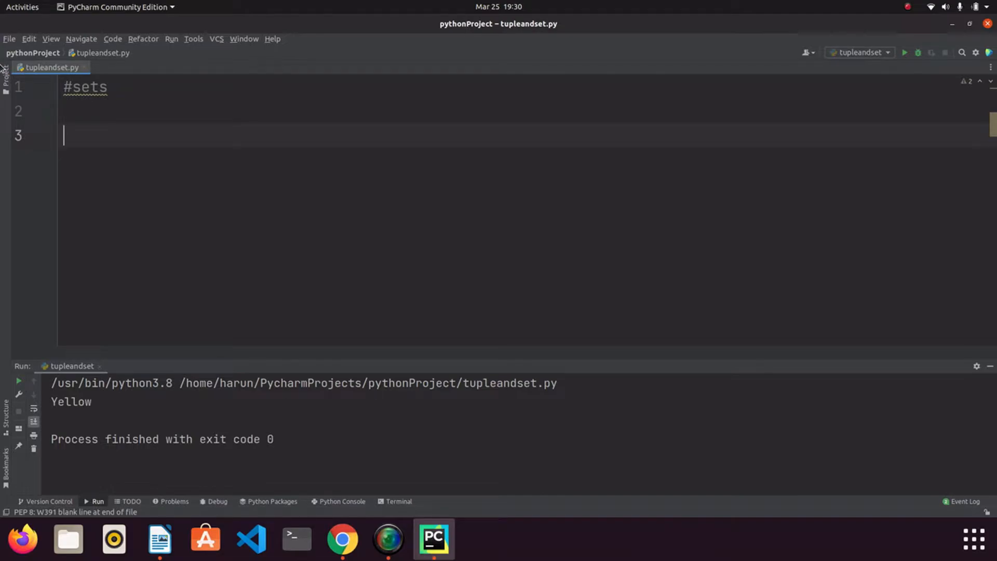
Write the #sets 'Set items must be unique' comments and define exampleset = {}.
text(#)
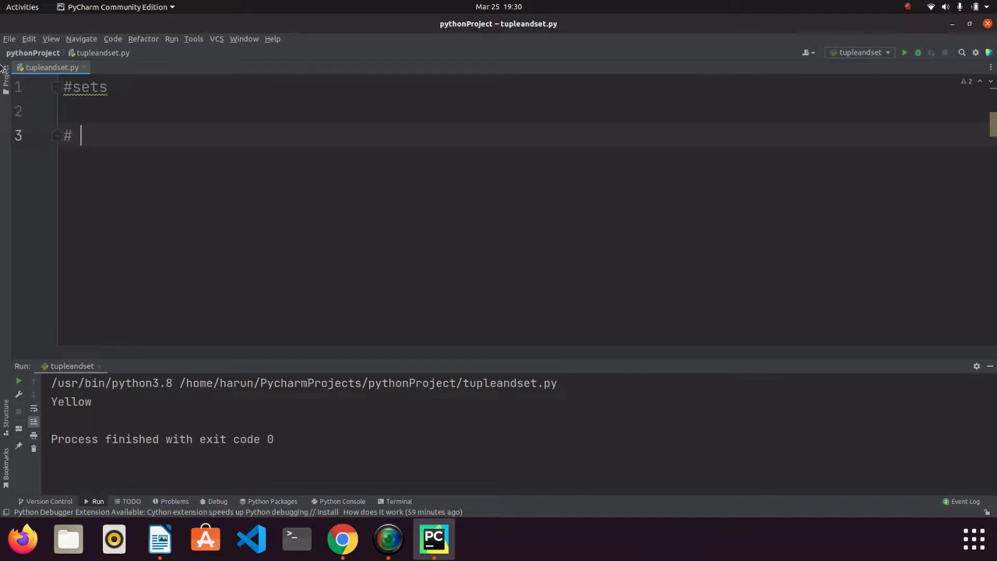
text(Set items must be uniqu)
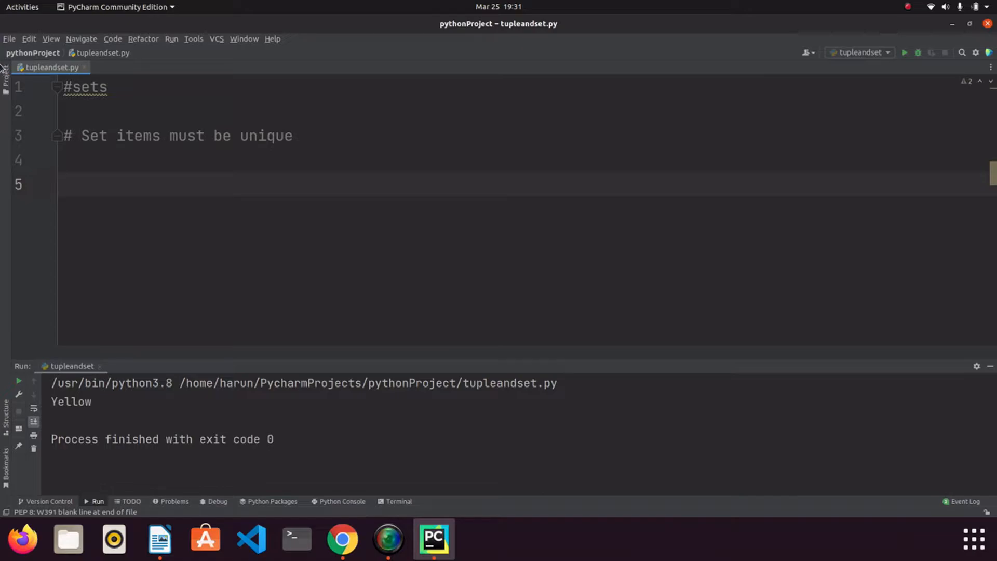
text(exampleset)
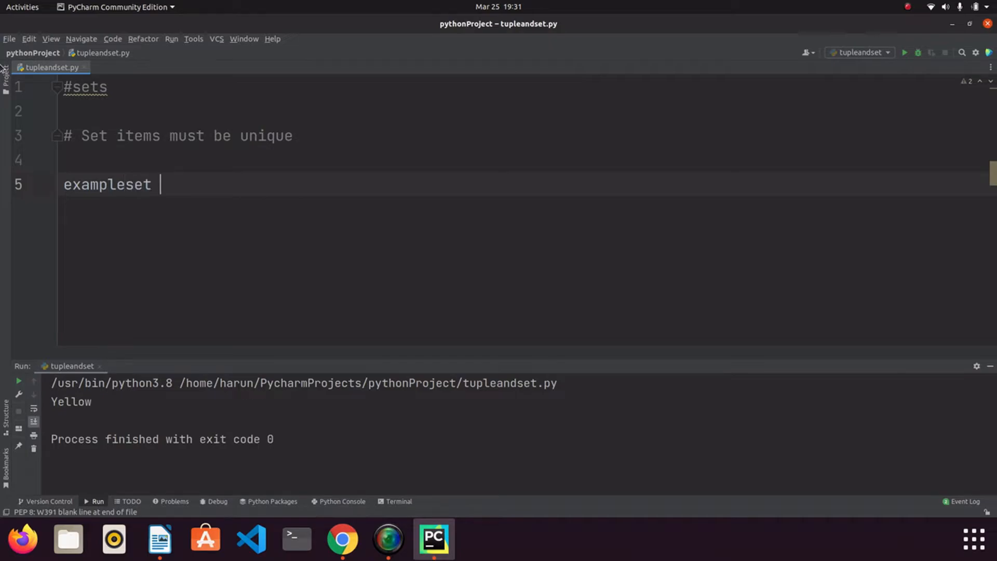
text(=)
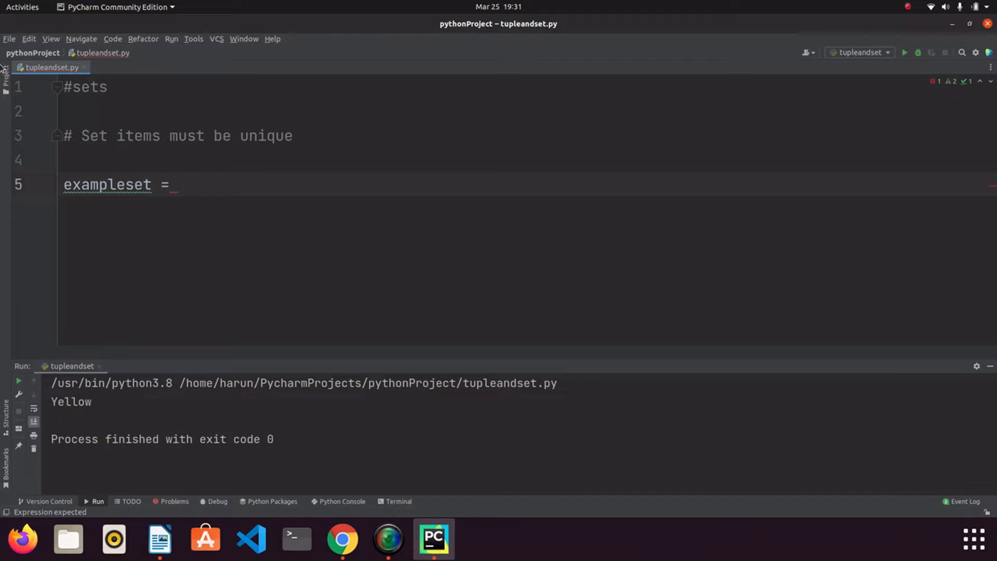
text({})
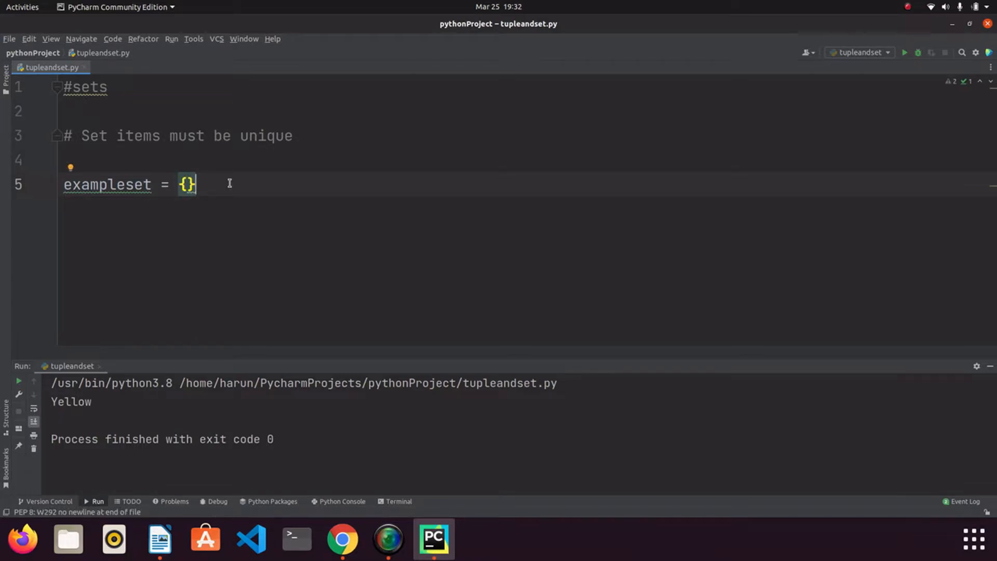
mouse_move(216, 200)
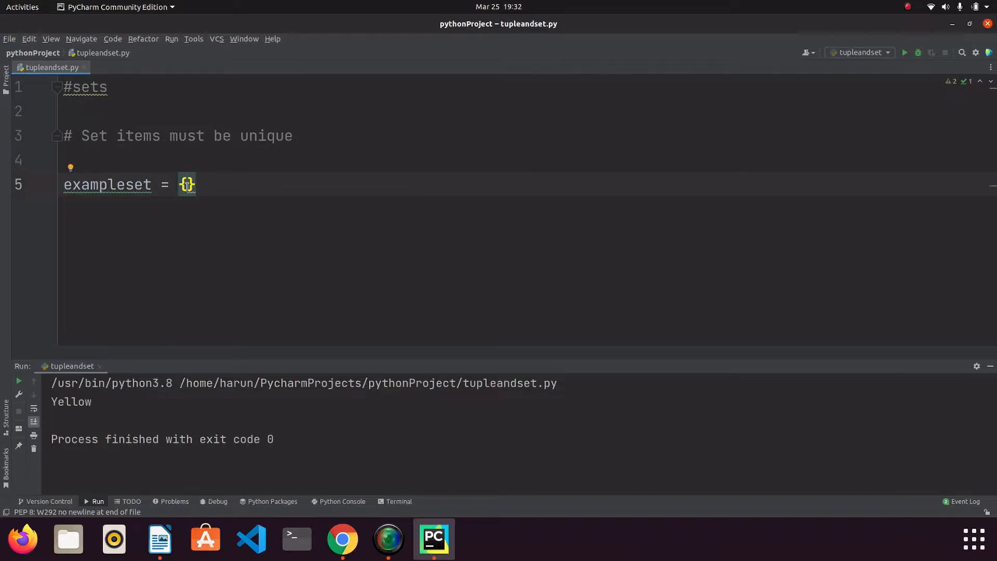
Print type(exampleset), run to get <class 'dict'>, then fill it with "Red","Black" and rerun for <class 'set'>.
text(por)
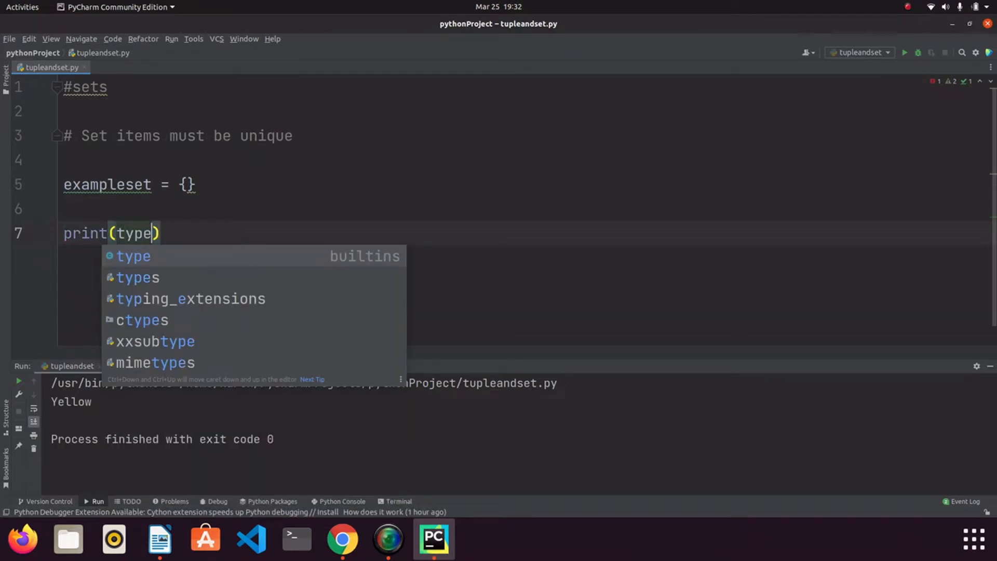
text(exampleset)
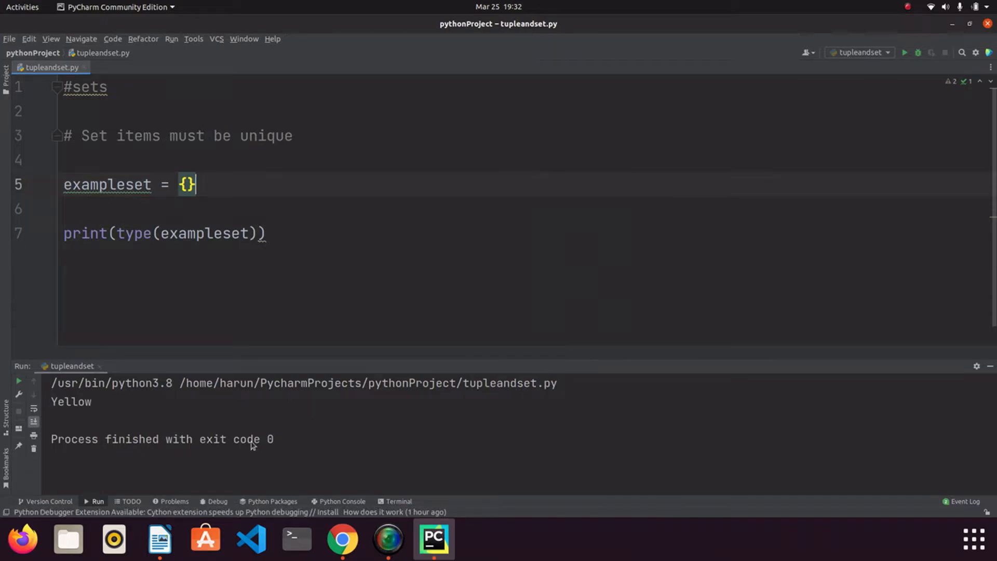
click(904, 52)
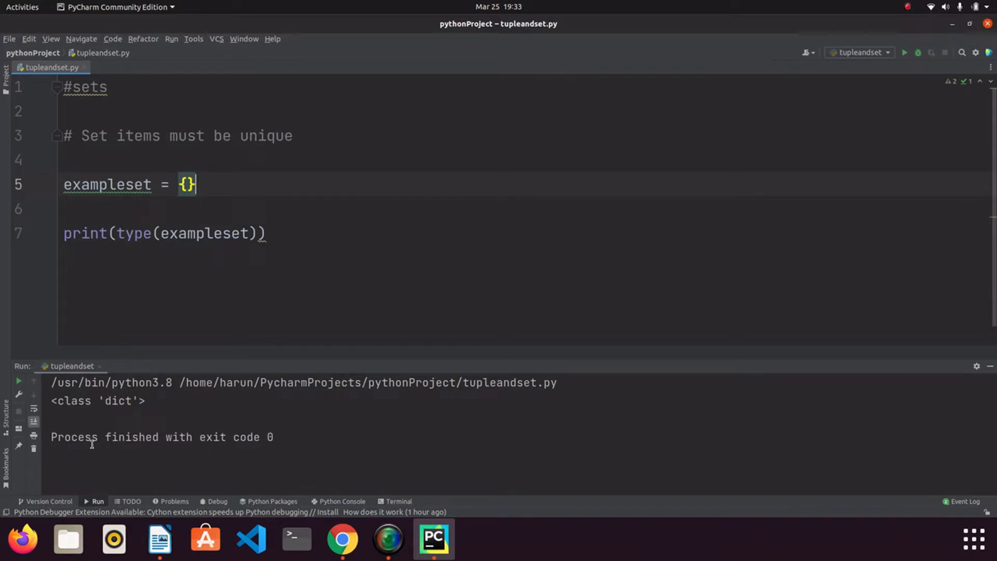
mouse_move(382, 184)
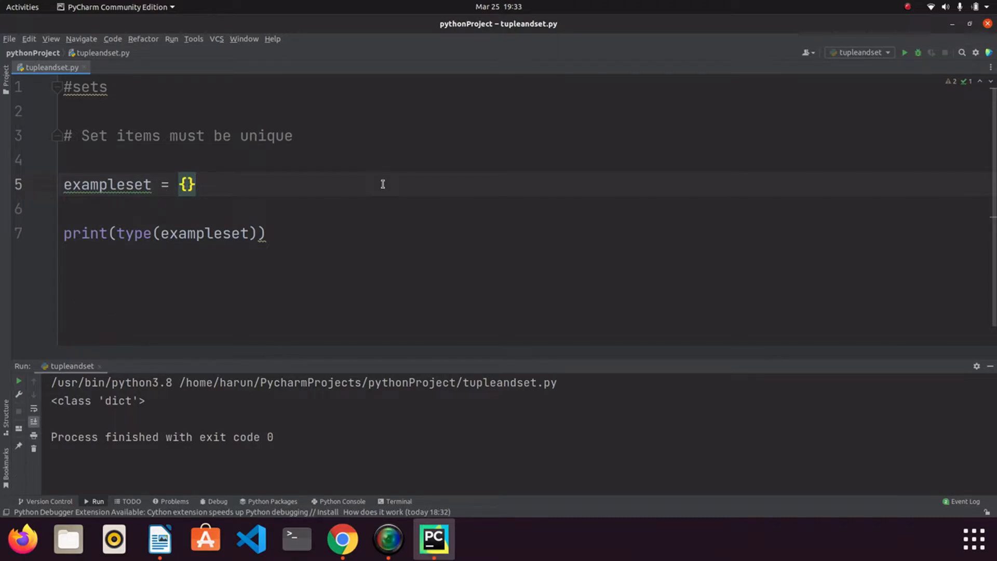
text("Red","Black)
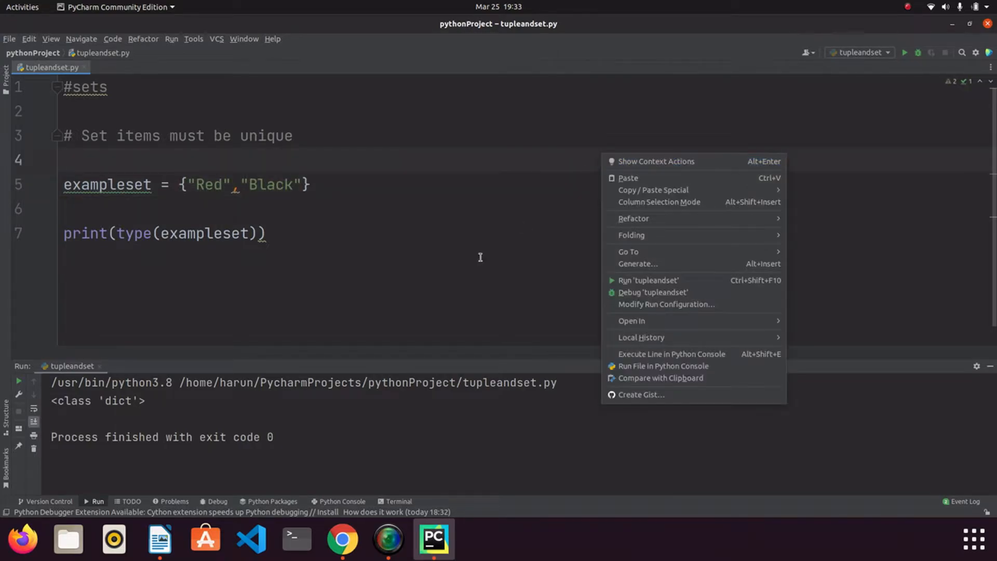
click(647, 280)
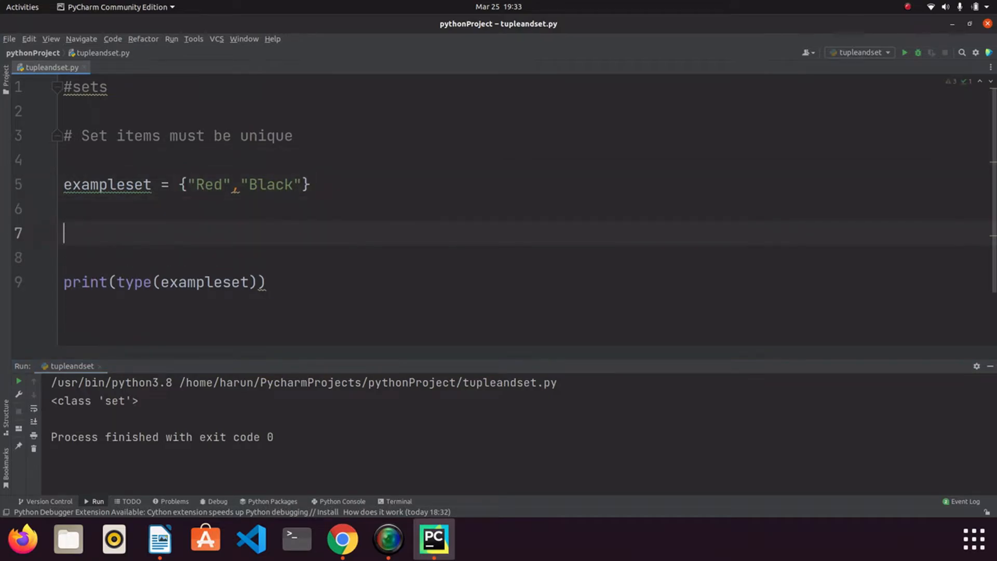
Define examplesettwo = set({"Red","Black"}) and point the print call at examplesettwo.
text(examplese)
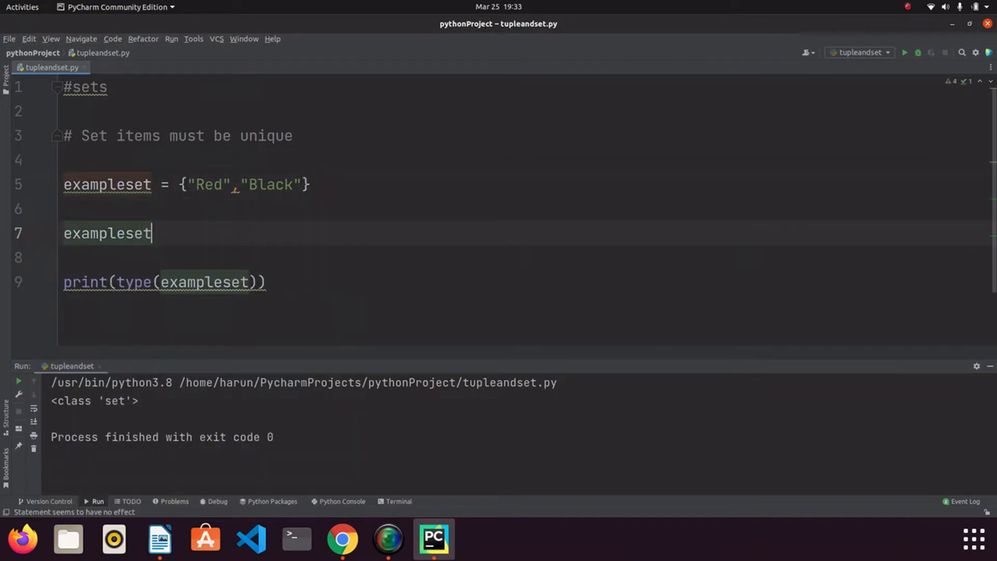
text(two =)
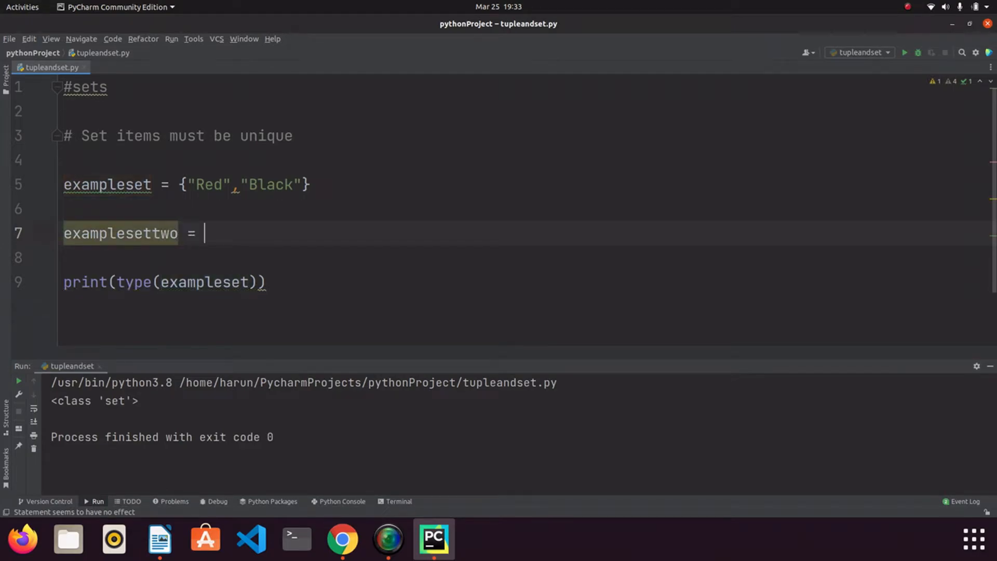
text(set()
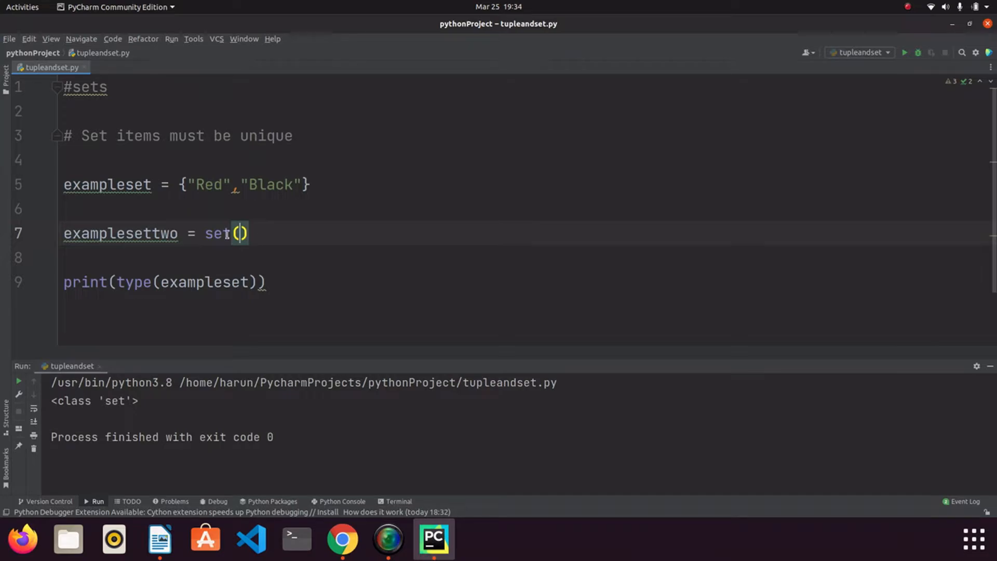
double_click(203, 281)
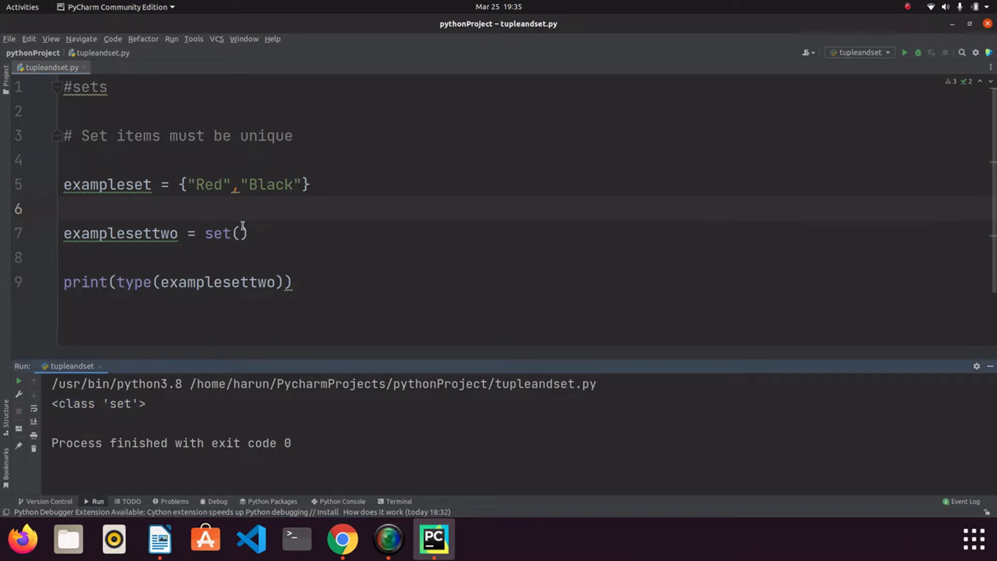
text({})
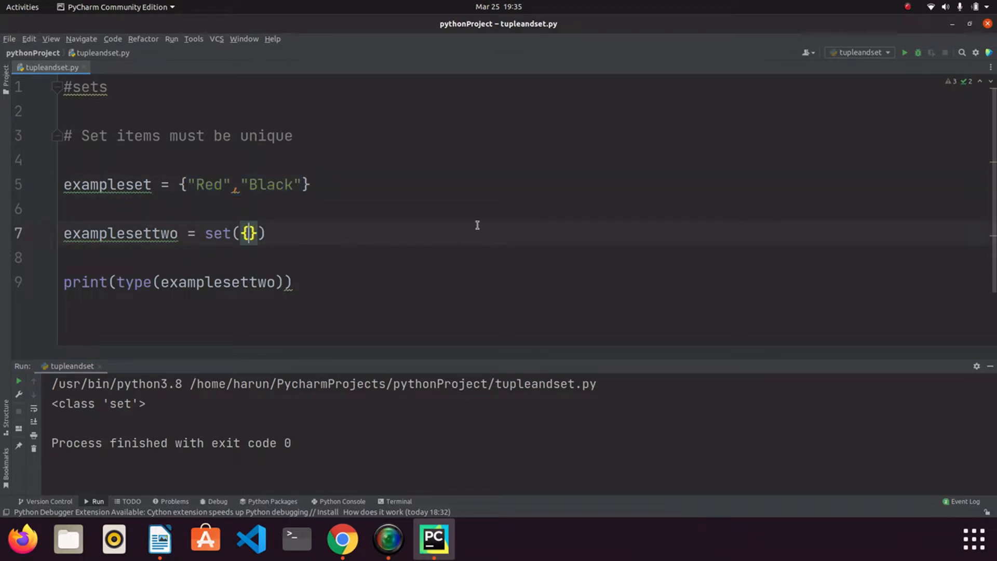
text("Red","Black")
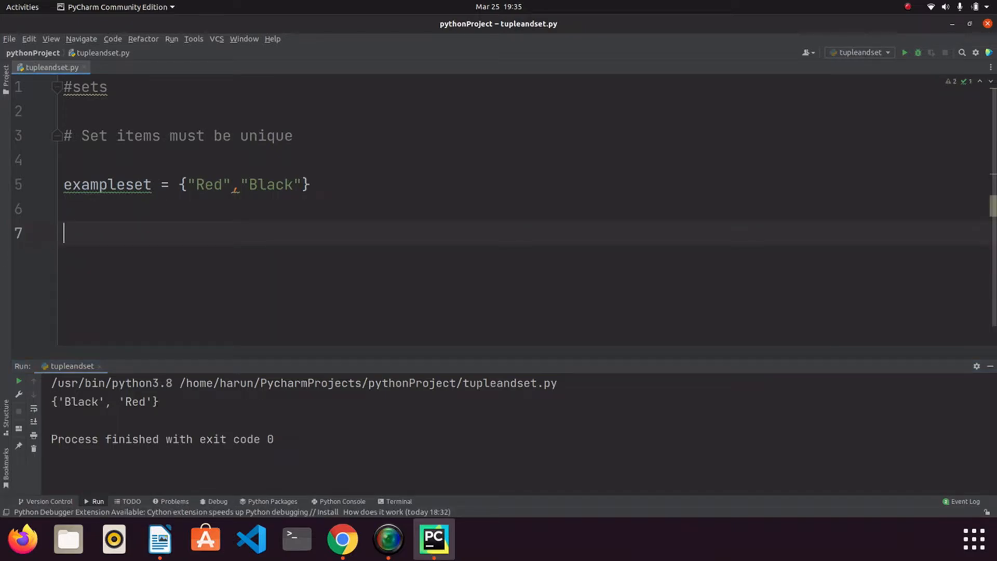
Extend exampleset with "Yellow","Blue","Green" so it holds five colours.
drag(153, 185, 310, 185)
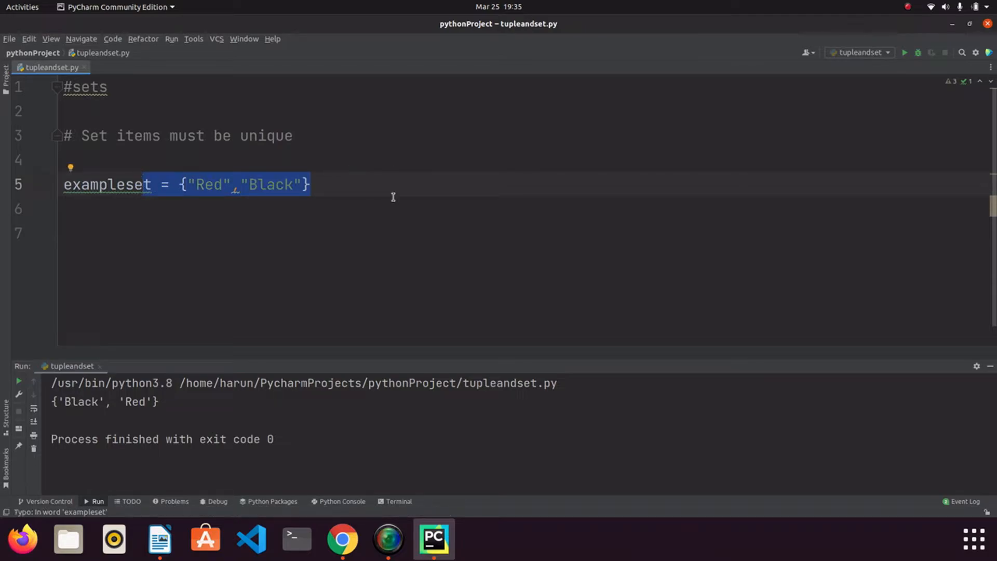
mouse_move(304, 186)
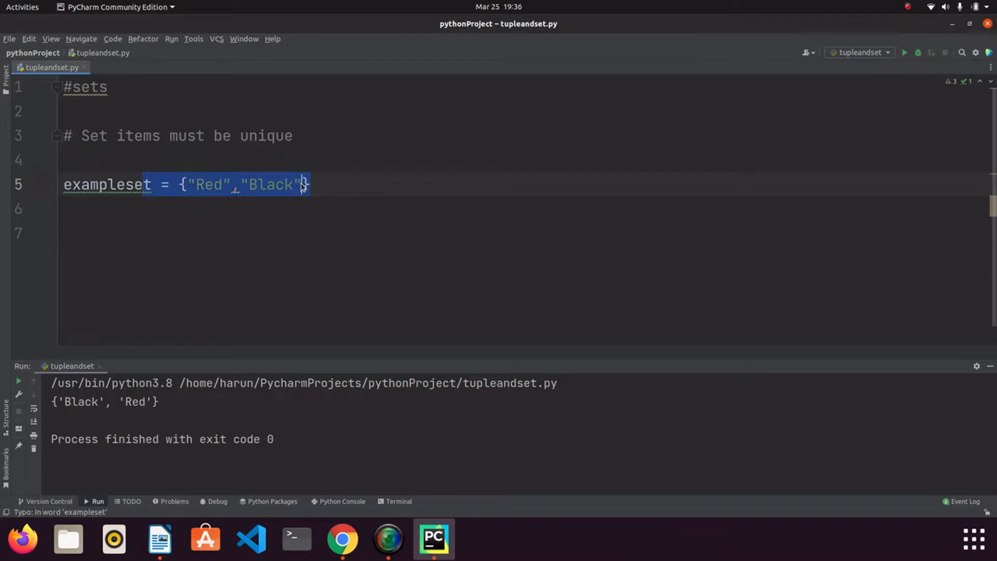
text(,"")
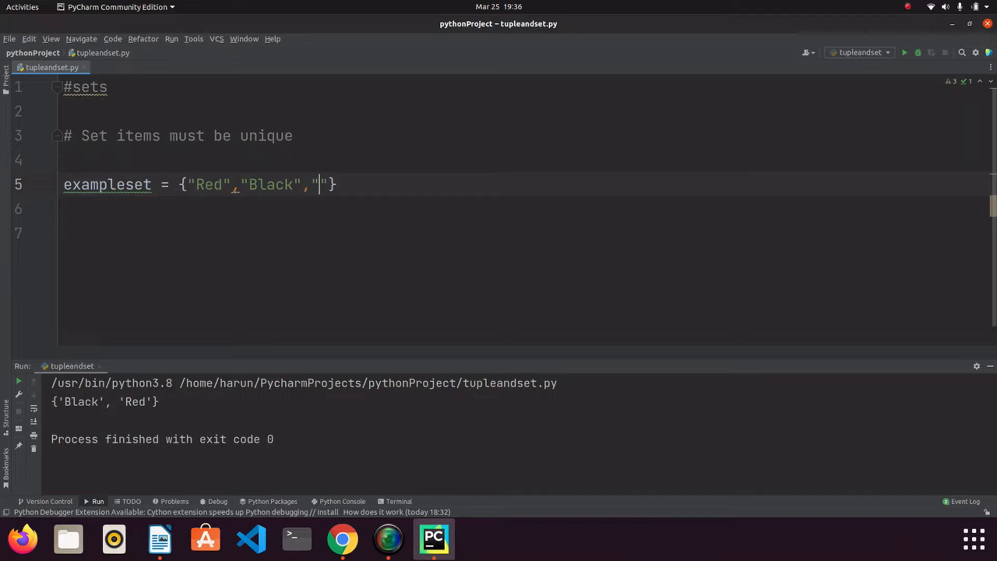
text(Yellow)
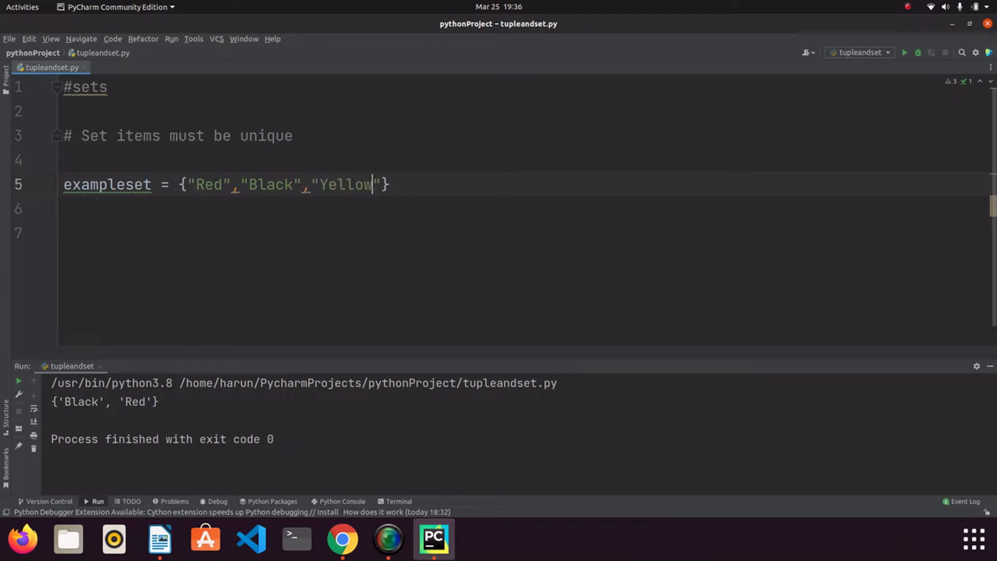
text(,"")
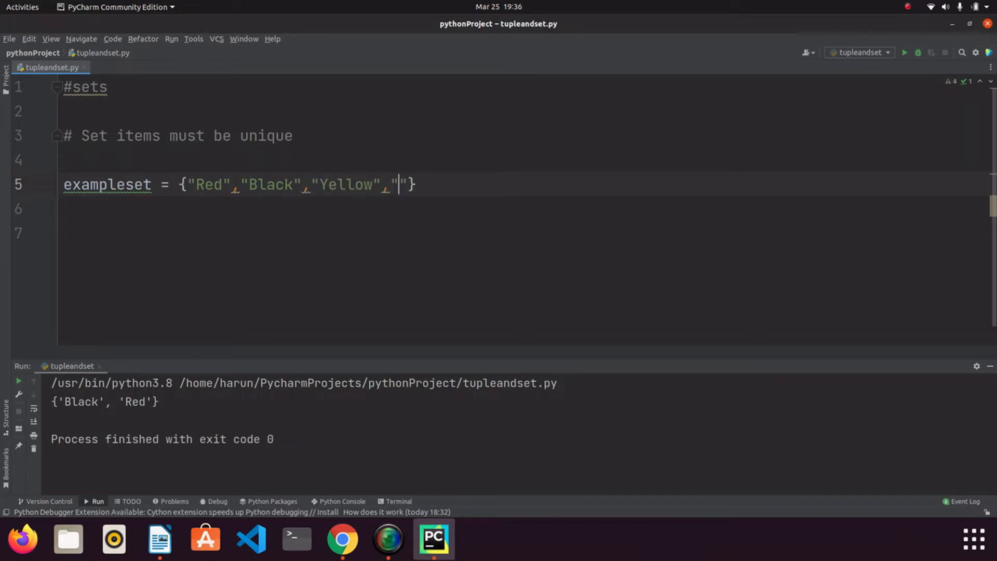
text(B)
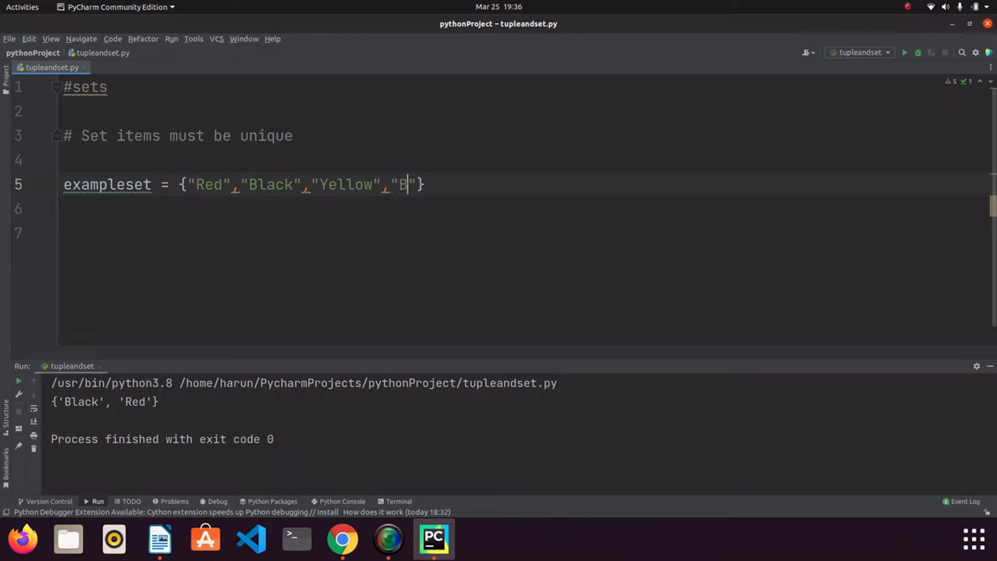
text(lue)
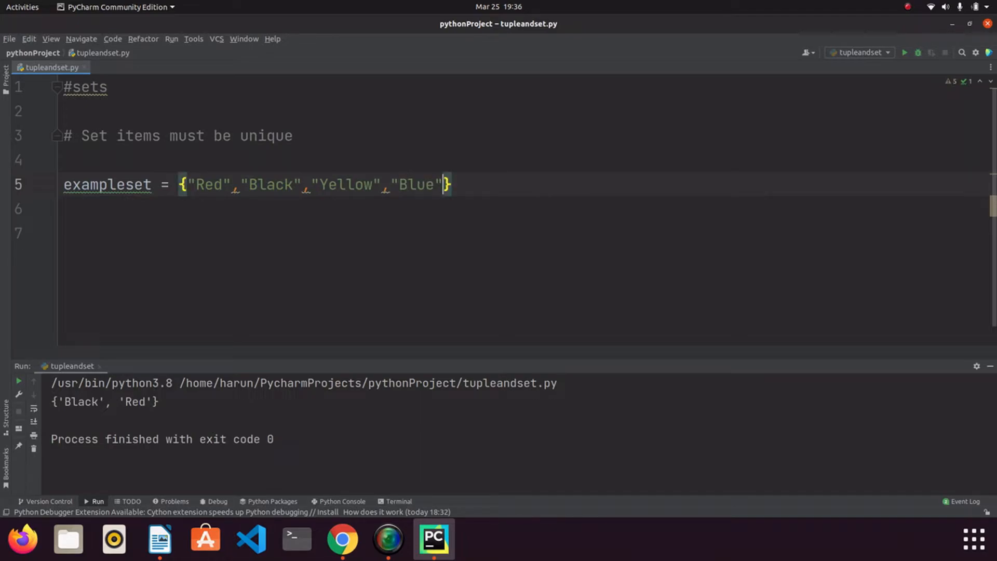
text(,"Green")
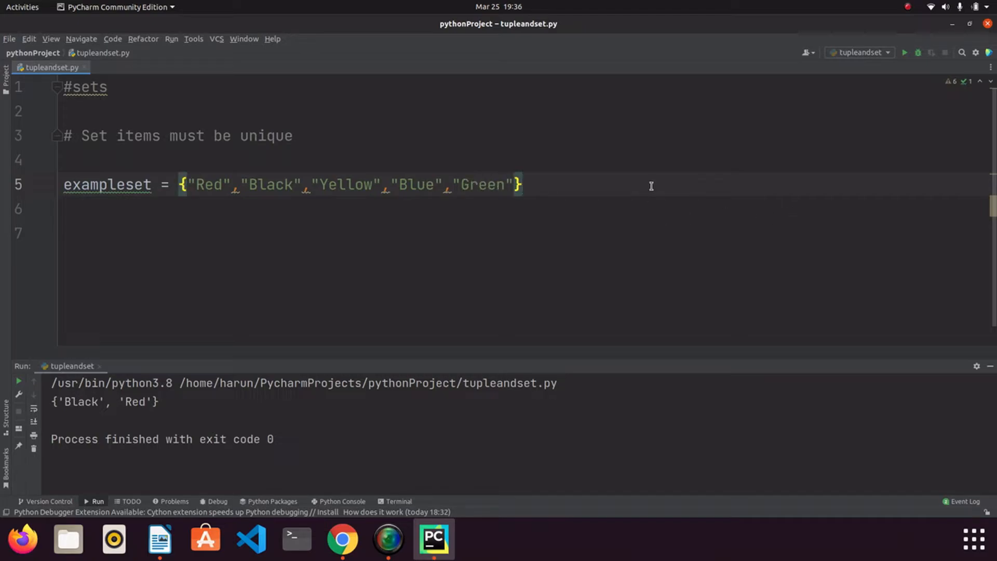
Add print(exampleset) and run twice, showing the five colours in shuffled order.
text(print(exampleset)
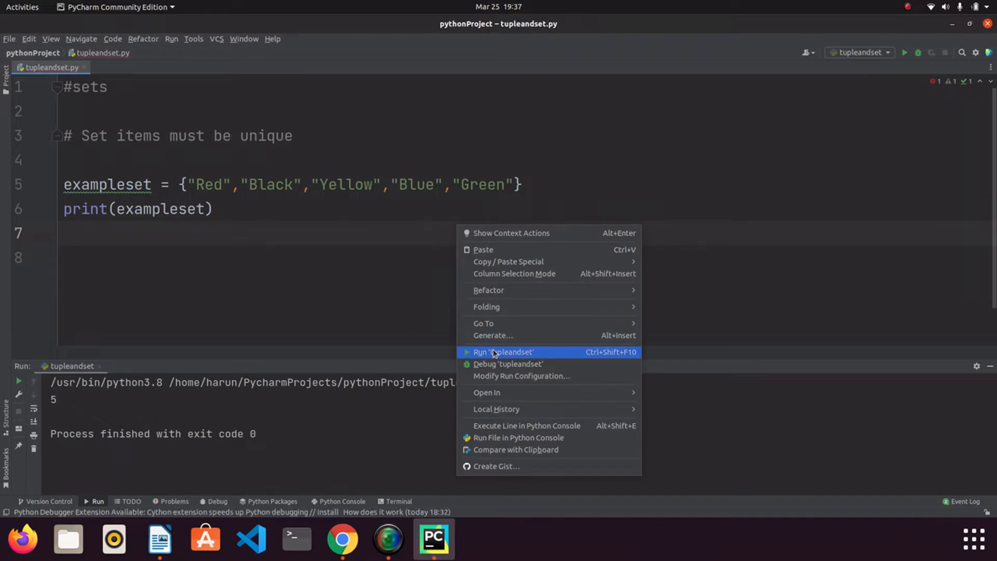
click(503, 352)
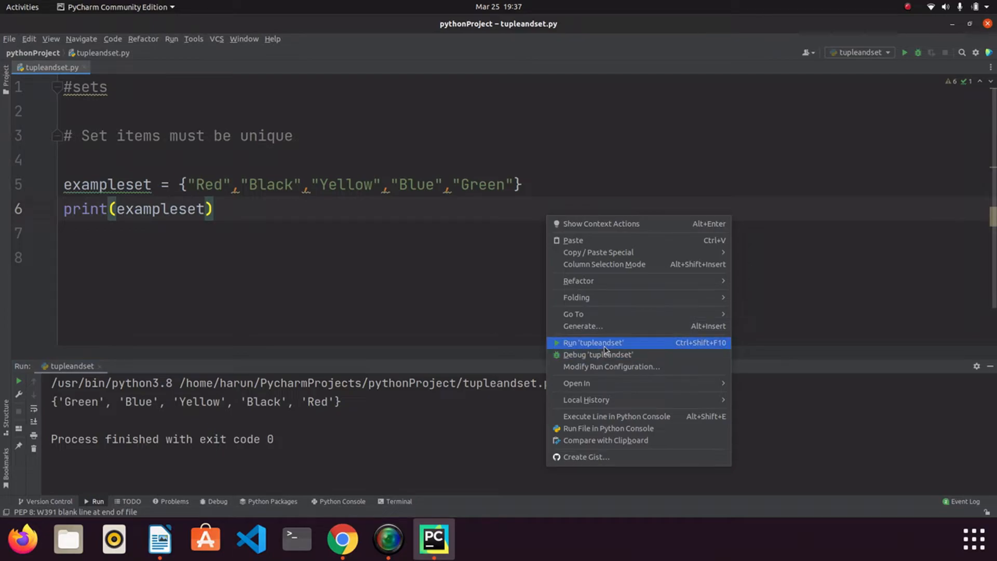
click(592, 342)
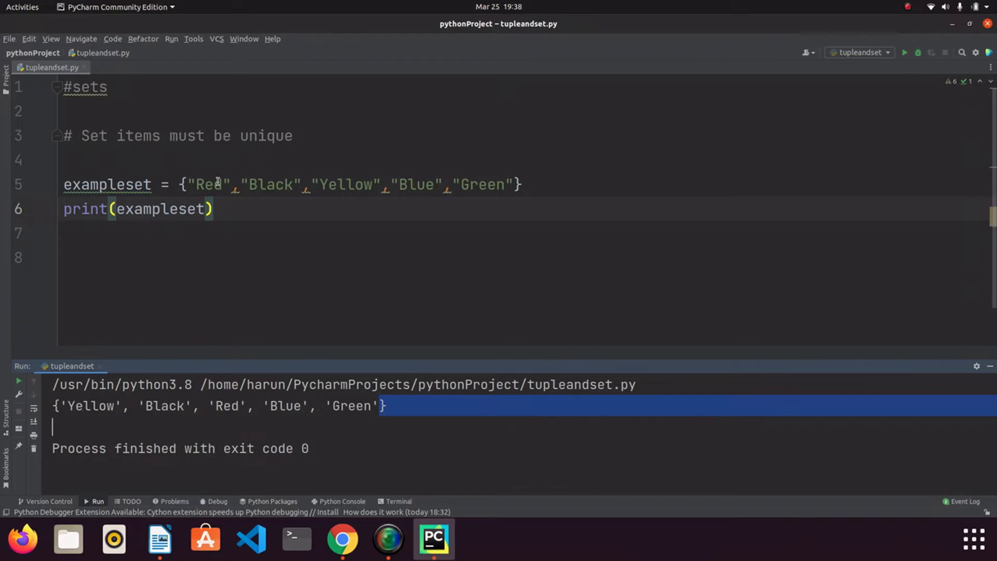
Print exampleset[0] and run, getting TypeError: 'set' object is not subscriptable.
text([])
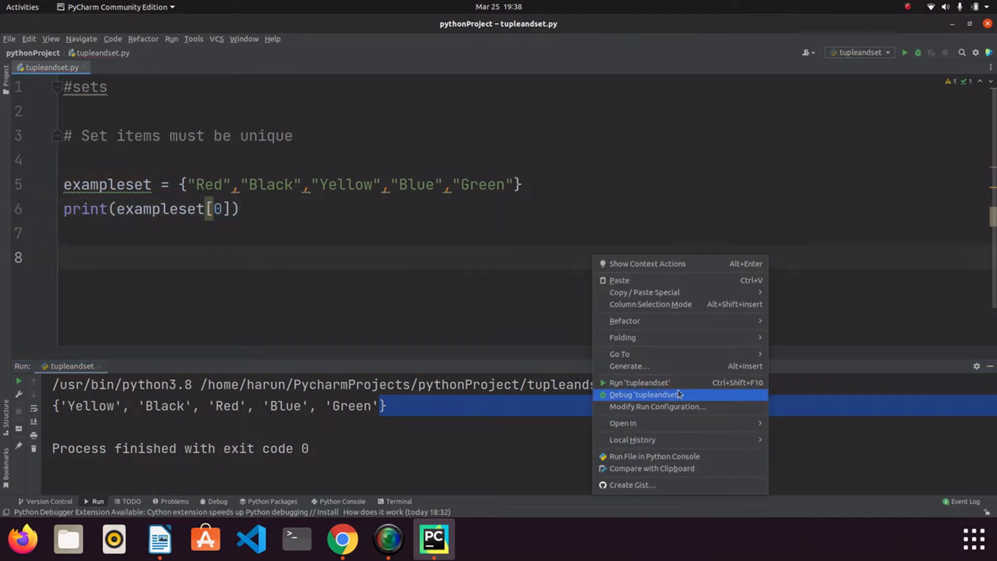
click(639, 383)
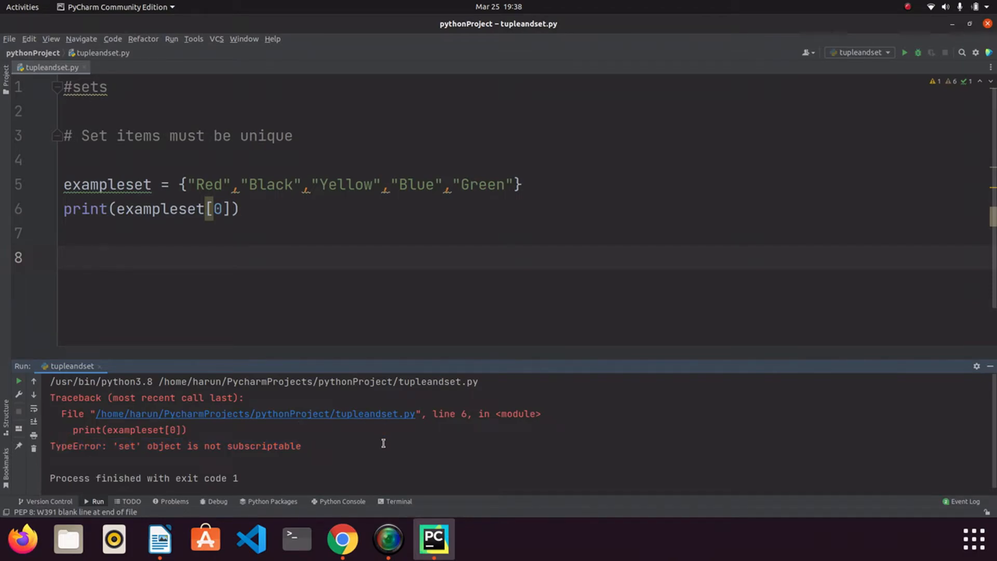
mouse_move(418, 262)
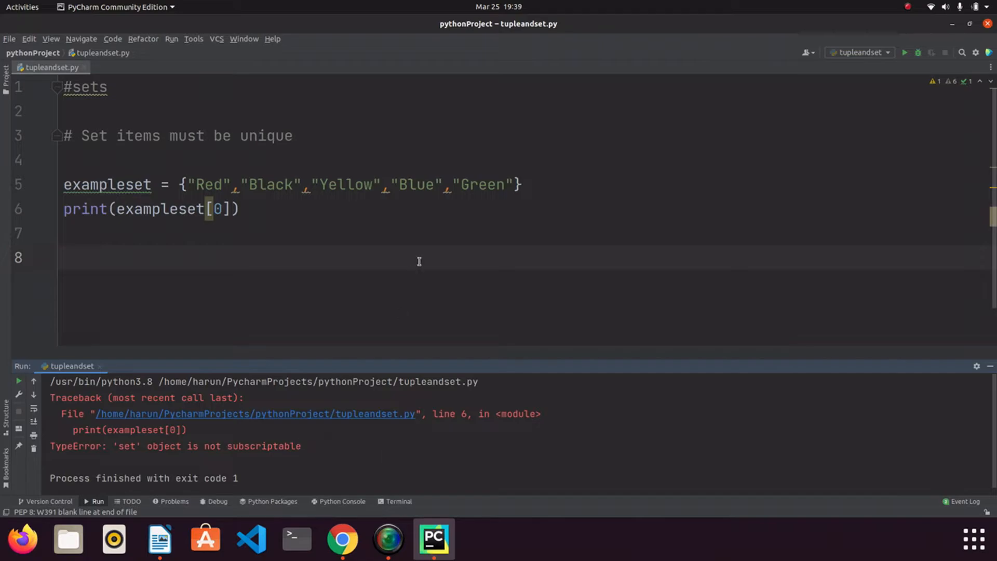
mouse_move(512, 177)
text(,"Yell)
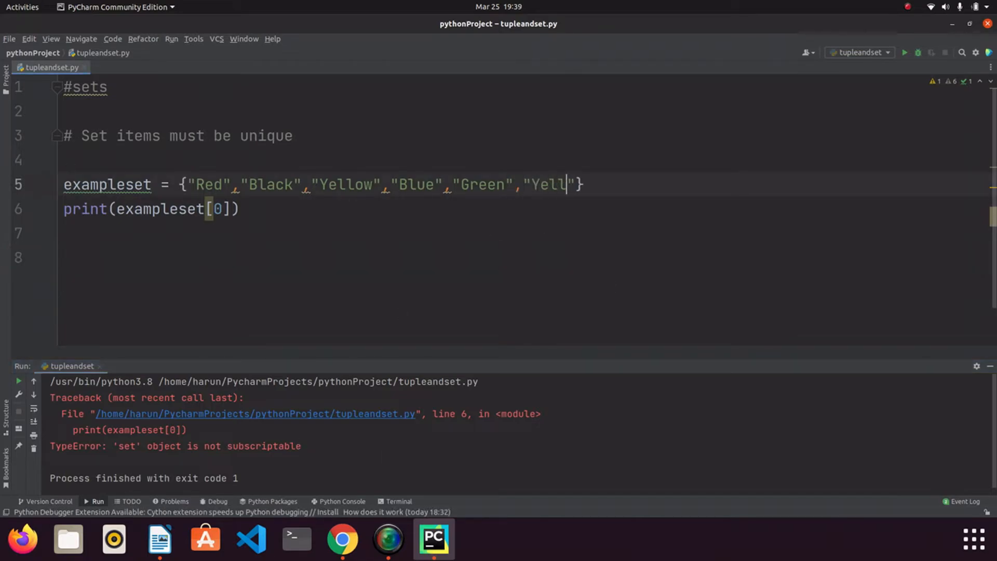
Append duplicate "Yellow","Green","Blue" to exampleset and run, showing only five unique colours print.
text(ow","Gree)
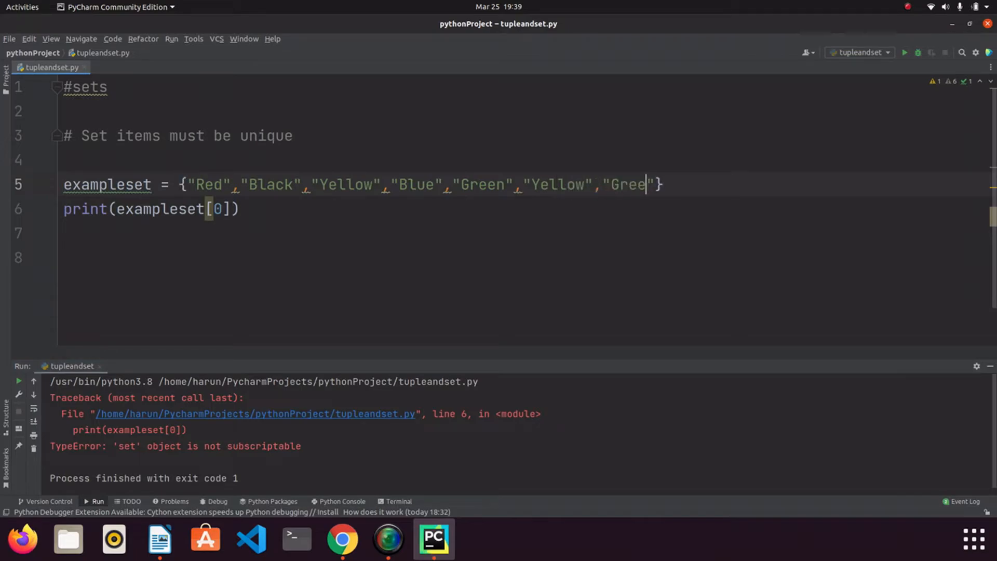
text(n","Blue)
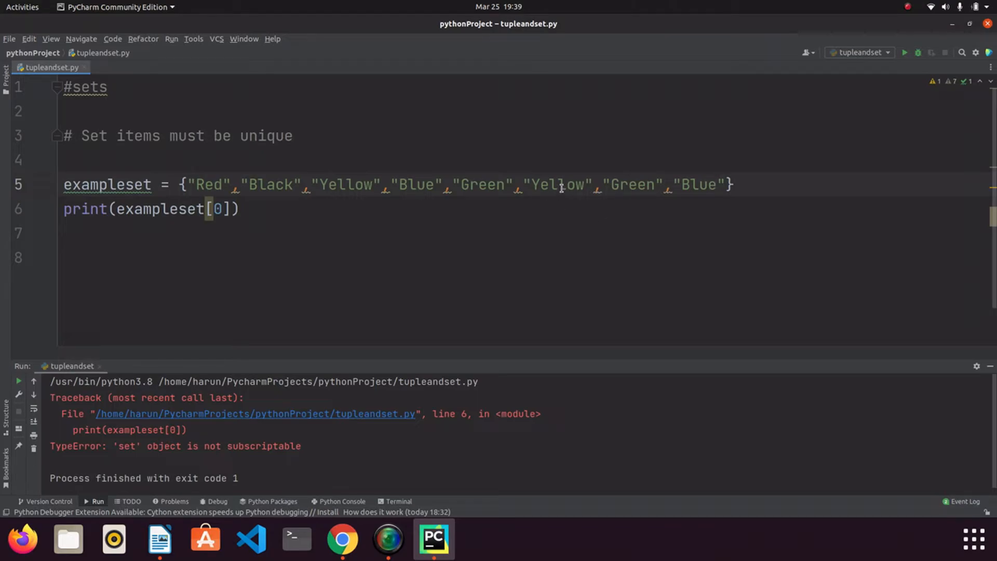
double_click(345, 184)
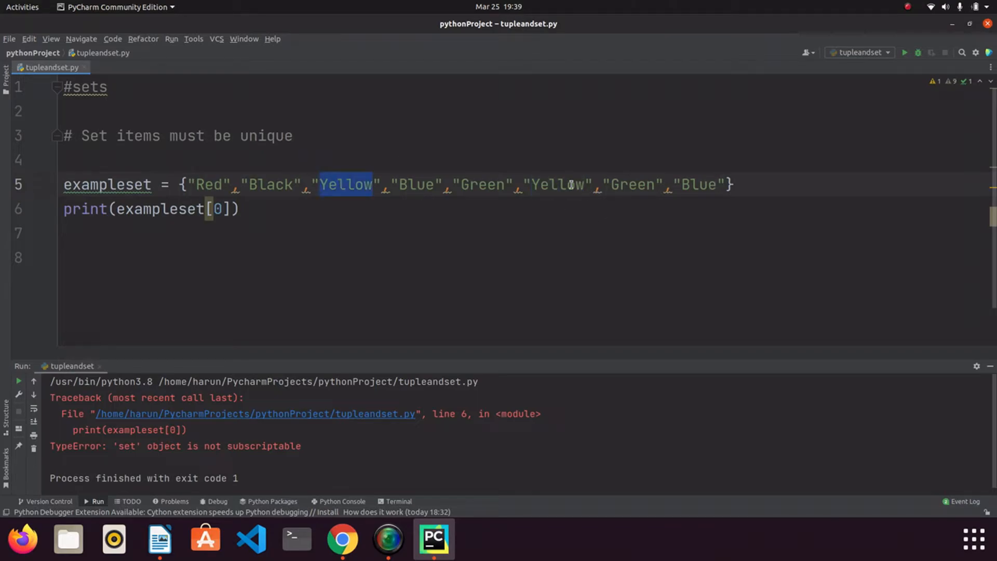
double_click(481, 185)
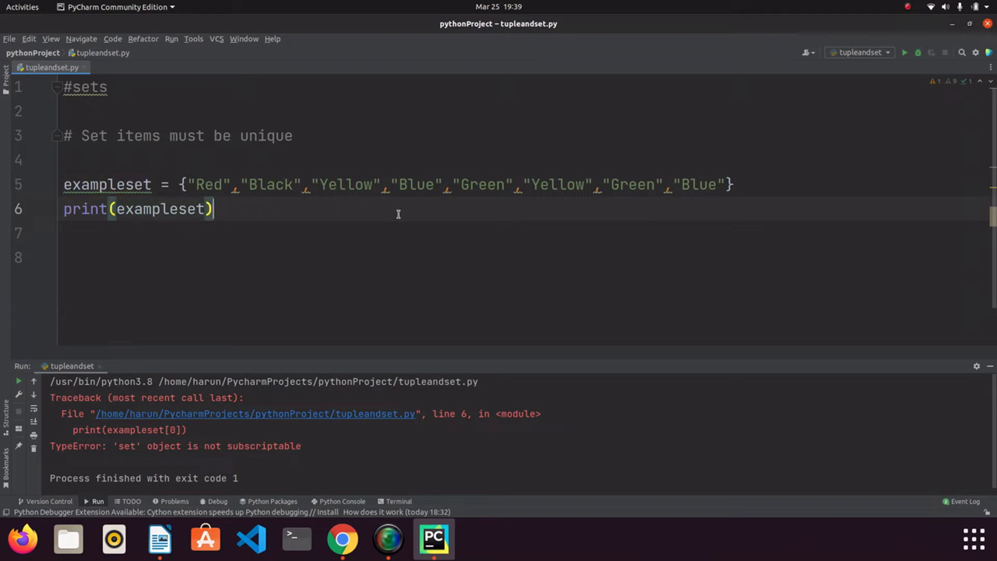
click(904, 53)
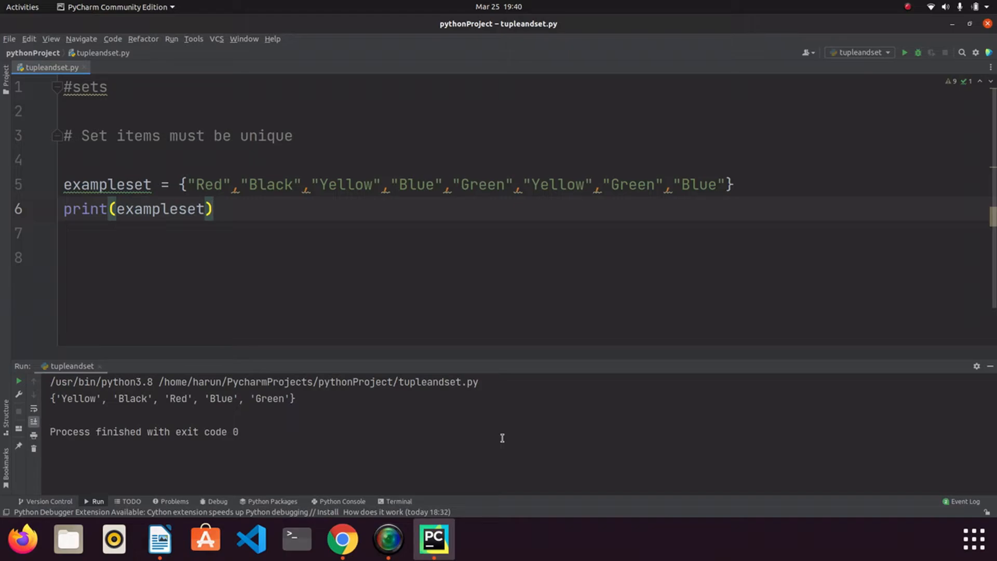
double_click(559, 185)
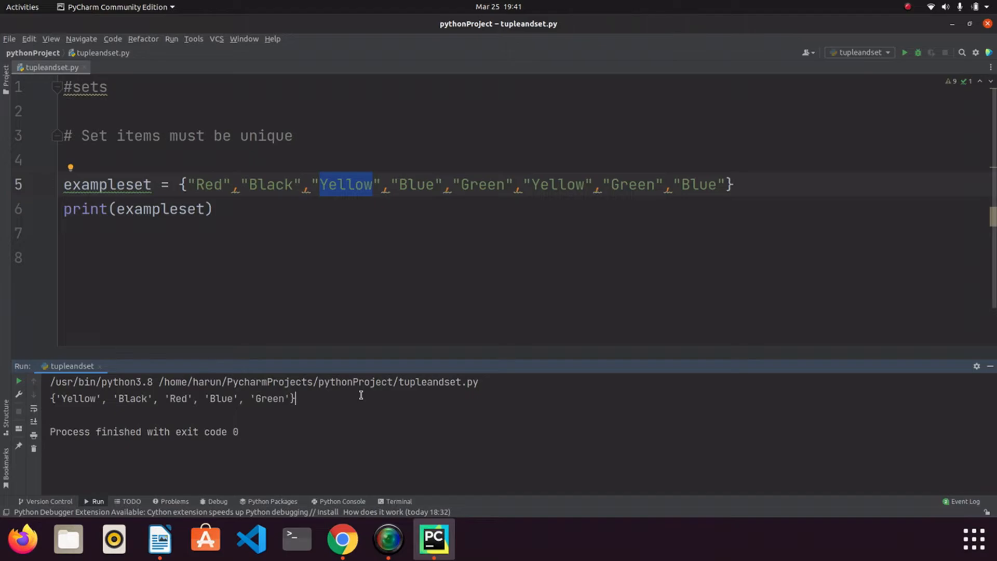
mouse_move(553, 302)
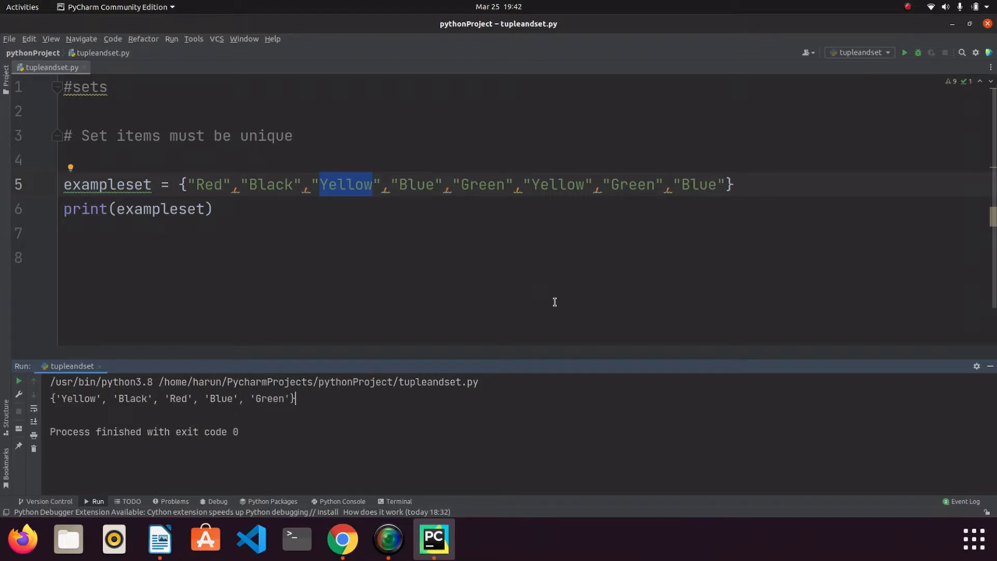
mouse_move(754, 217)
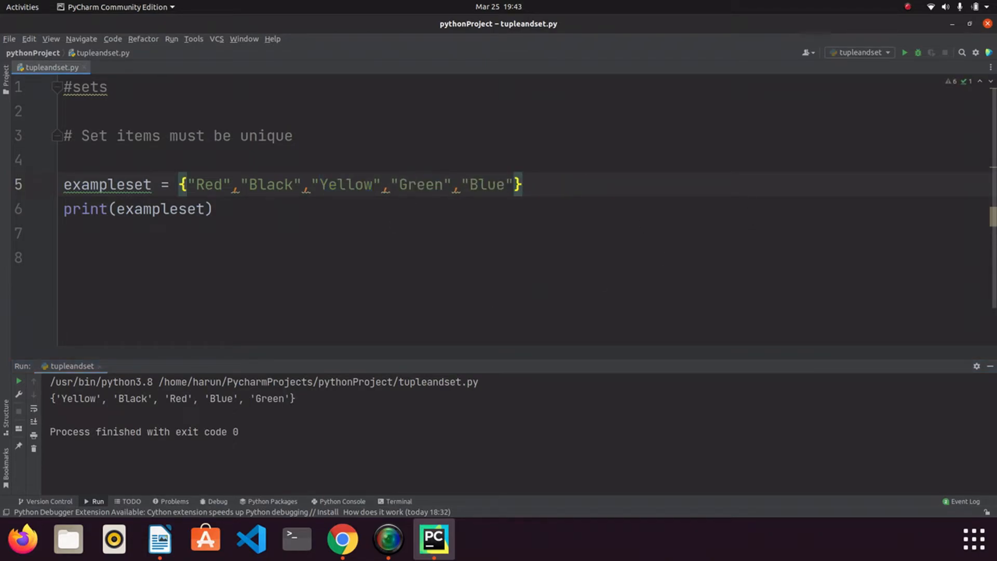
Write exampleset.add("Pink") before the print and run tupleandset to see Pink in the set.
text(exampleset)
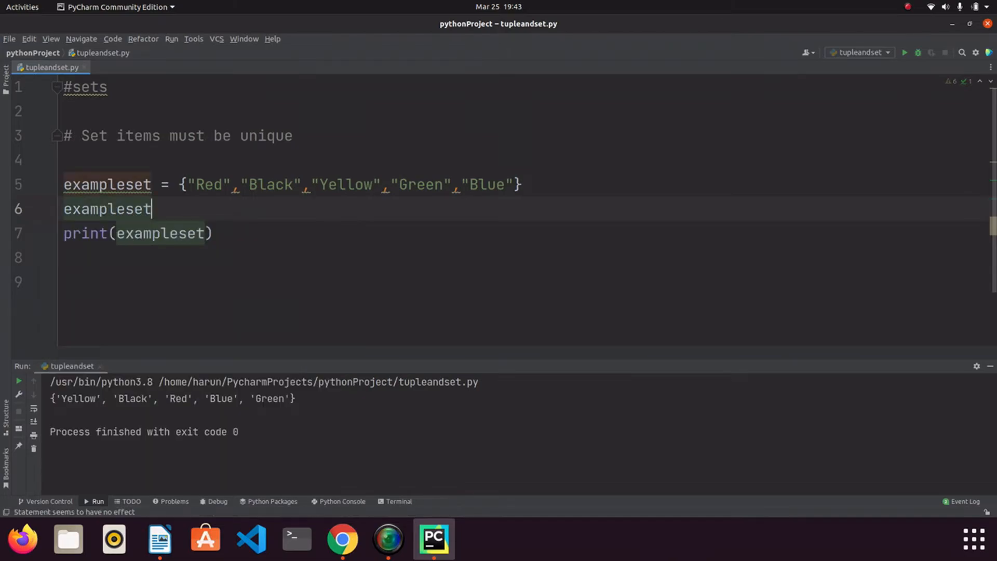
text(.add()
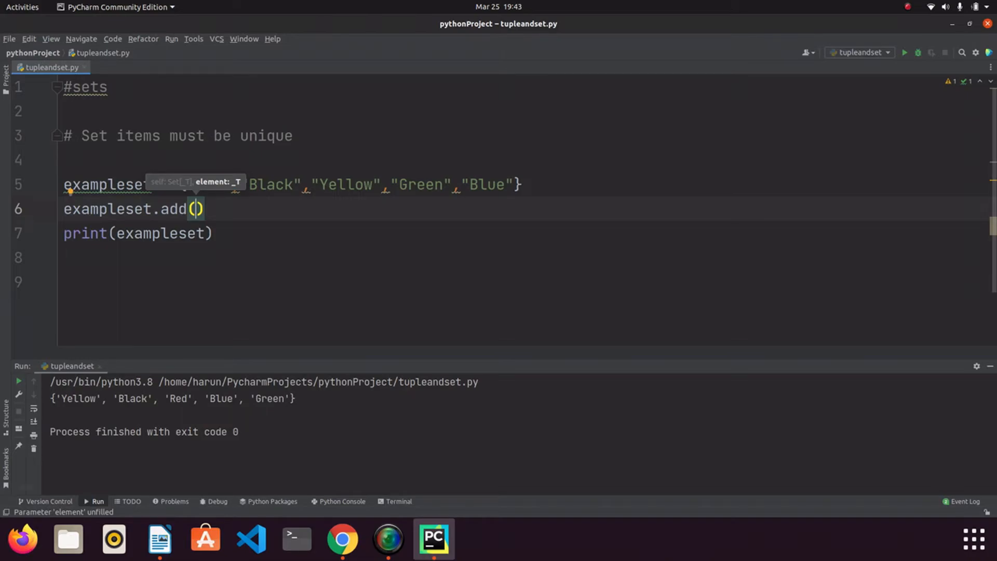
text("Pink")
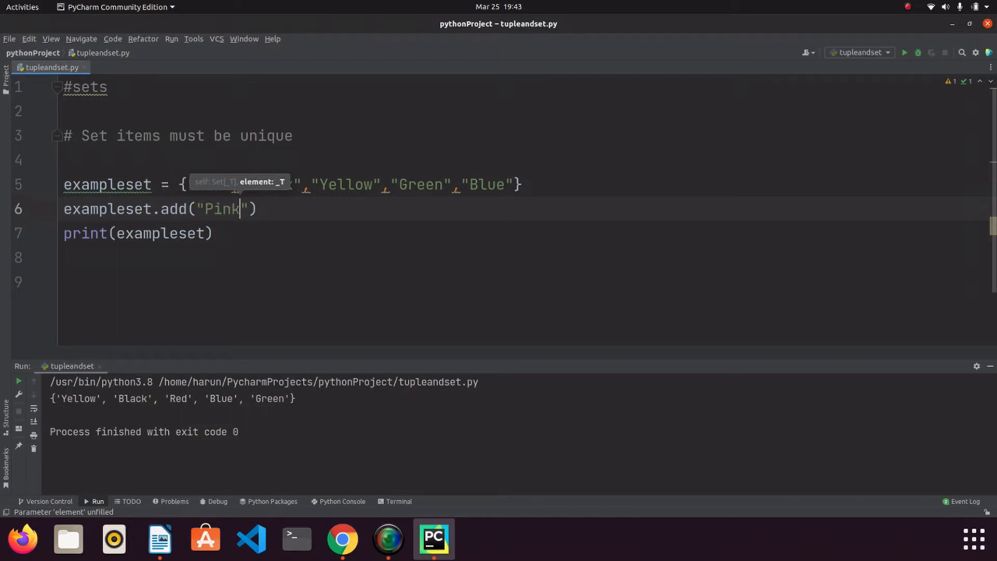
click(904, 52)
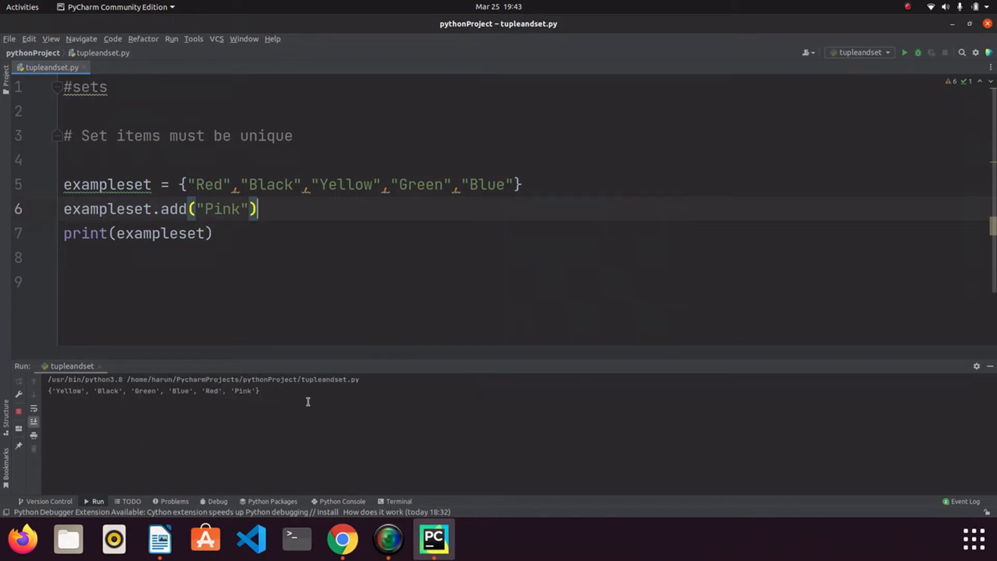
click(904, 52)
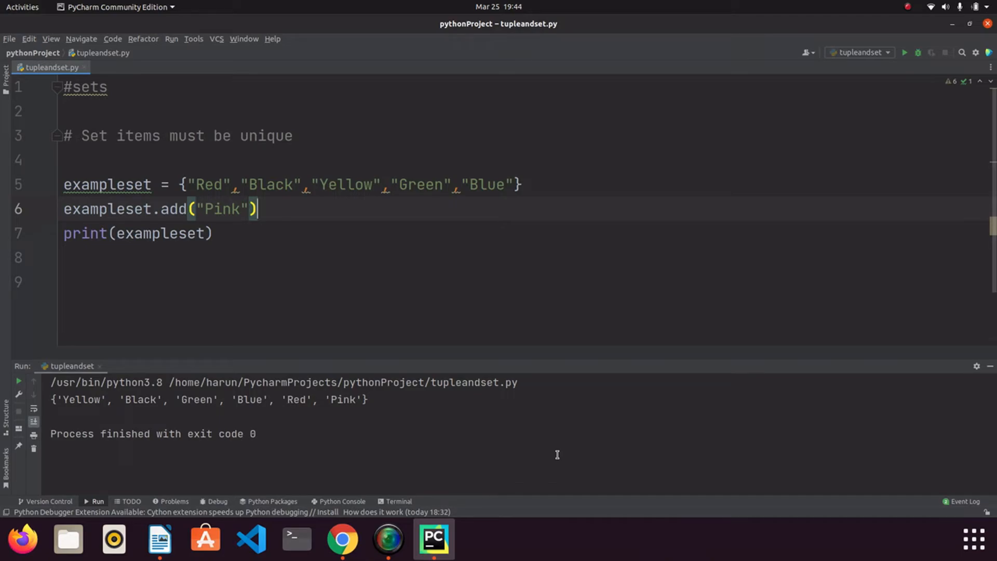
mouse_move(183, 209)
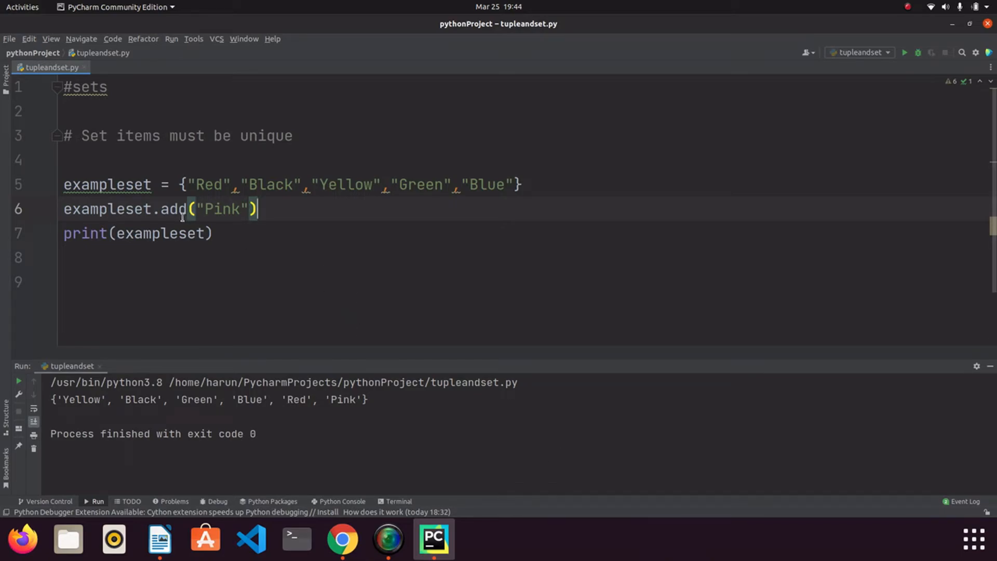
Swap add for update("Pink") and rerun, printing the letters P, i, n, k separately.
text(update)
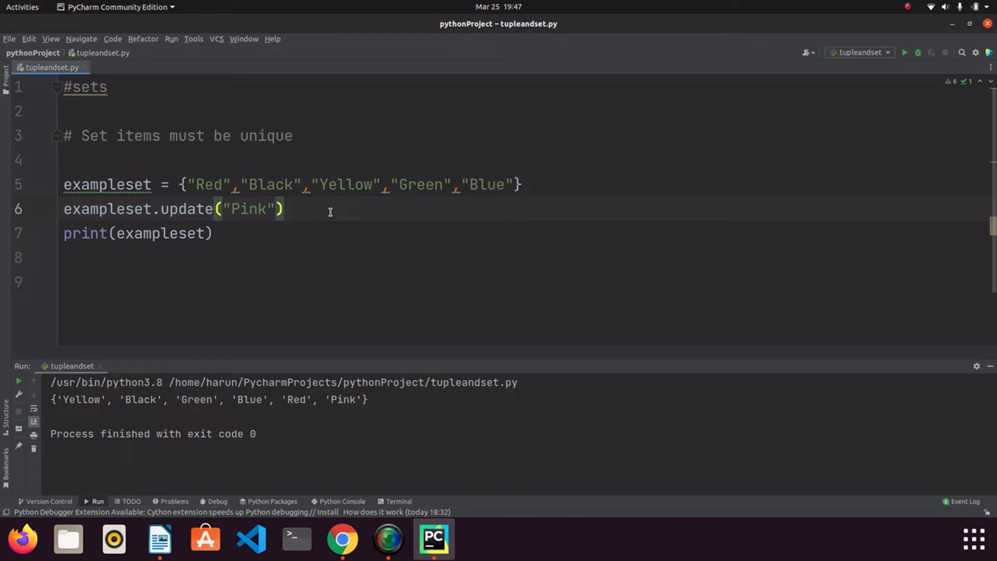
double_click(248, 209)
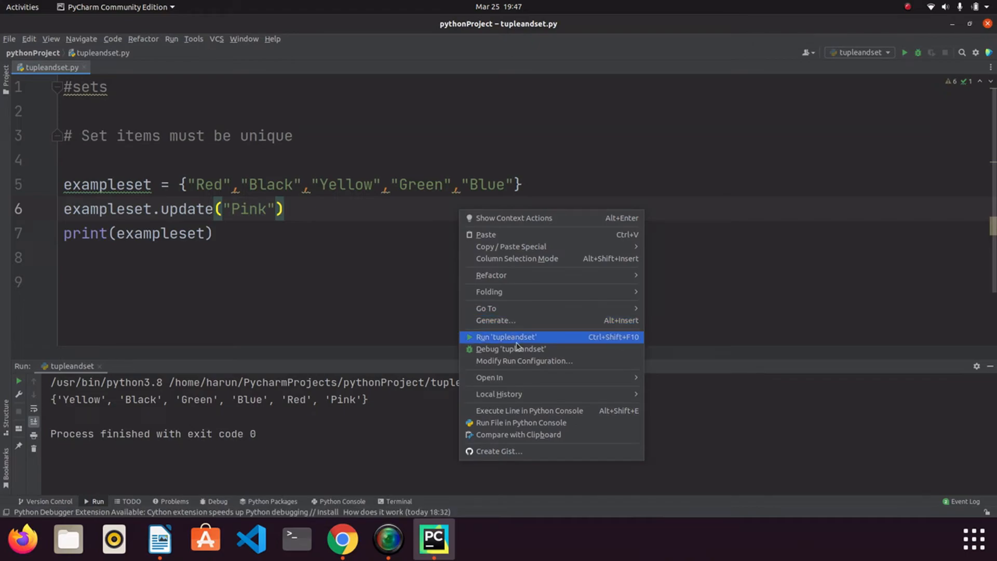
click(506, 337)
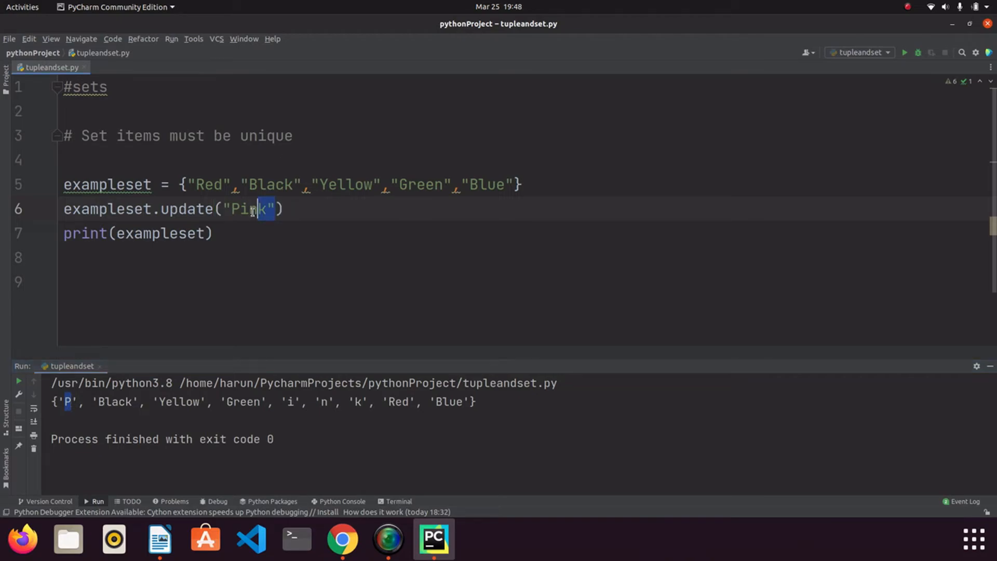
Make line 6 exampleset.update(["Pink","White"]) and rerun to print seven colours.
text([])
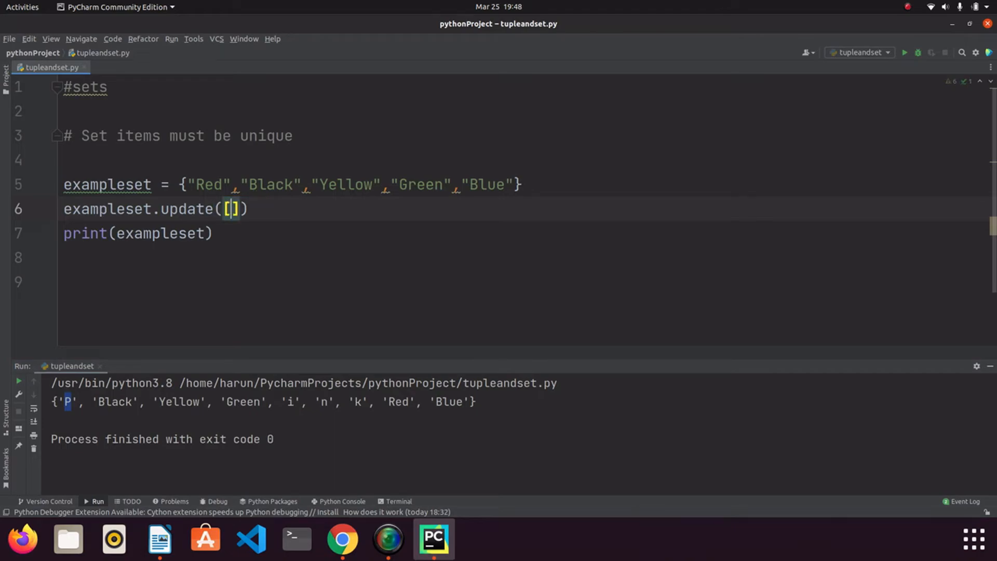
text("Pink")
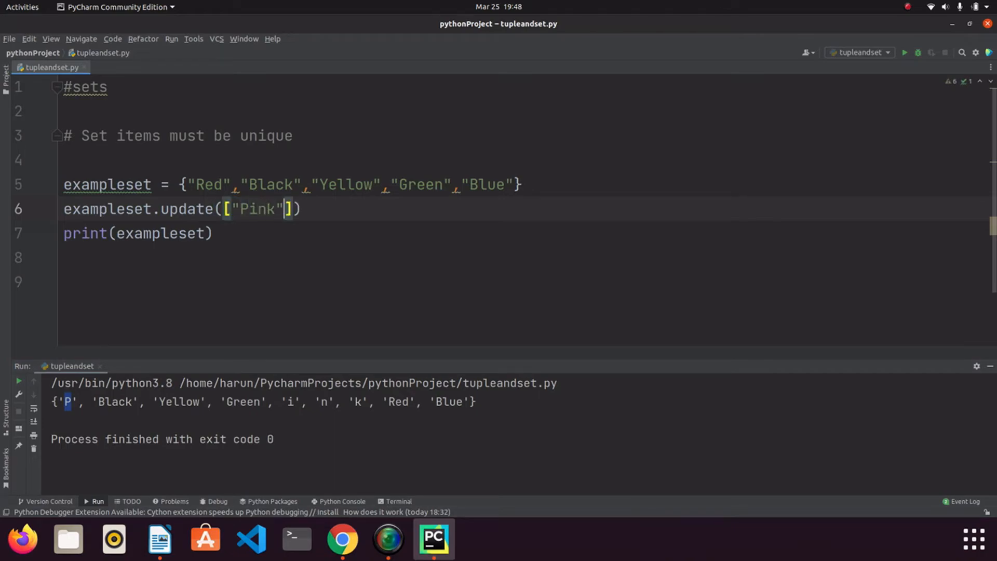
text(,"White)
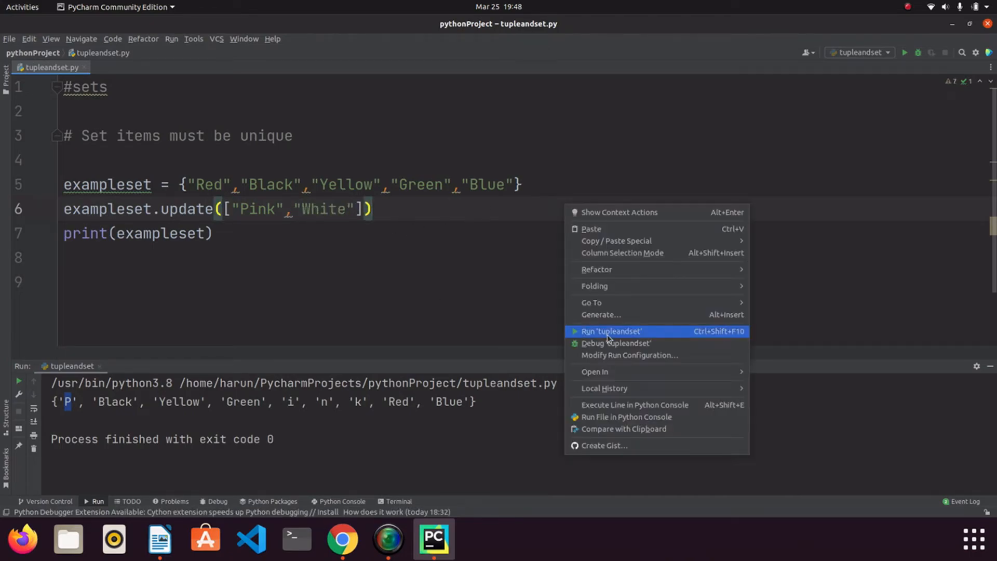
click(610, 330)
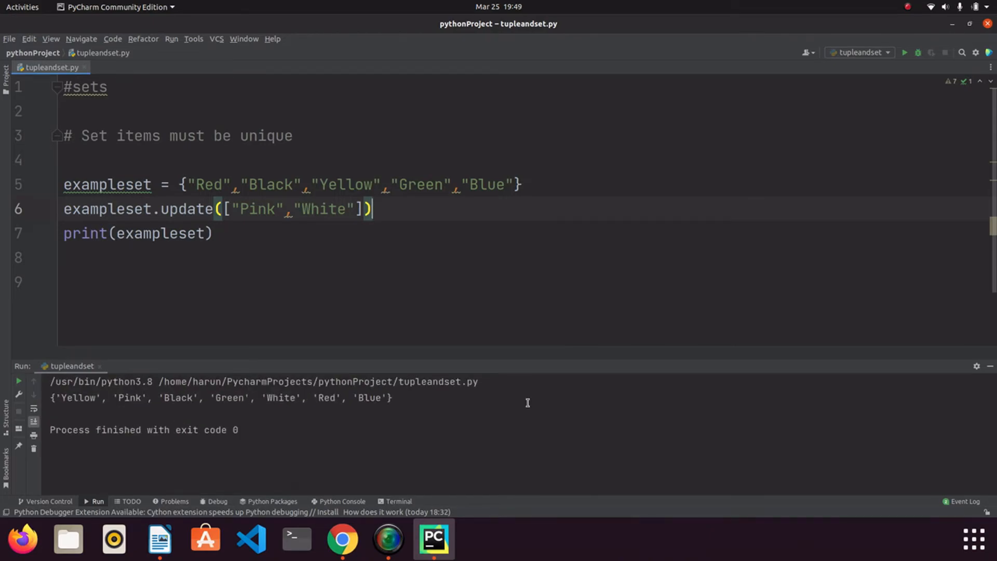
drag(239, 208, 356, 209)
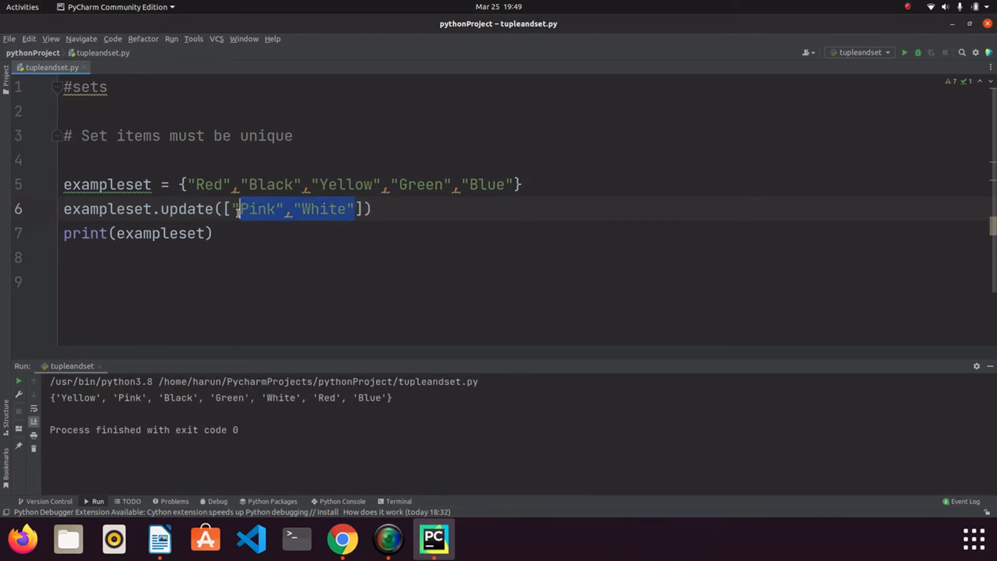
click(374, 209)
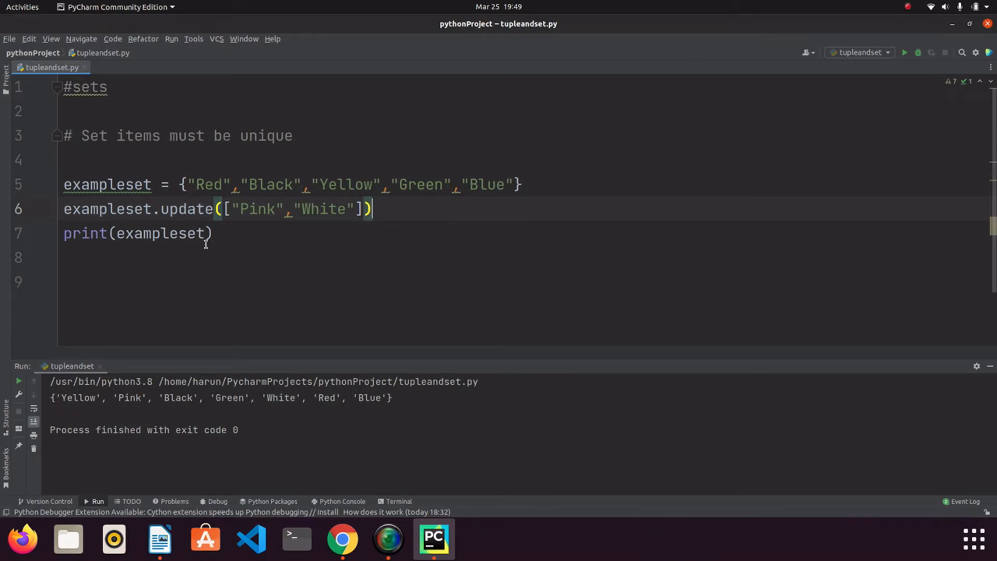
mouse_move(225, 236)
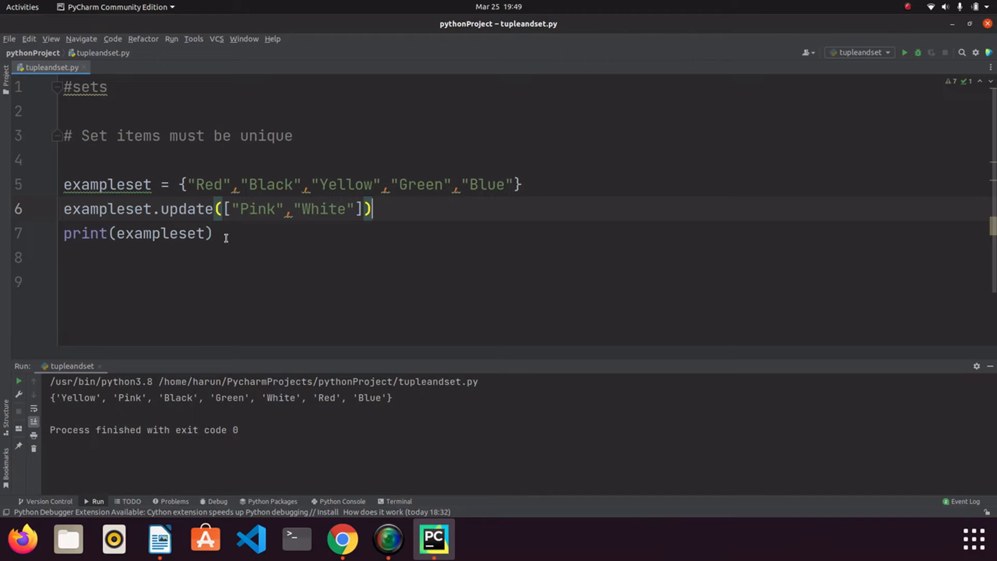
Replace the update call with exampleset.remove('Black') and run, leaving Red, Green, Blue, Yellow.
drag(160, 209, 371, 209)
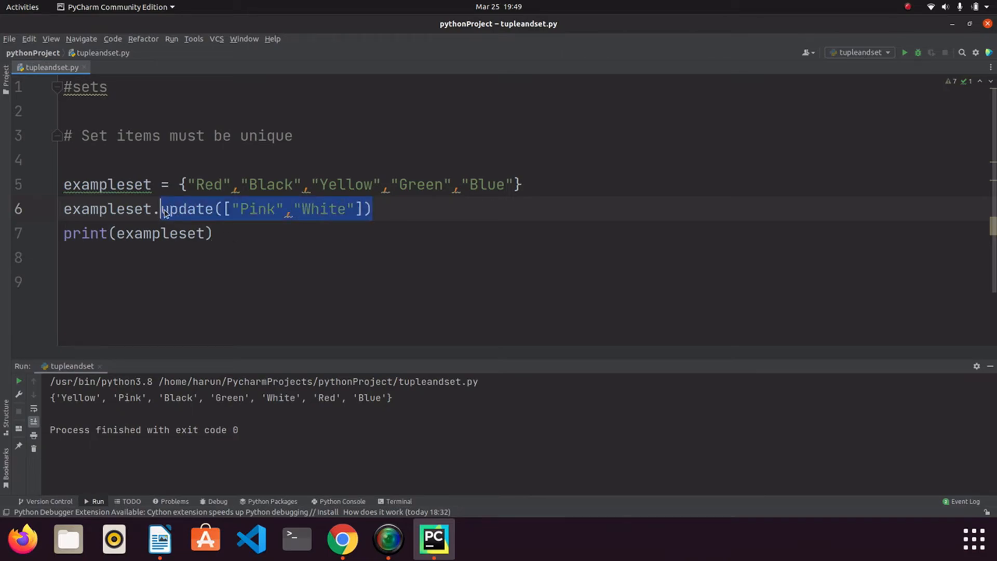
text(remove()
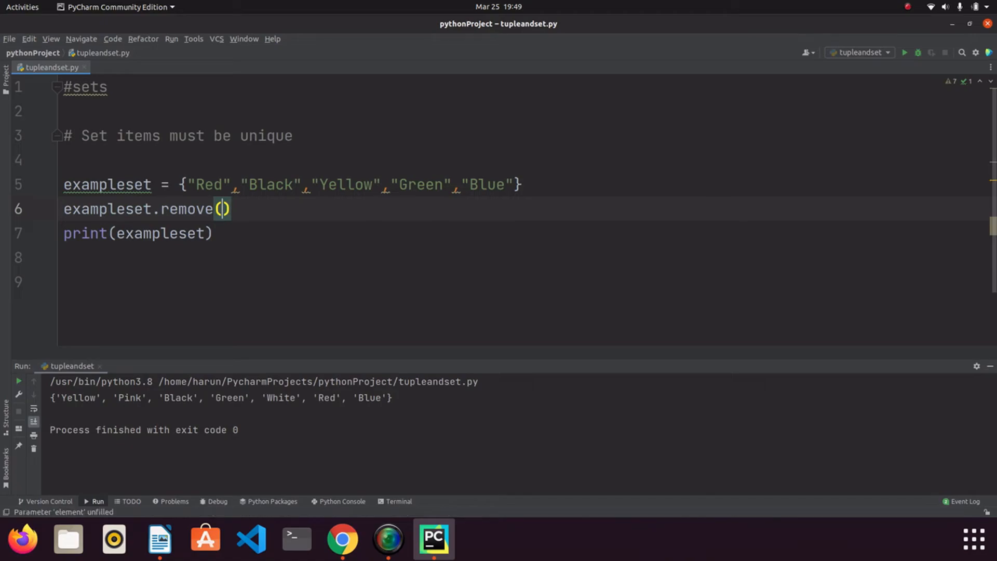
text('B)
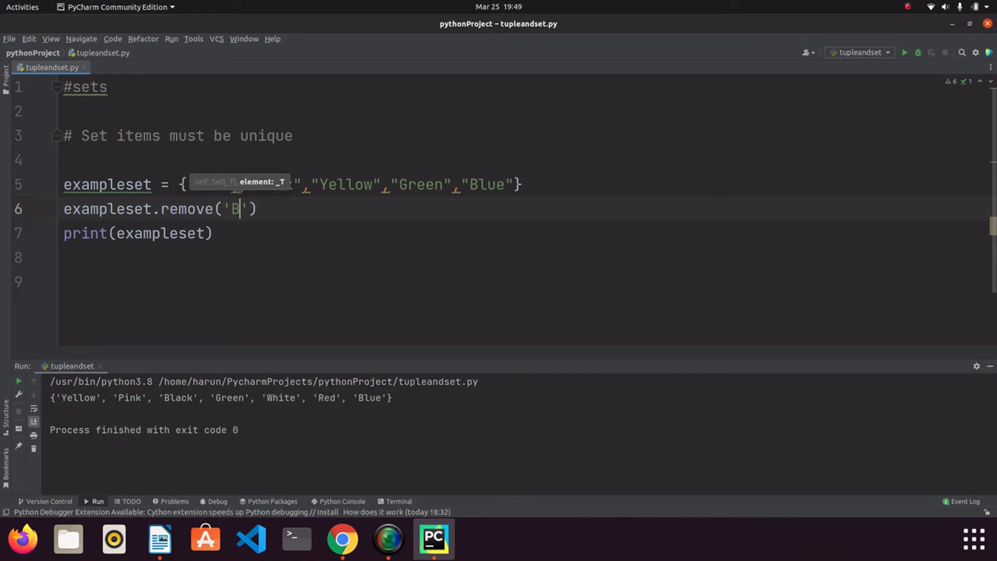
text(lack)
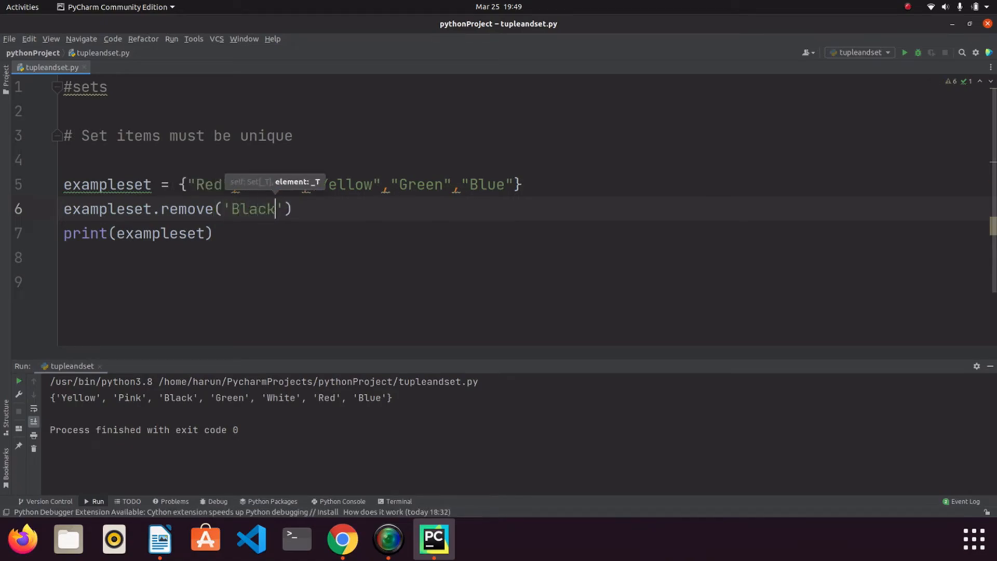
mouse_move(521, 214)
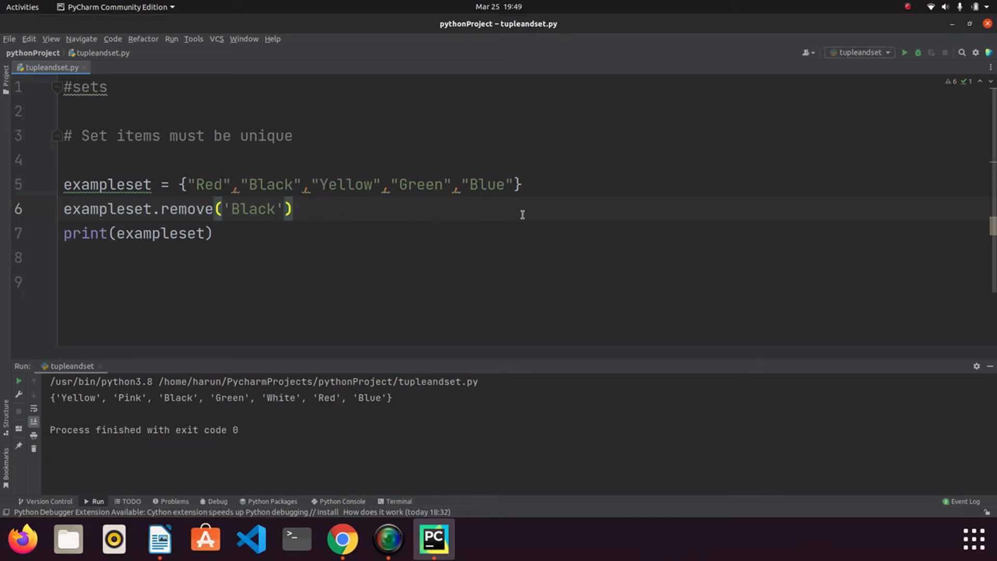
click(904, 52)
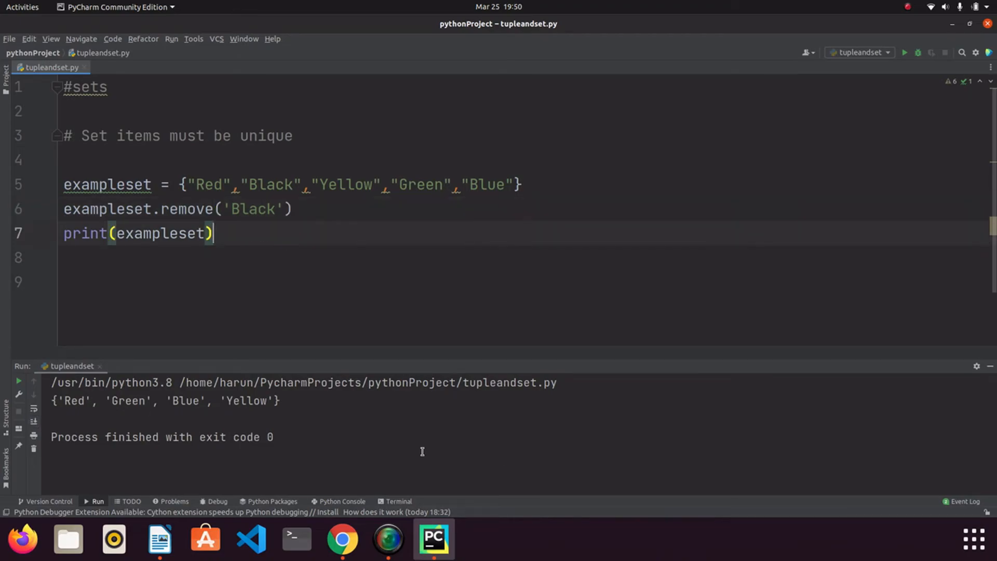
double_click(253, 208)
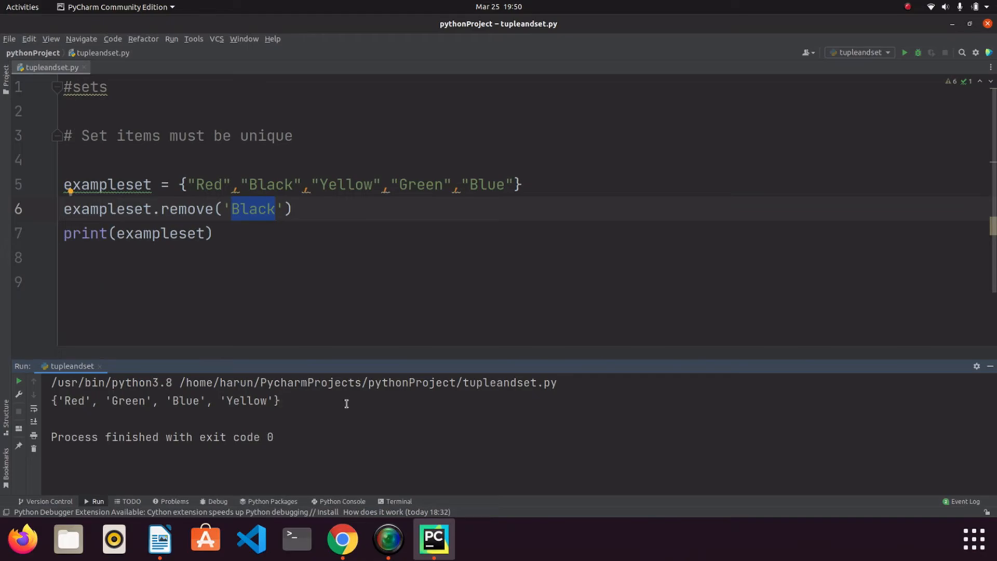
mouse_move(257, 193)
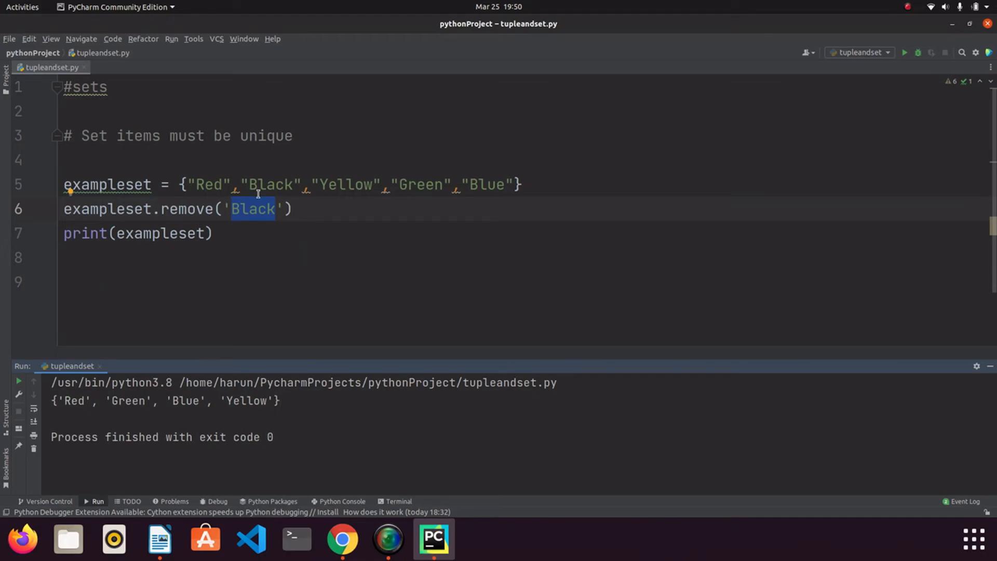
Change the remove target to 'Pink' and rerun, raising KeyError: 'Pink'.
text(Pink)
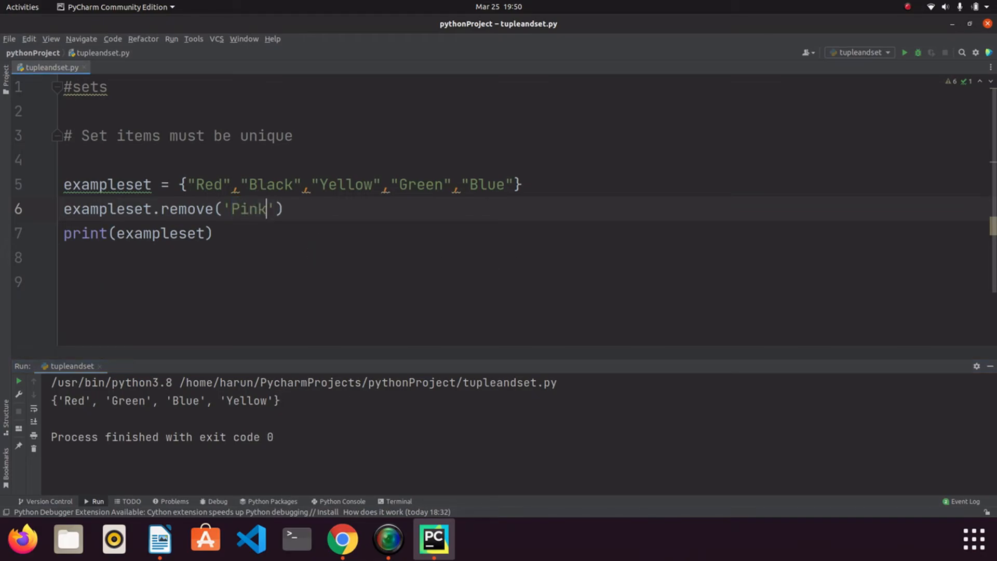
right_click(242, 208)
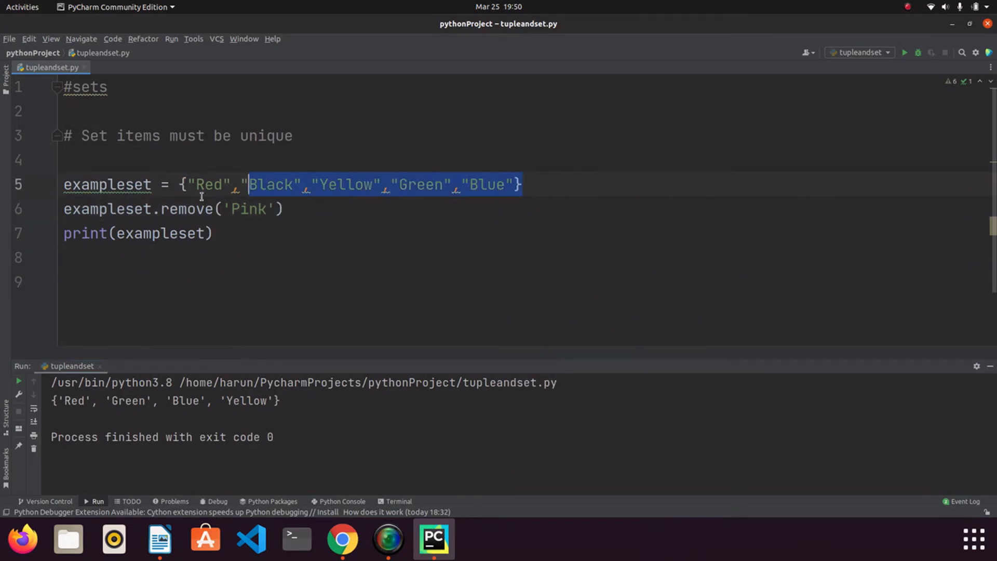
right_click(672, 249)
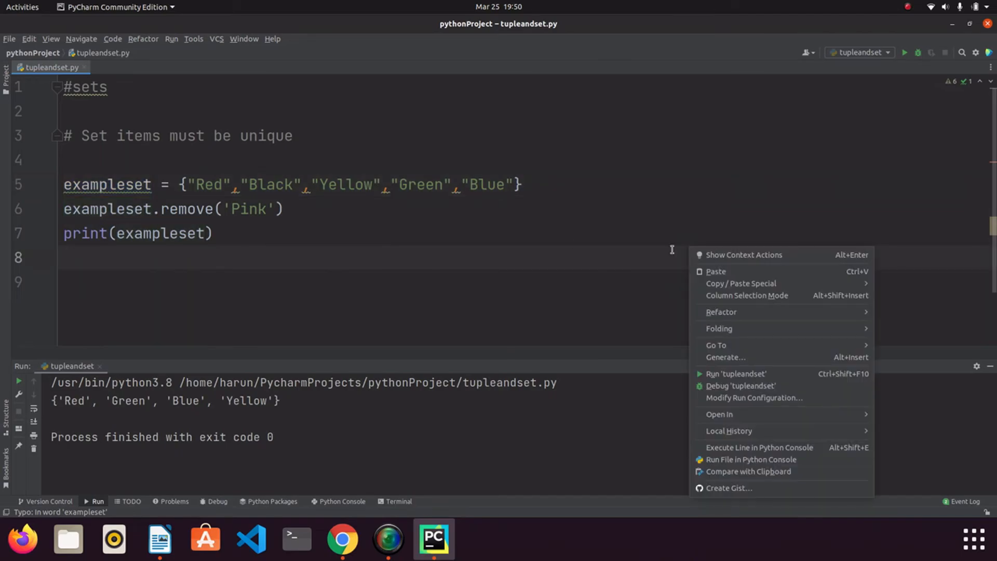
click(735, 373)
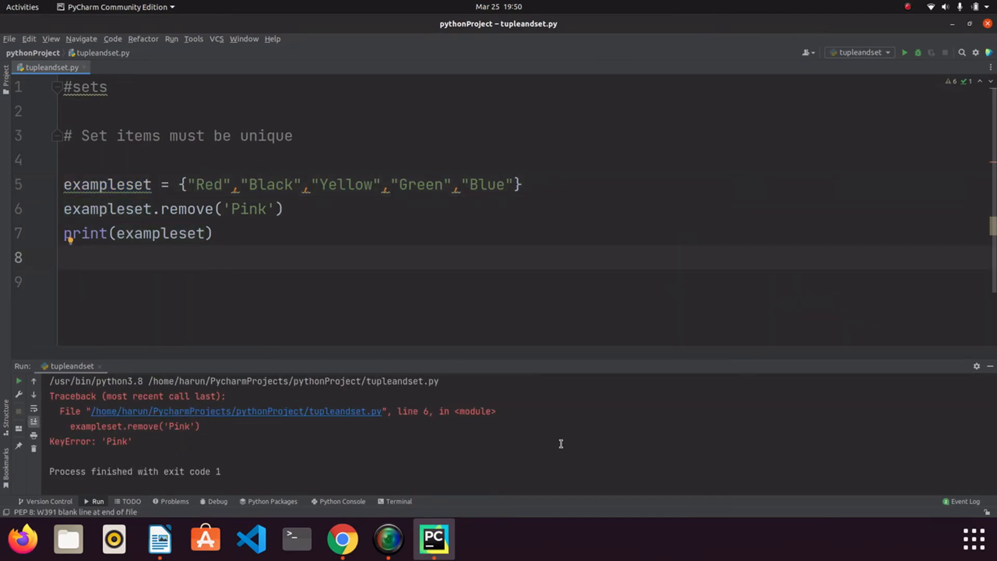
mouse_move(204, 286)
text(d)
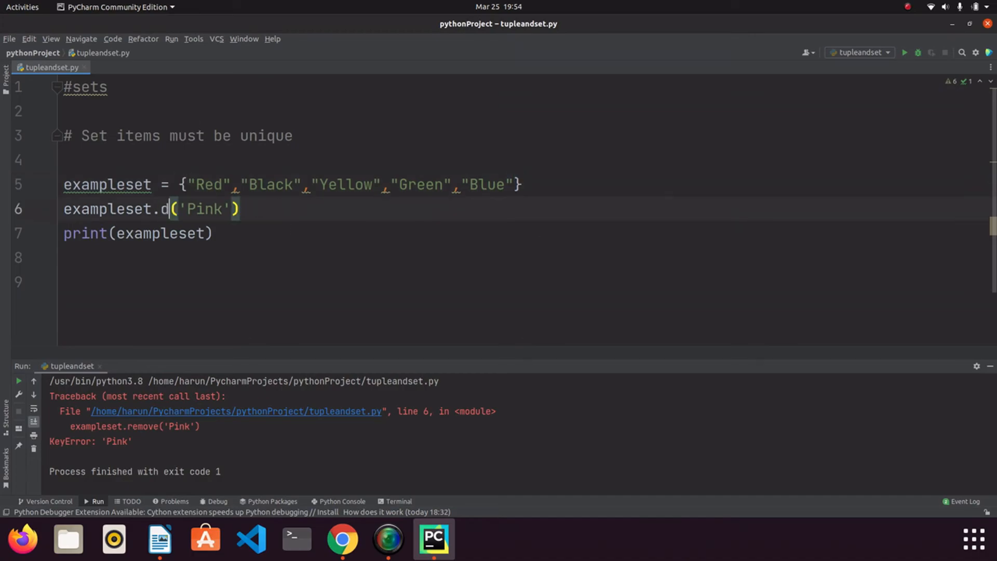
Use discard('Pink') instead of remove so the run finishes and prints all five colours.
text(iscard)
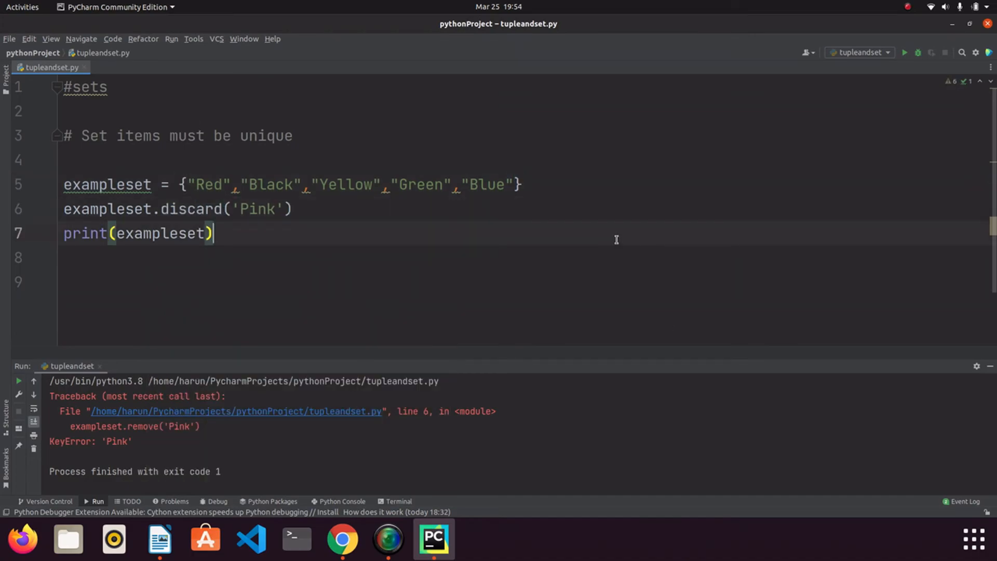
click(905, 52)
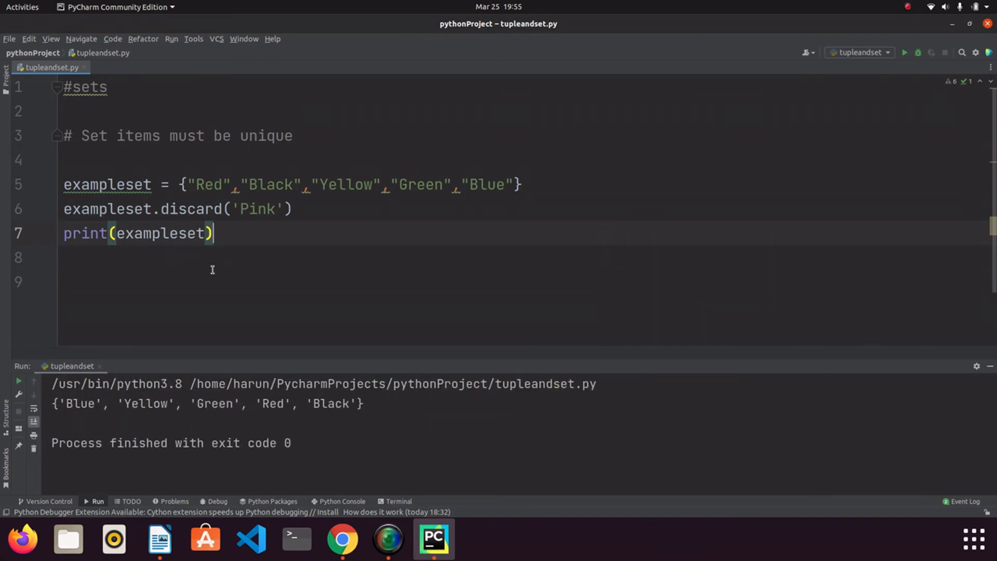
double_click(257, 208)
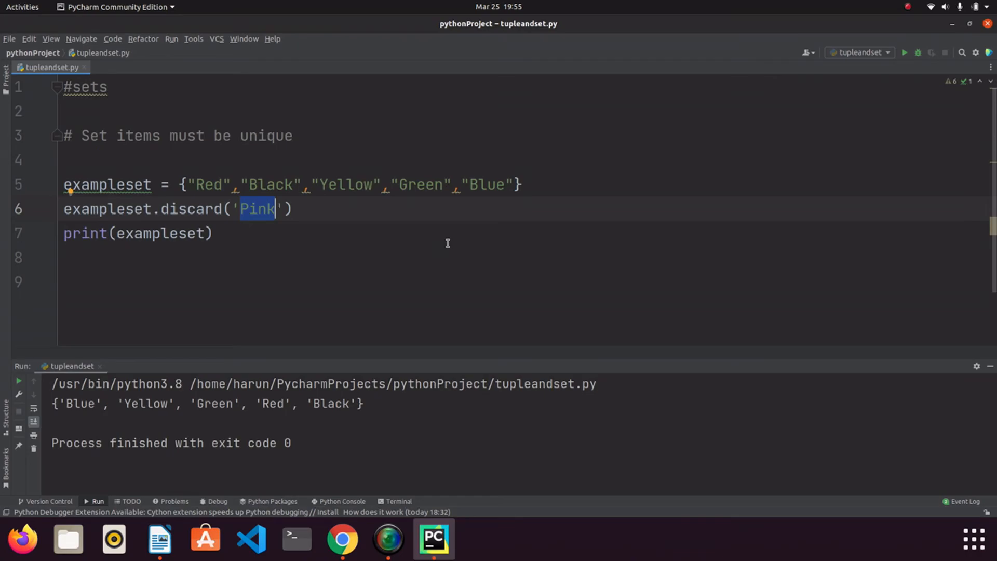
mouse_move(411, 243)
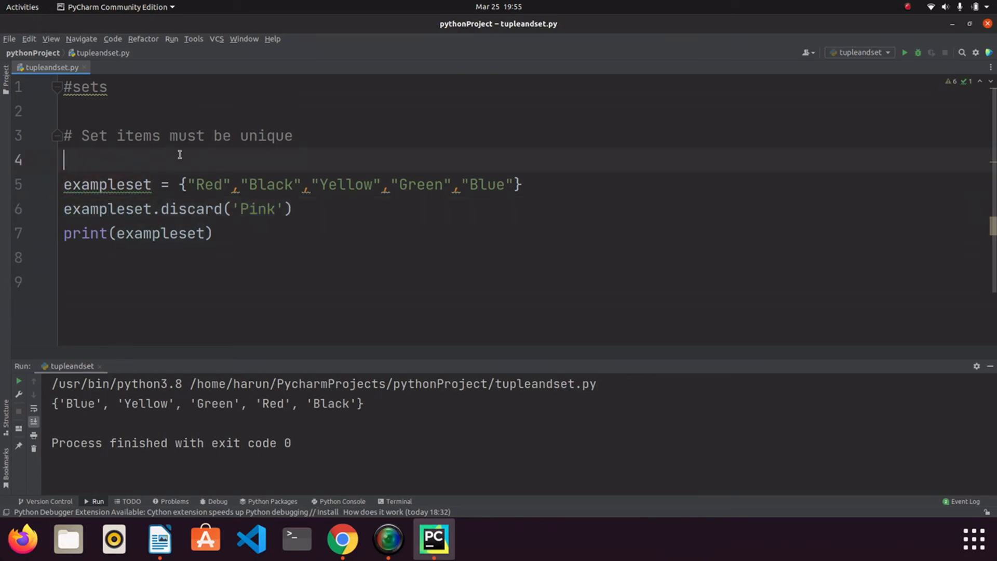
Add a #frozenset comment and write examplesetfrozen = frozenset({"Red","Black","Yellow","Green","Blue"}).
text(#fr)
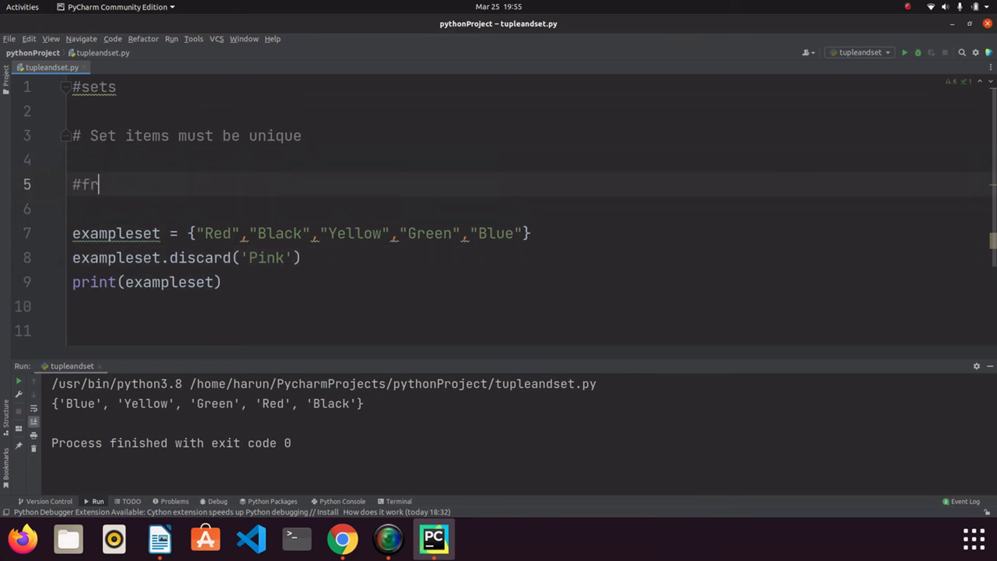
text(ozenset)
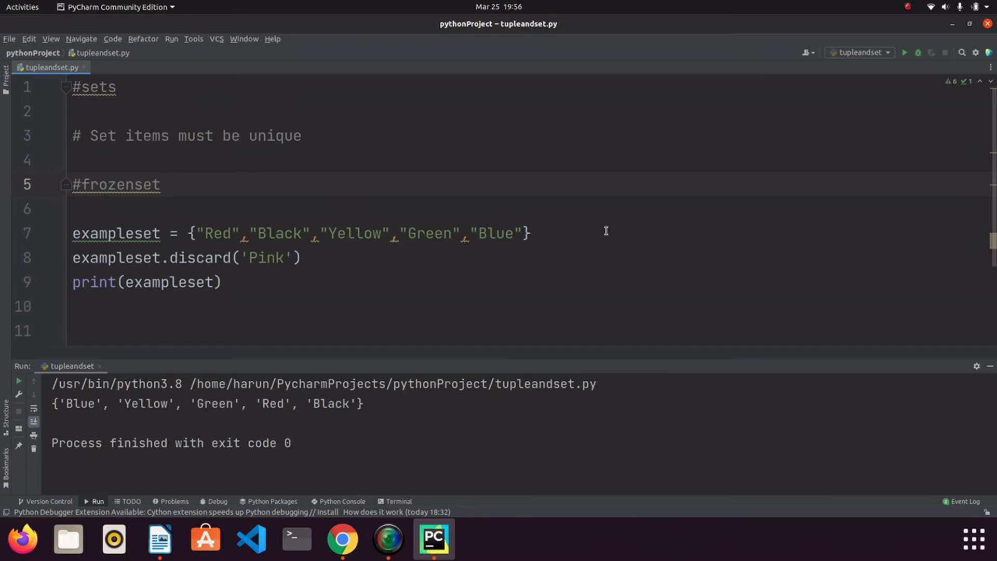
text(e)
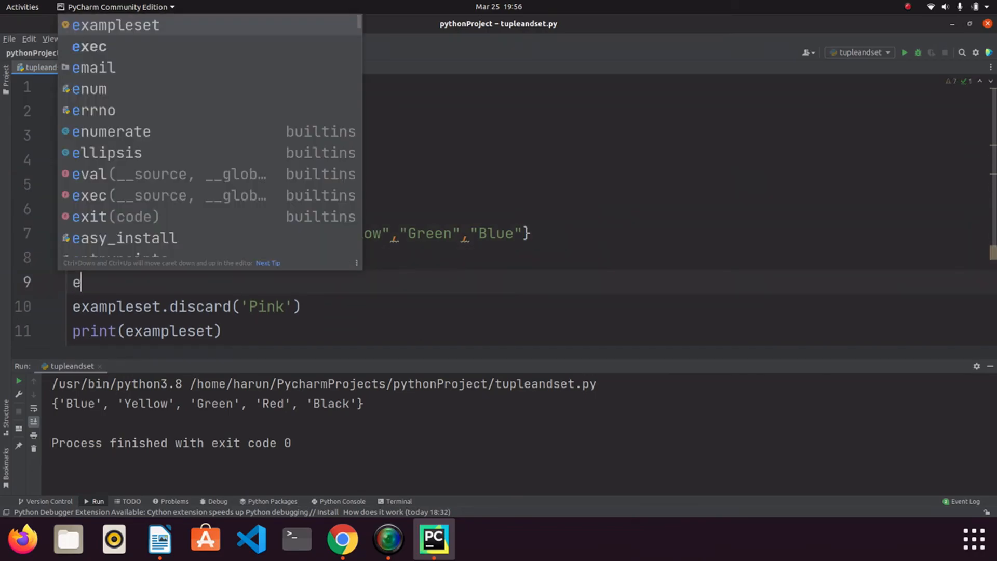
key(Tab)
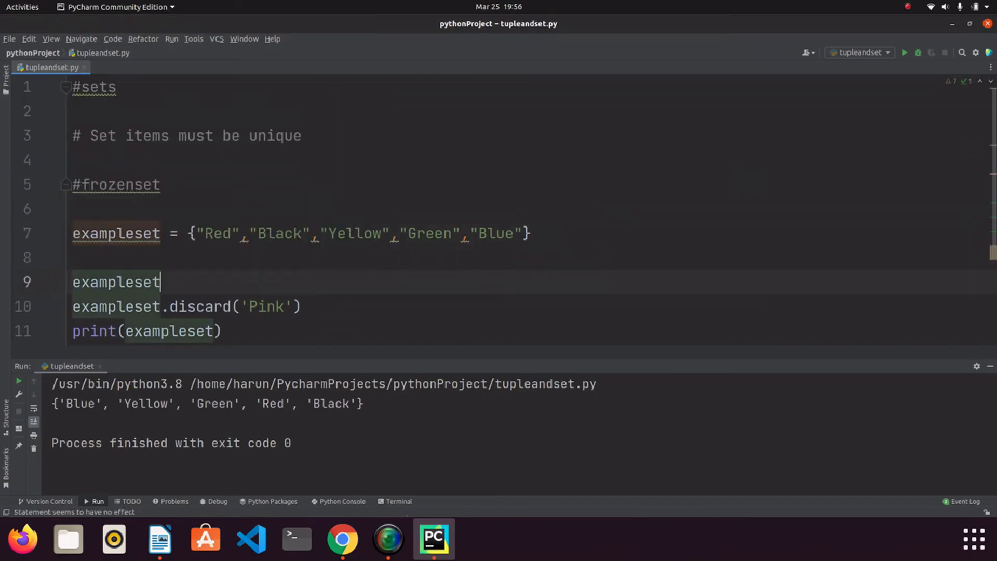
text(frozen =)
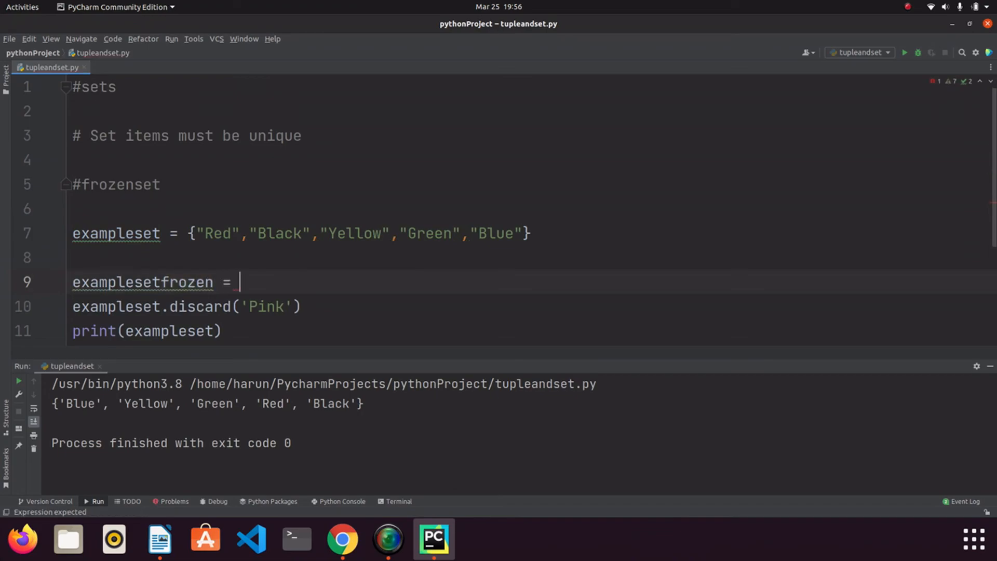
text(frozenset)
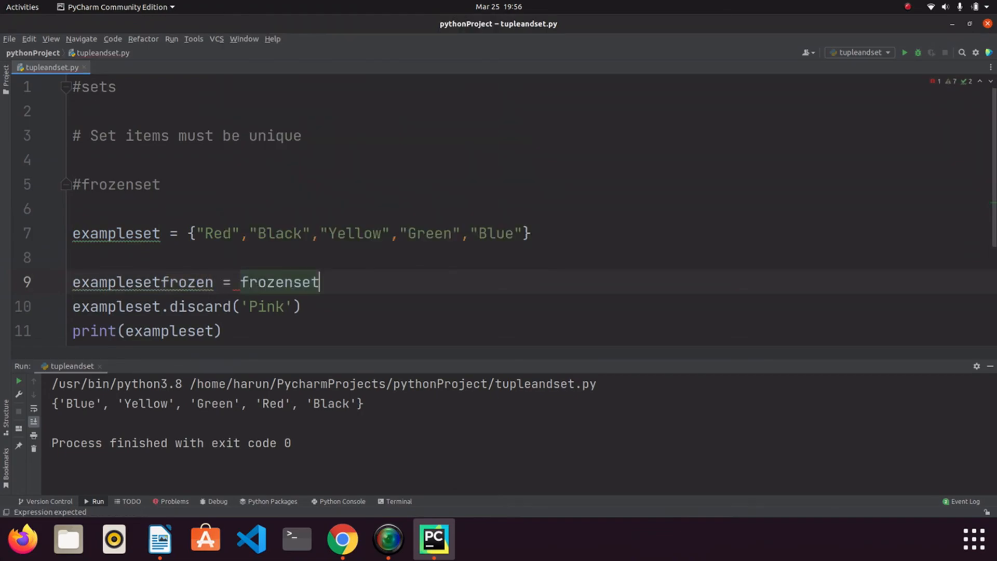
text(())
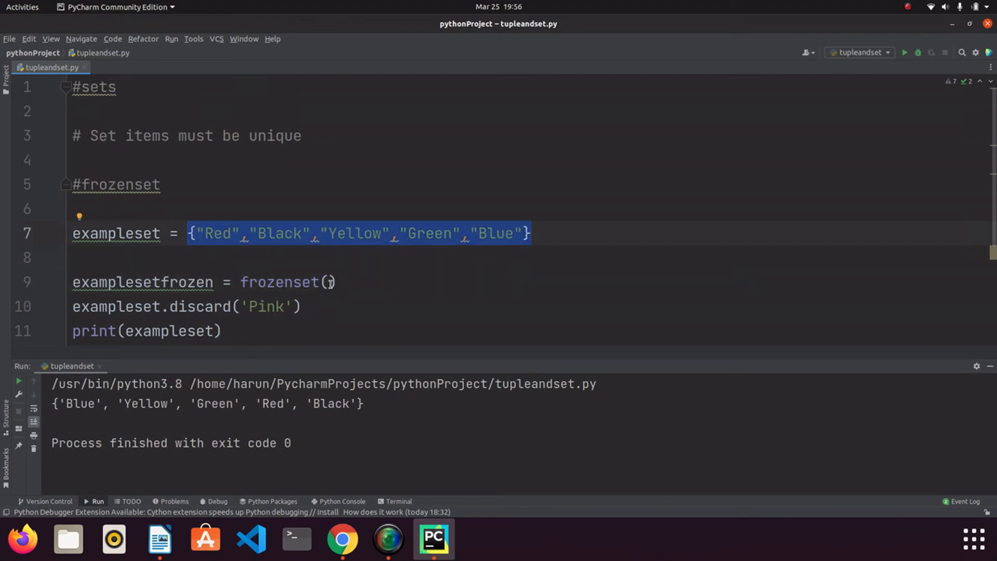
text({"Red","Black","Yellow","Green","Blue"})
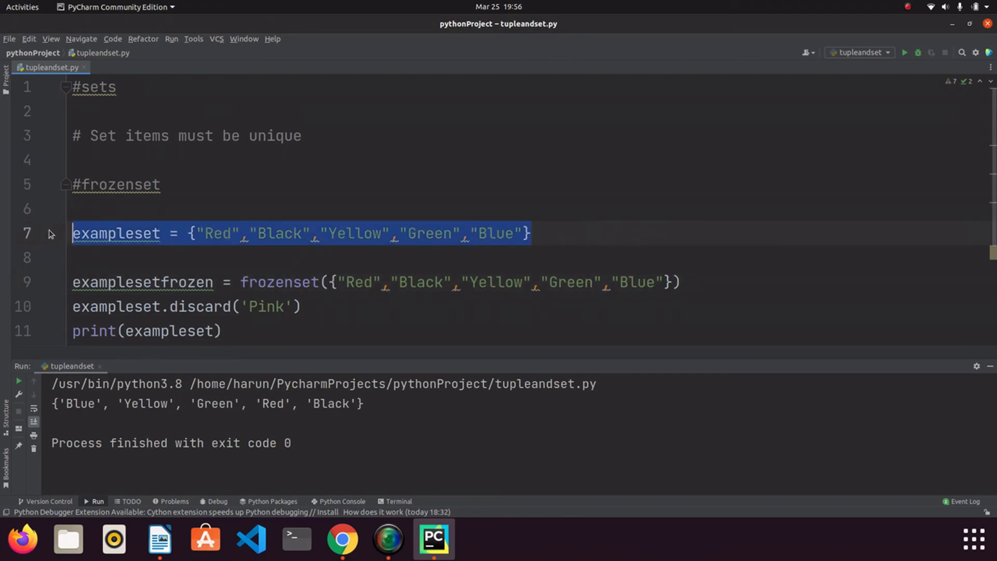
Delete the old exampleset line and start renaming exampleset in the discard line.
key(Delete)
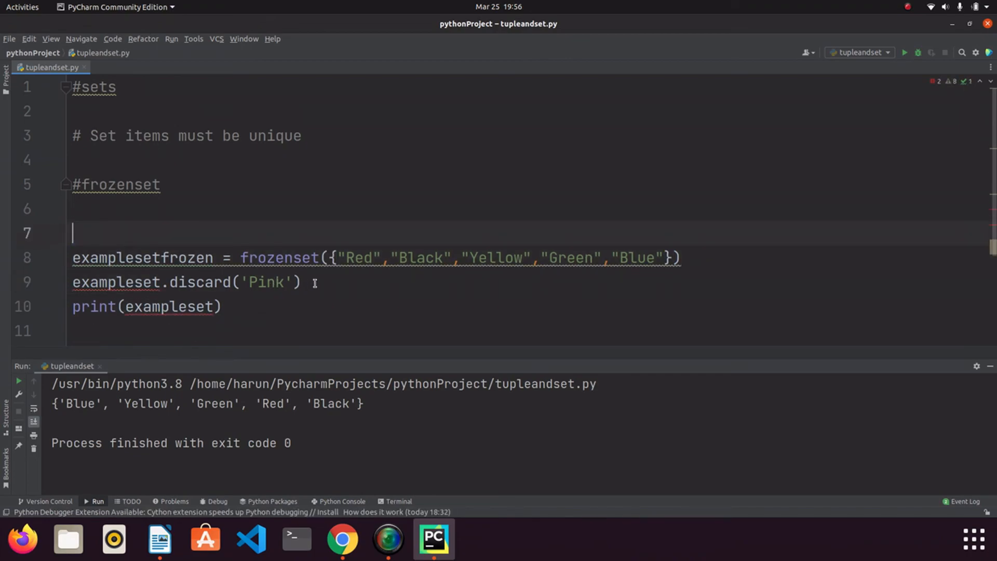
double_click(143, 257)
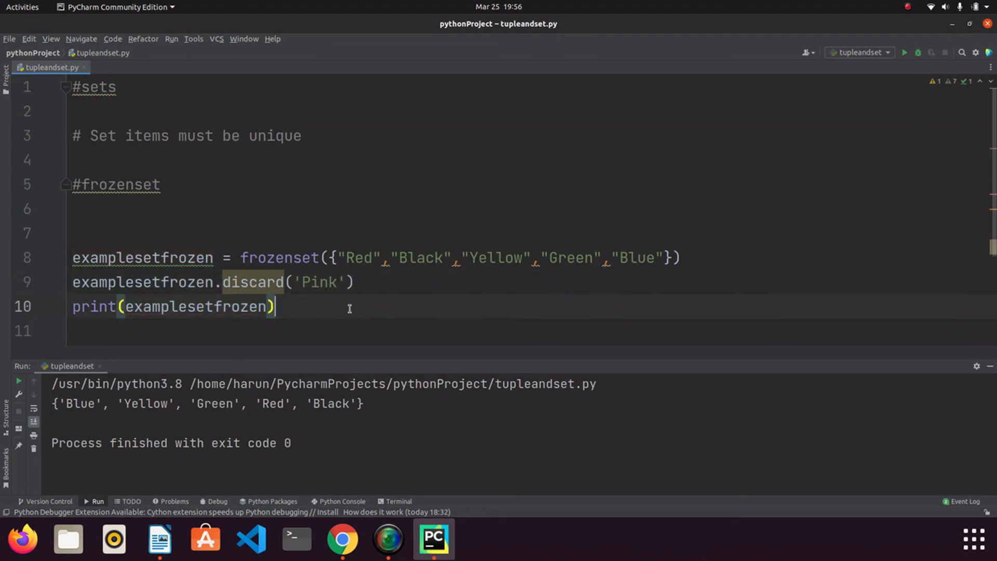
Run tupleandset so the frozenset's discard raises AttributeError, then highlight frozenset on line 8.
right_click(349, 307)
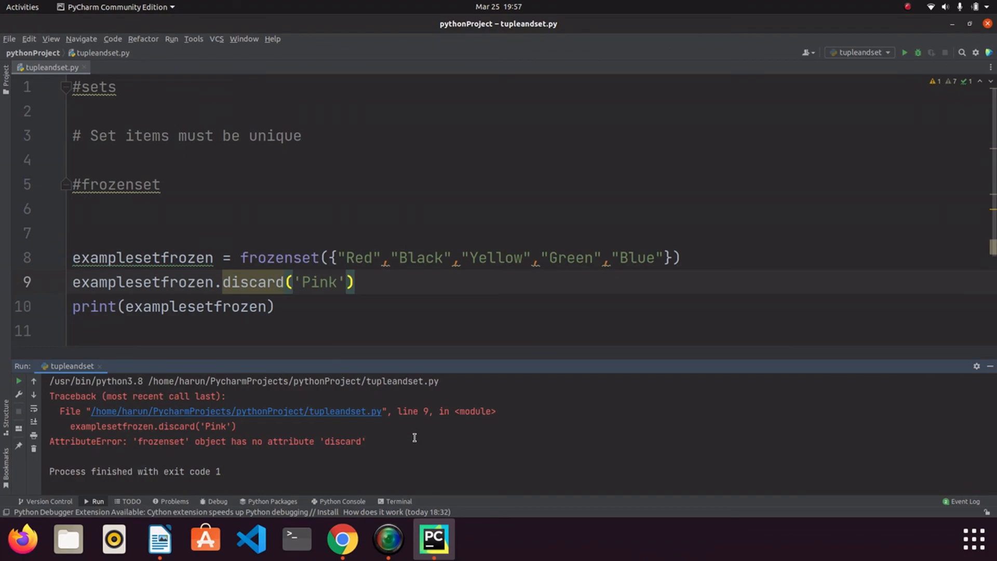
double_click(277, 257)
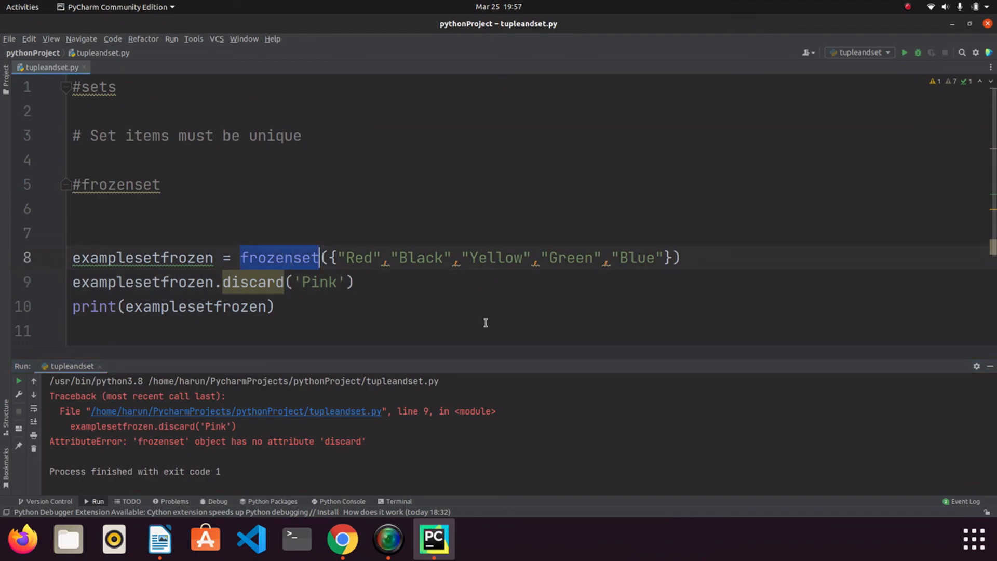